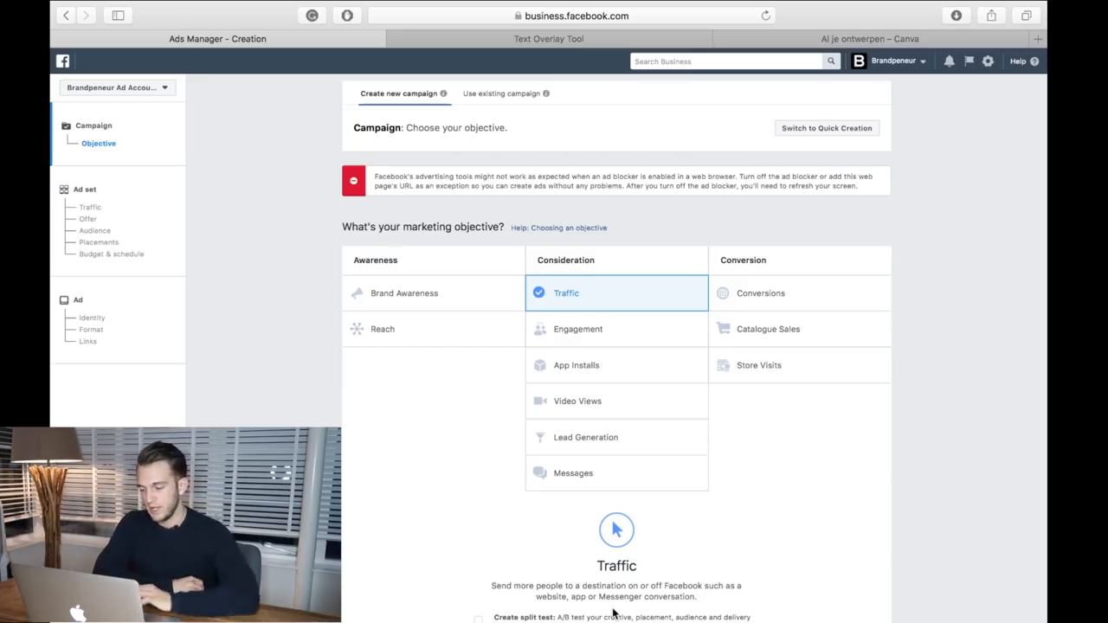
# Step: Preview the finished vertical IG story .mp4 playing in QuickTime Player
pyautogui.scroll(-3)
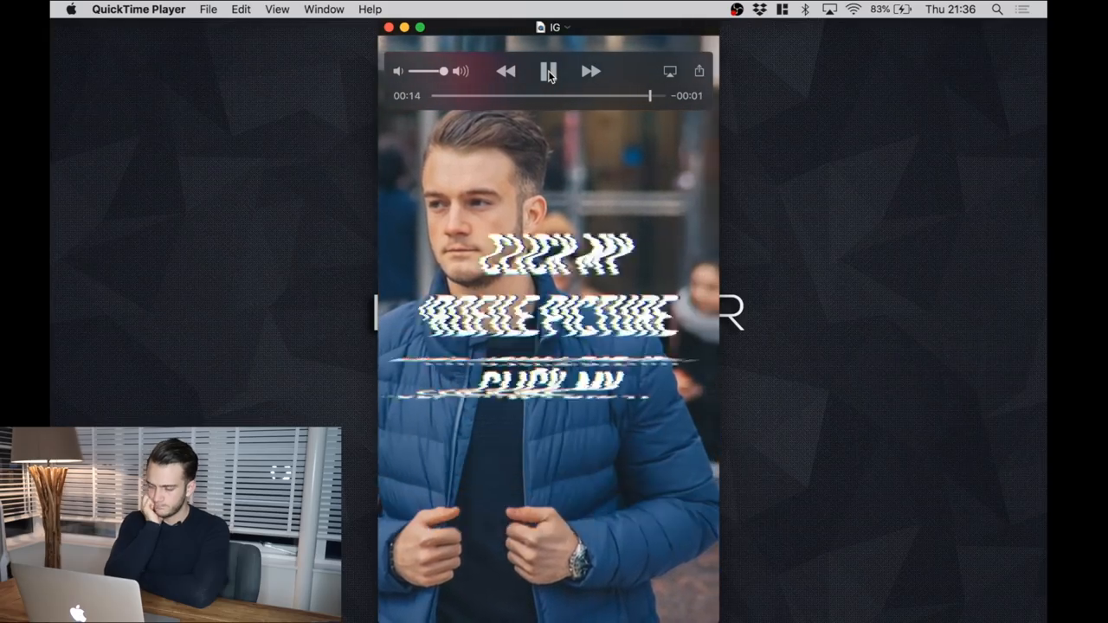
pyautogui.click(547, 71)
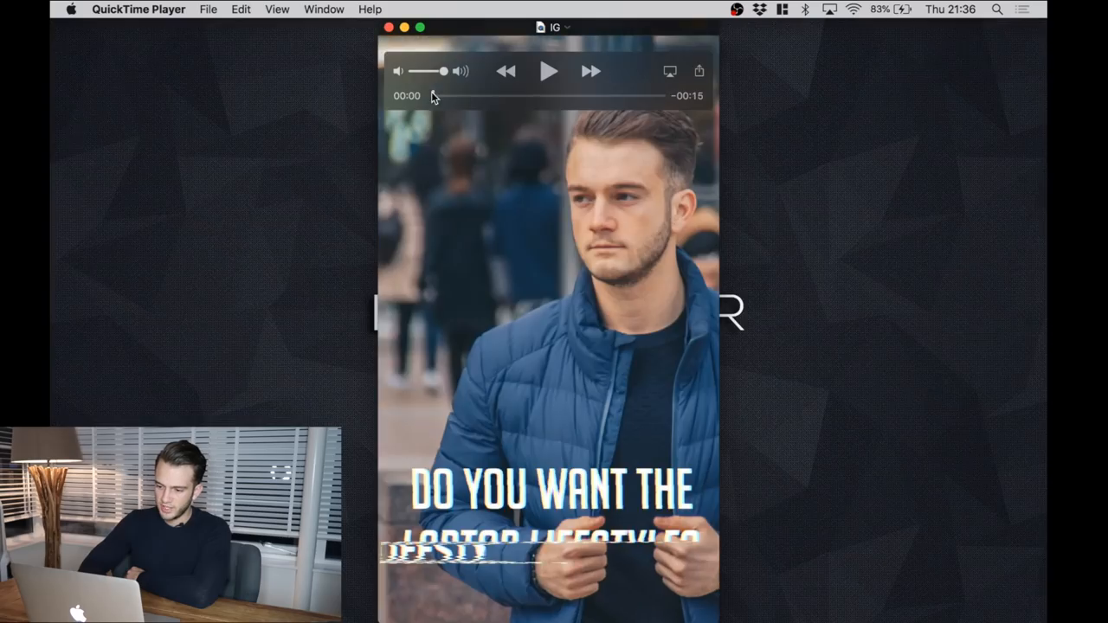
pyautogui.click(550, 72)
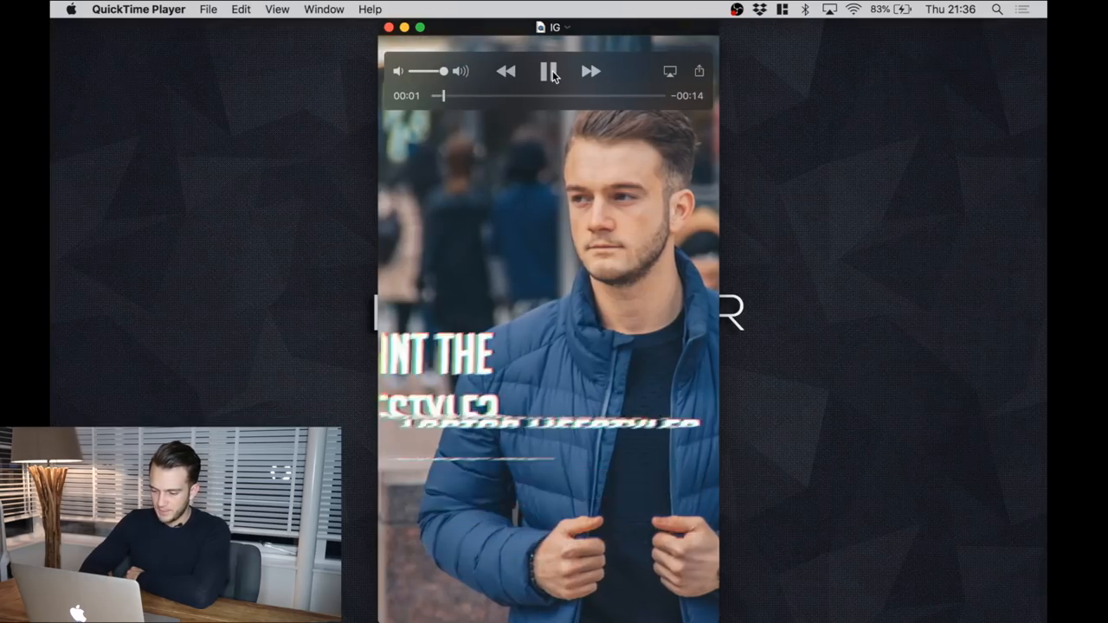
pyautogui.click(551, 71)
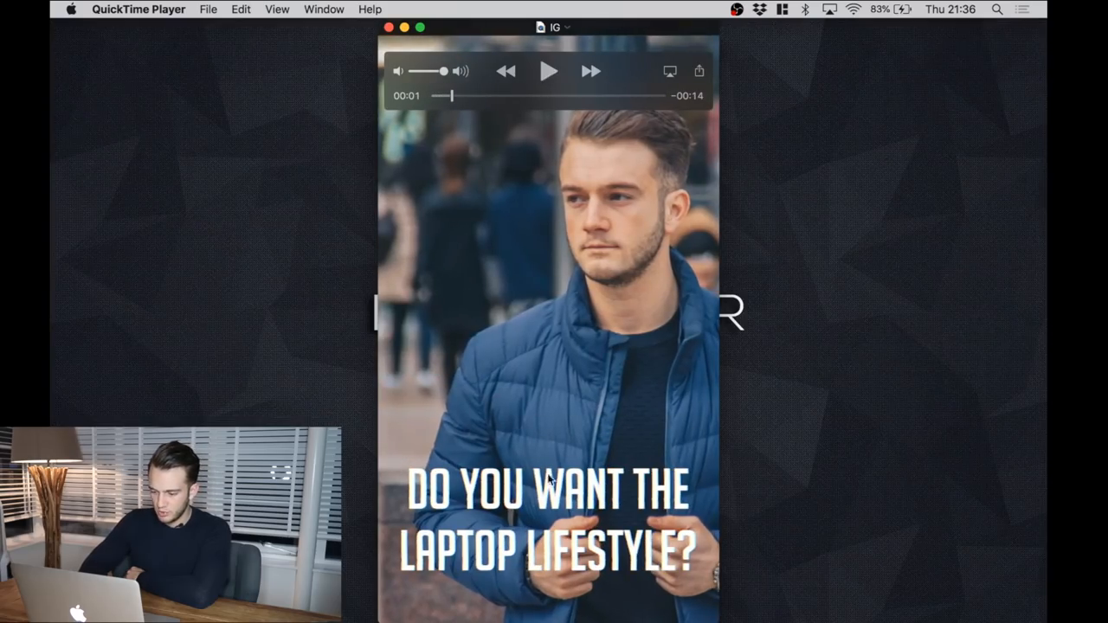
pyautogui.moveTo(623, 69)
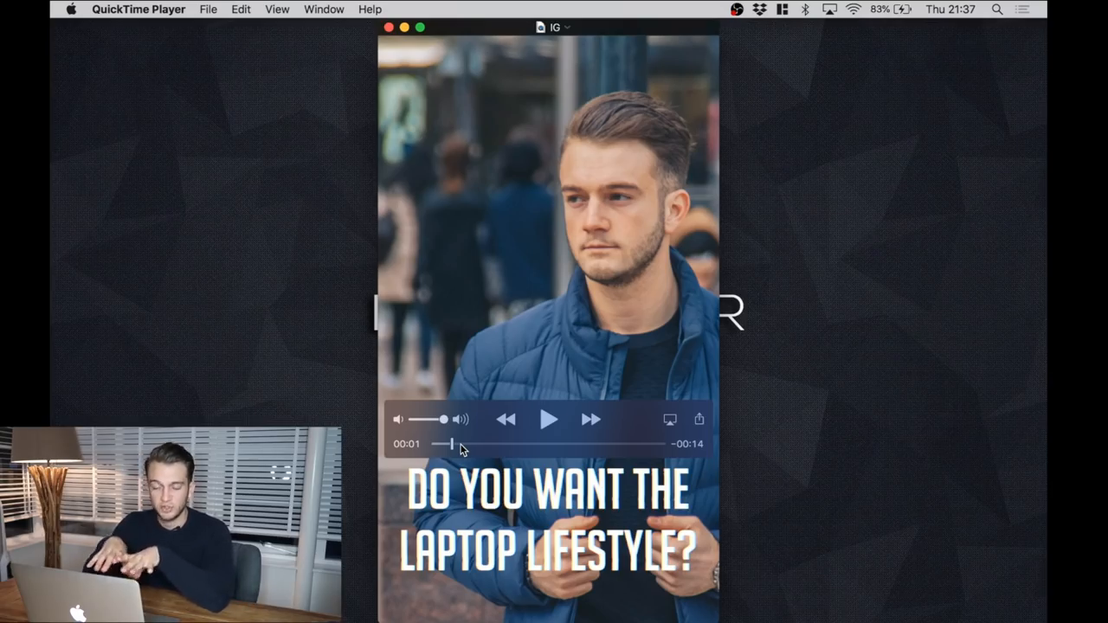
pyautogui.click(549, 419)
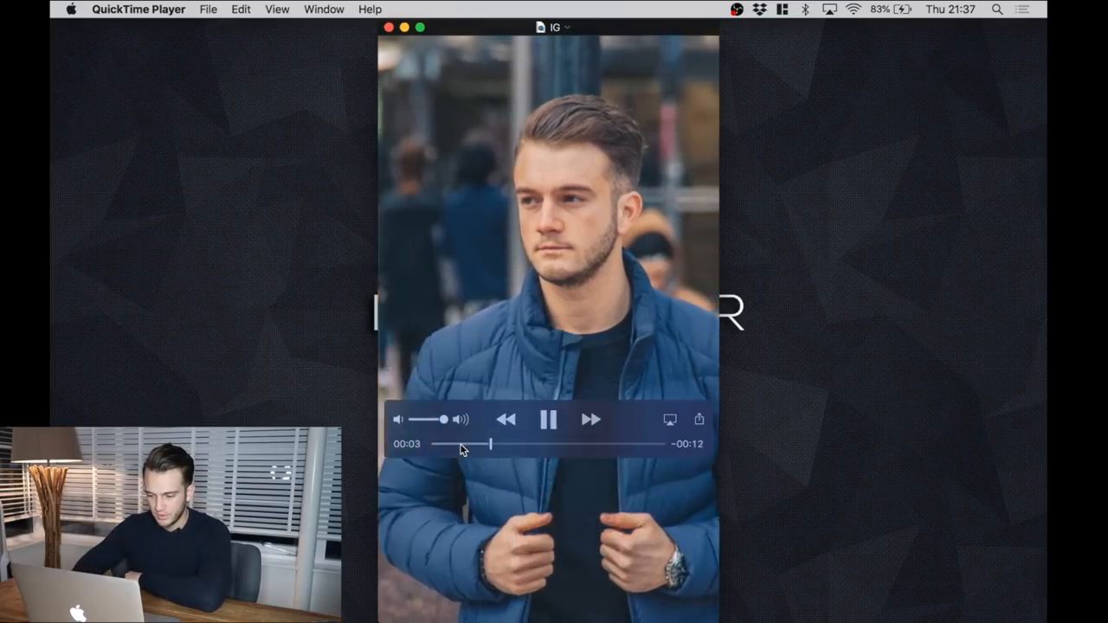
pyautogui.click(548, 421)
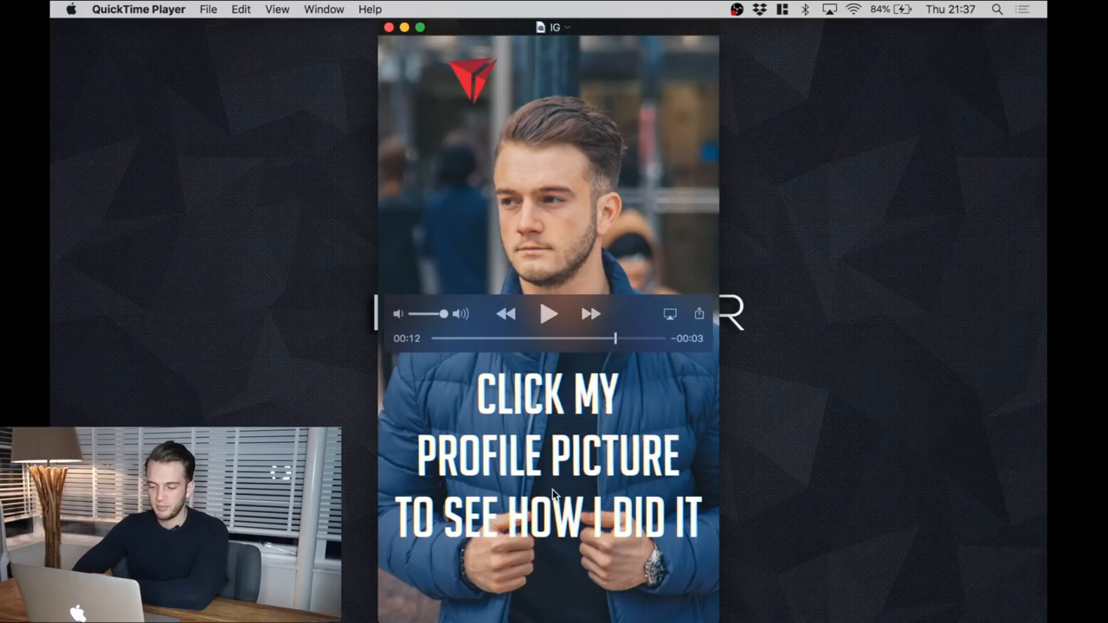
pyautogui.moveTo(474, 74)
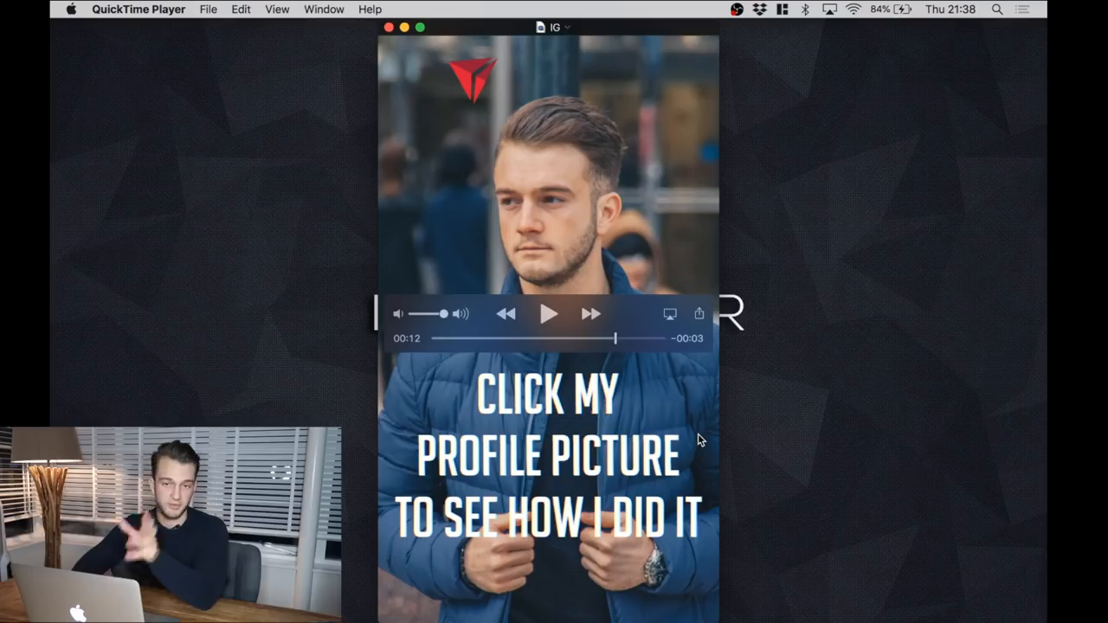
pyautogui.moveTo(575, 162)
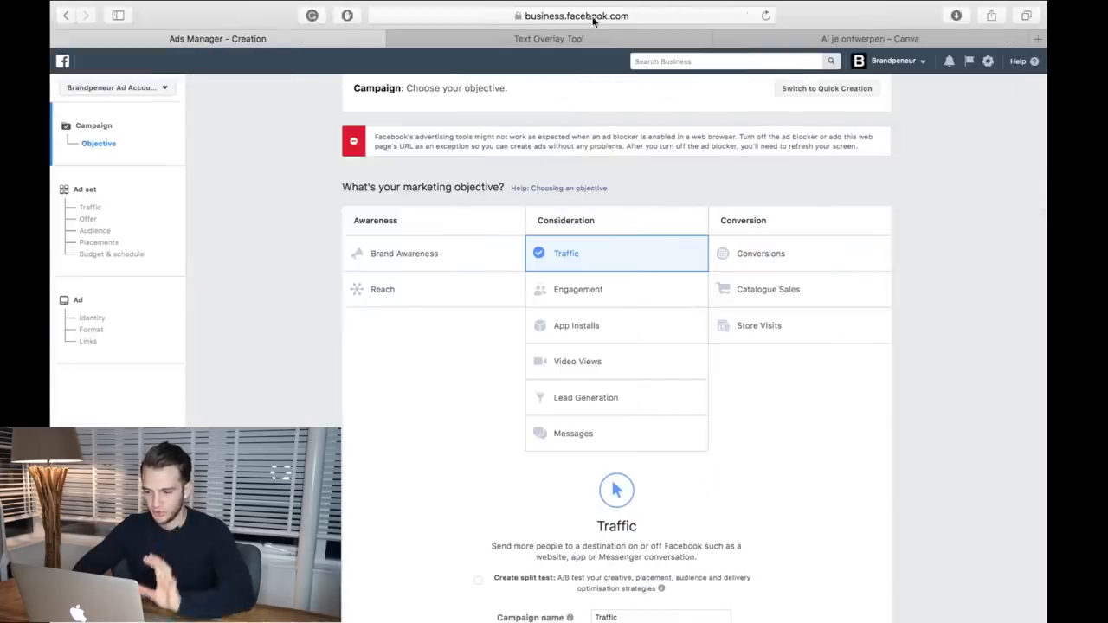
# Step: Create a blank Canva design with custom 1080 × 1920 px story dimensions
pyautogui.click(869, 38)
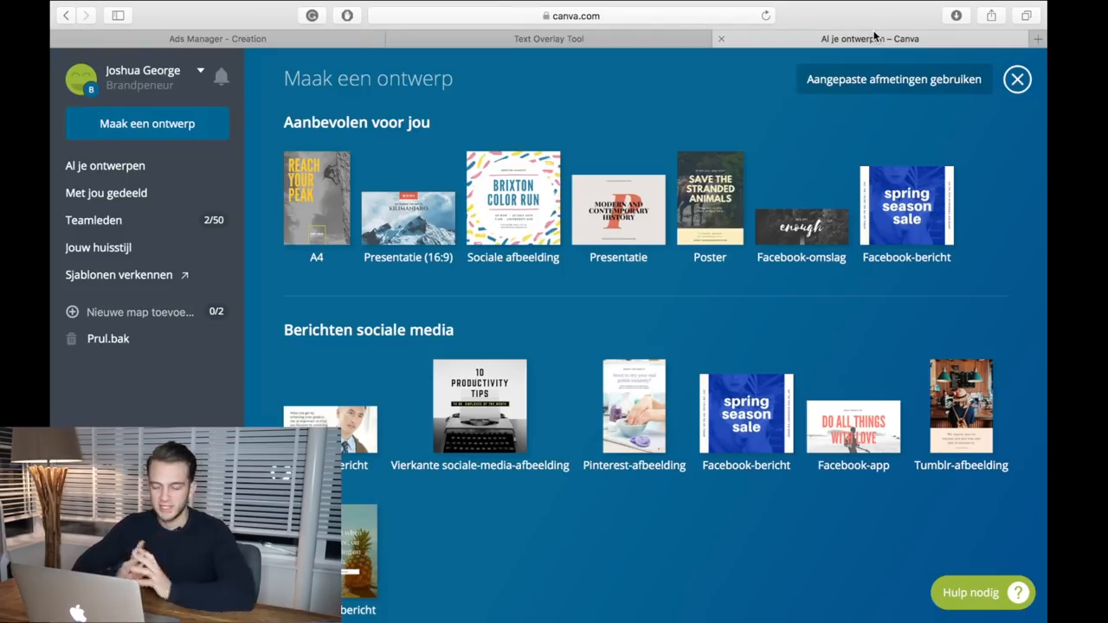
pyautogui.moveTo(547, 76)
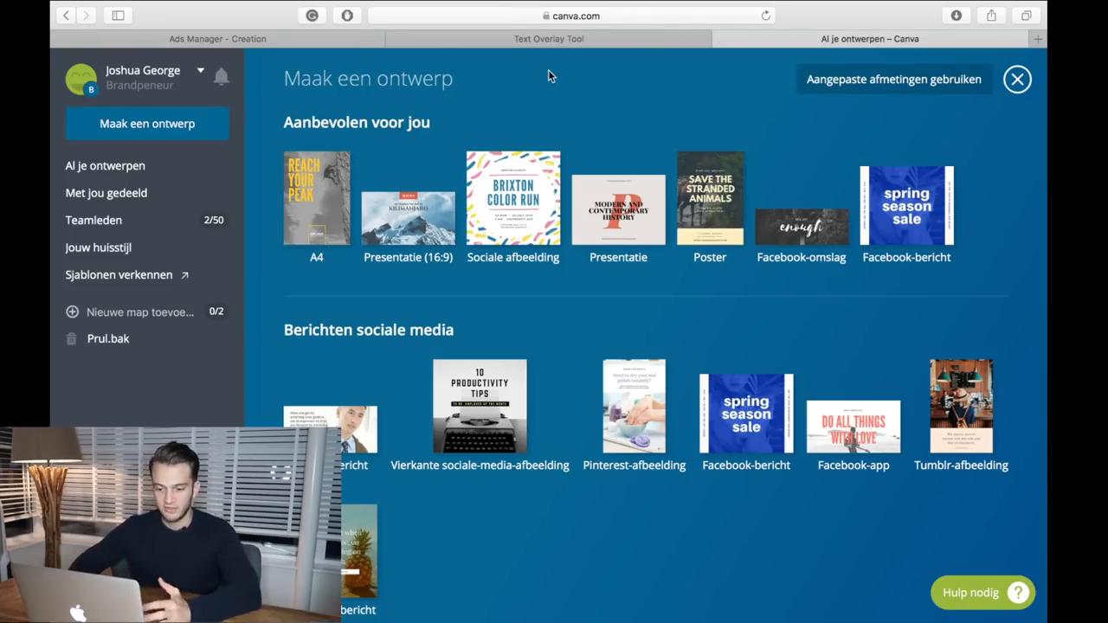
pyautogui.click(1037, 38)
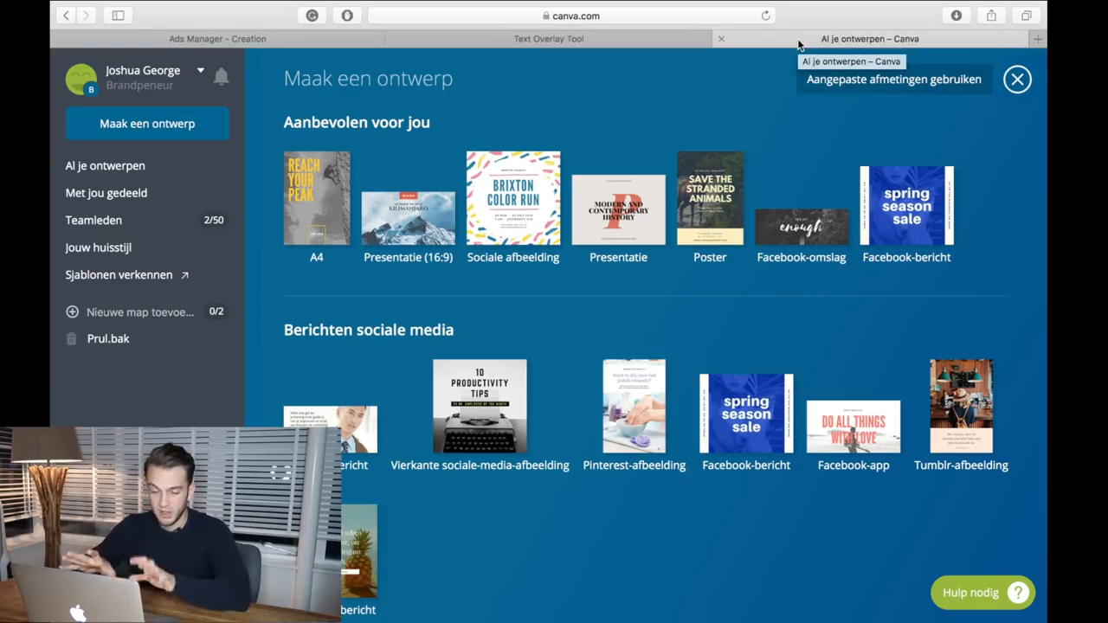
pyautogui.moveTo(845, 152)
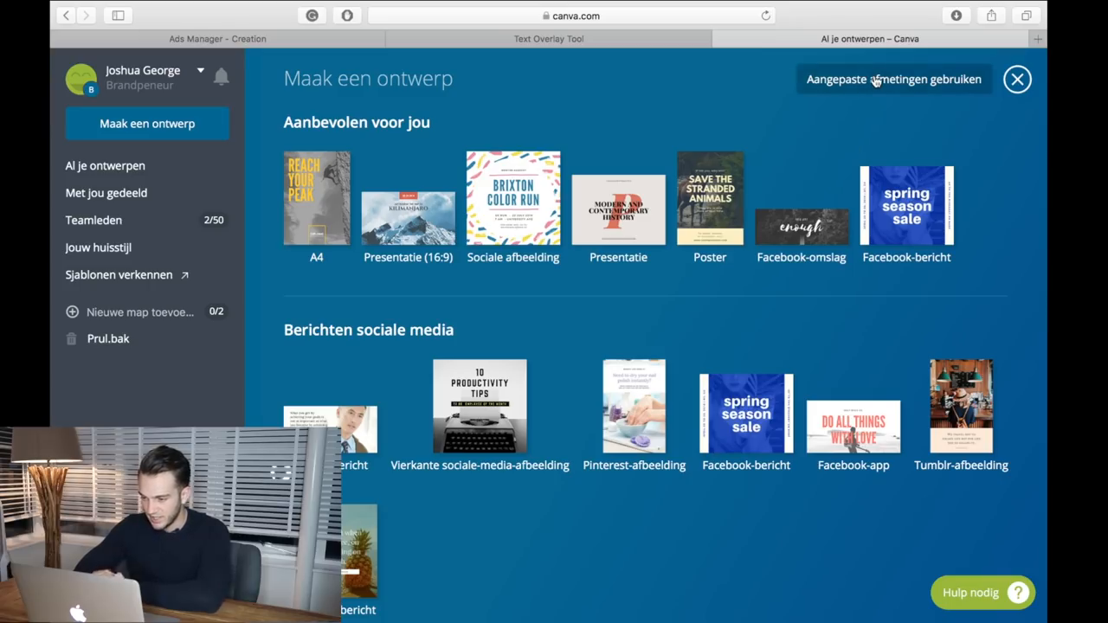
pyautogui.click(893, 80)
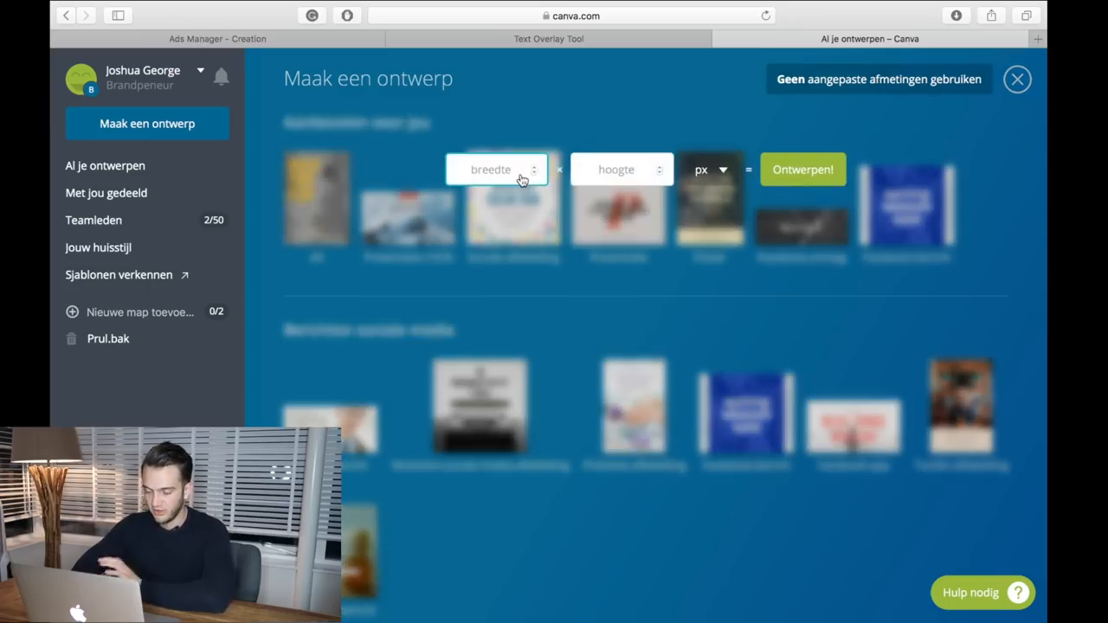
pyautogui.write('10')
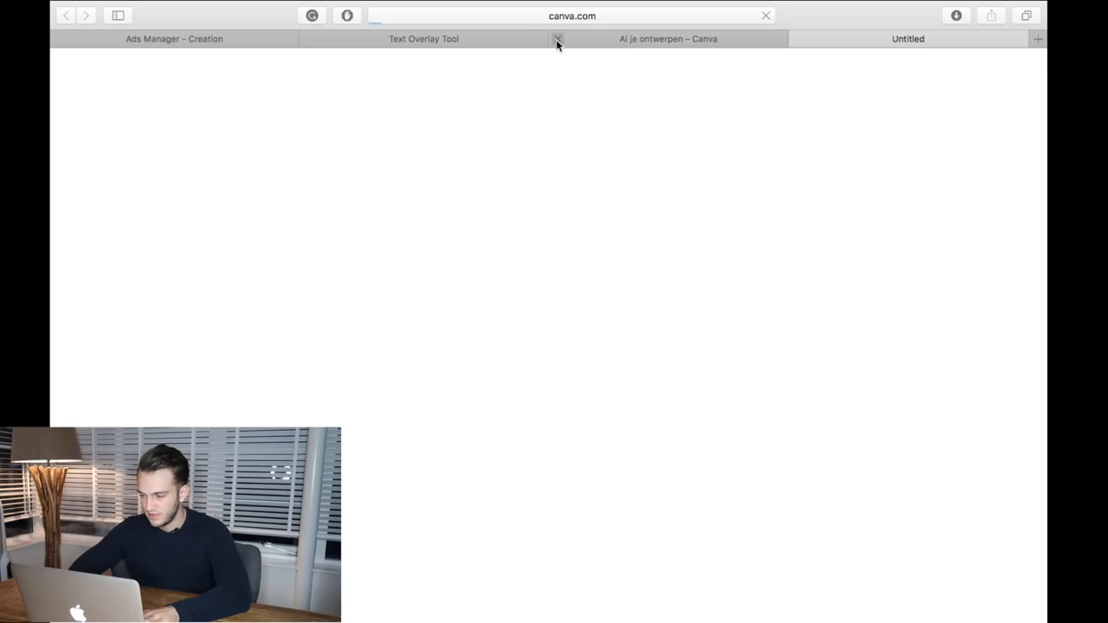
pyautogui.click(907, 38)
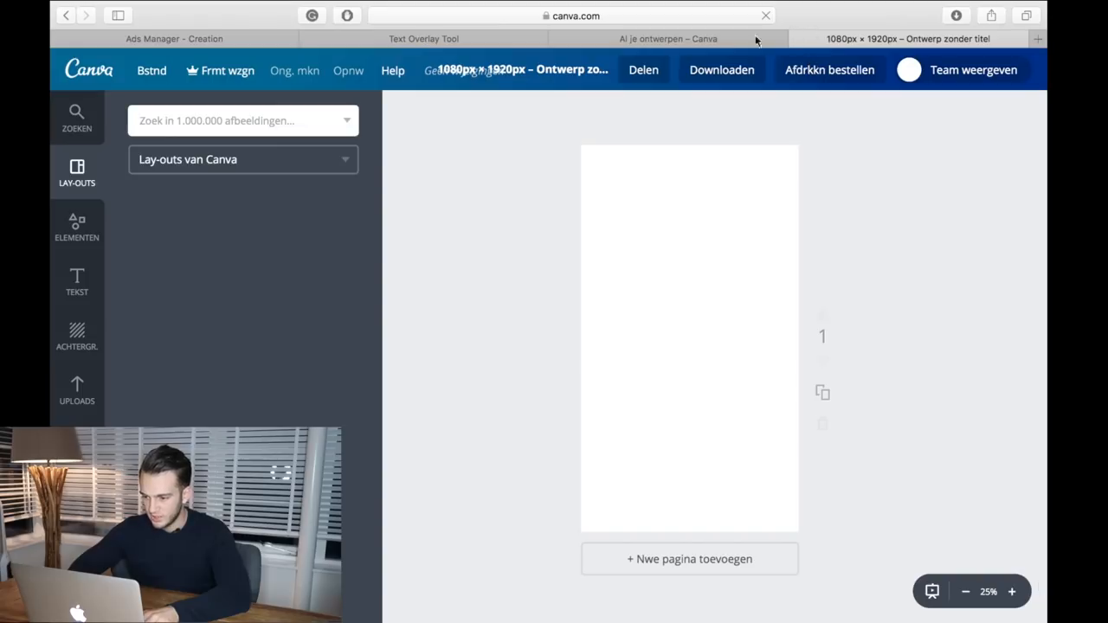
# Step: Close the Canva tabs without saving and return to the Ads Manager objective page
pyautogui.click(741, 38)
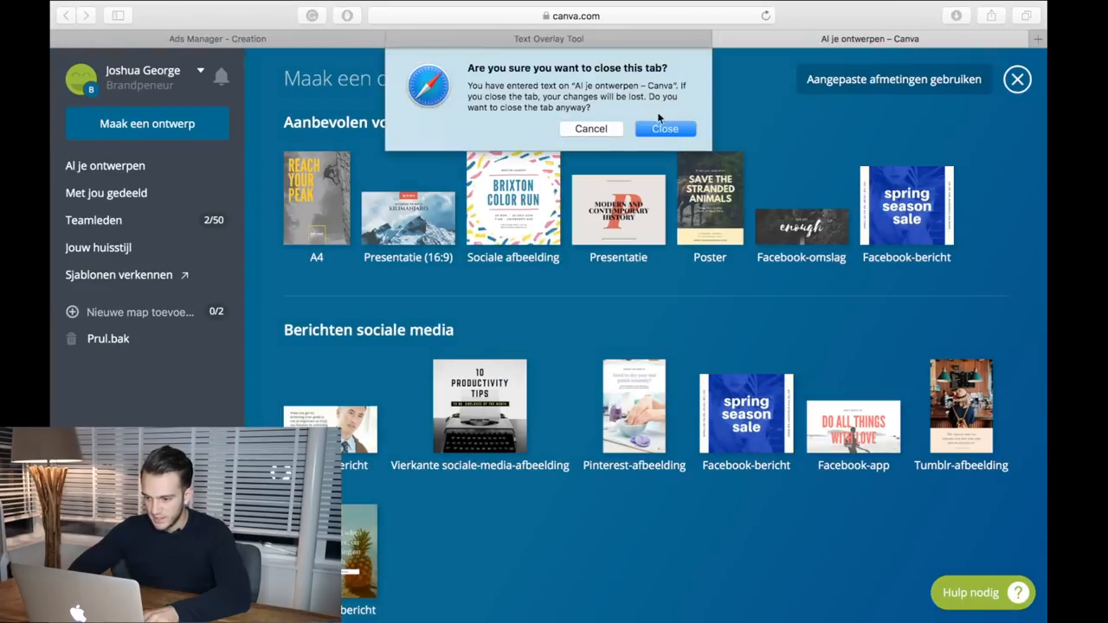
pyautogui.click(665, 128)
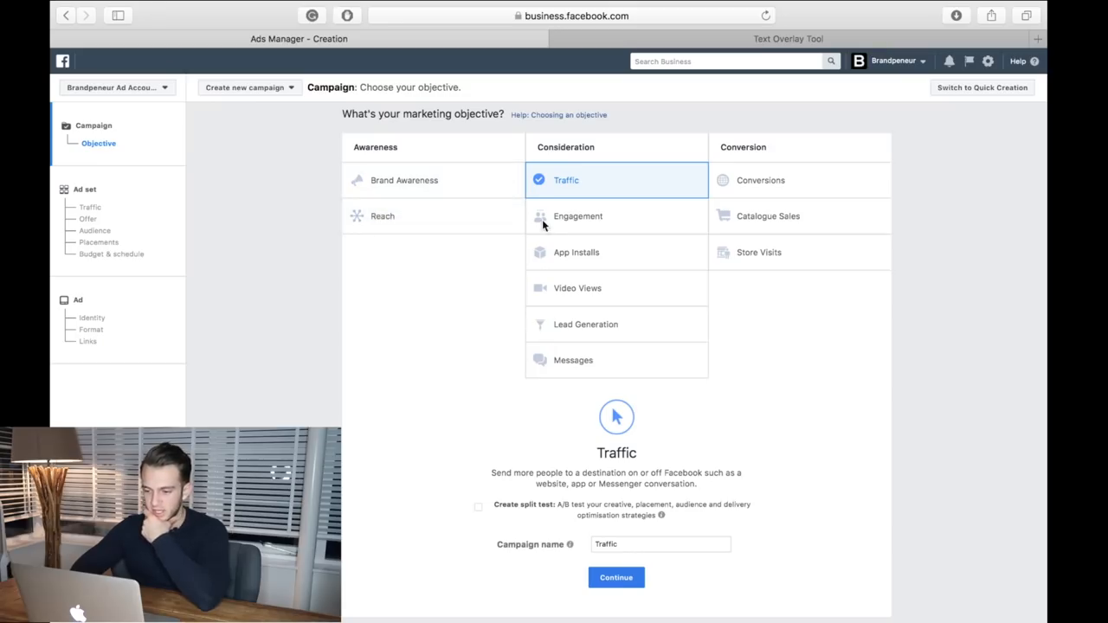
pyautogui.moveTo(698, 180)
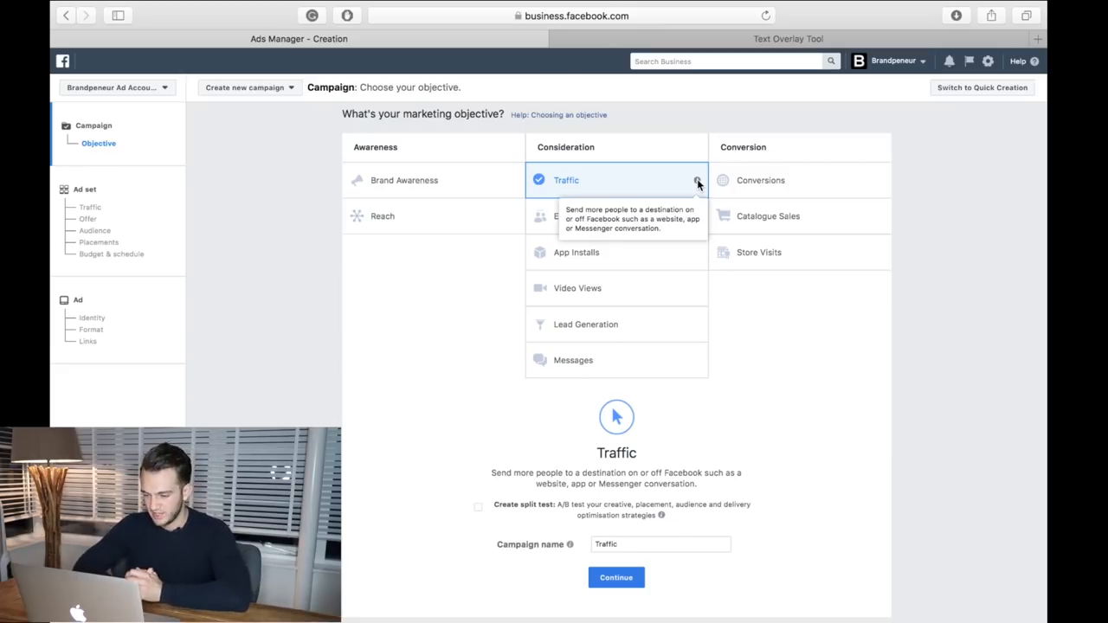
pyautogui.moveTo(848, 388)
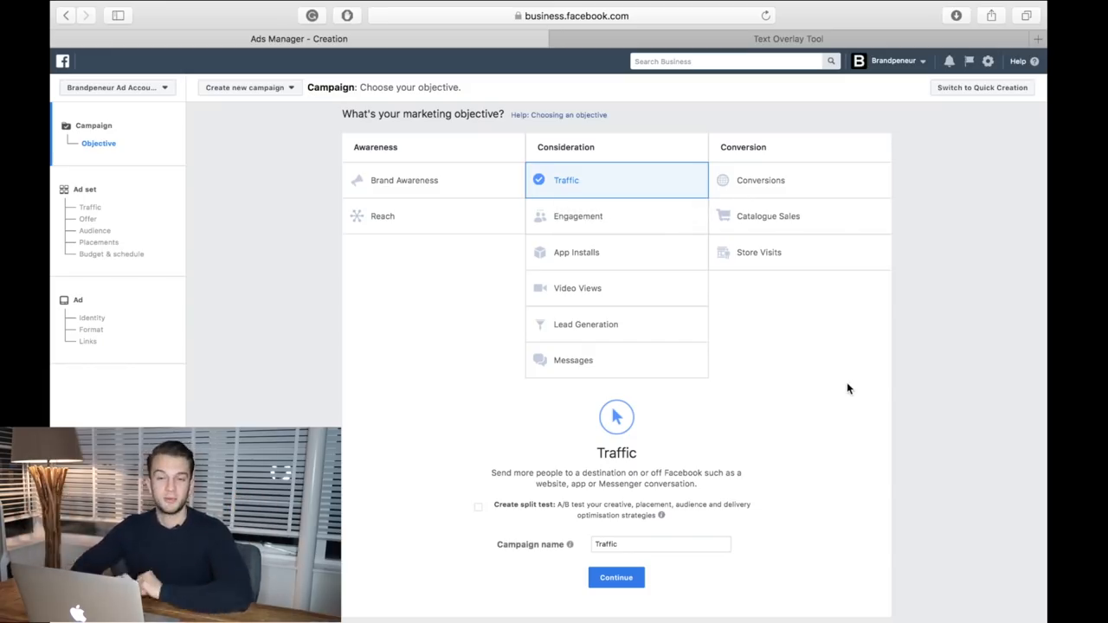
# Step: Keep Traffic and rename the campaign to IG STORY AD YT VID
pyautogui.scroll(-3)
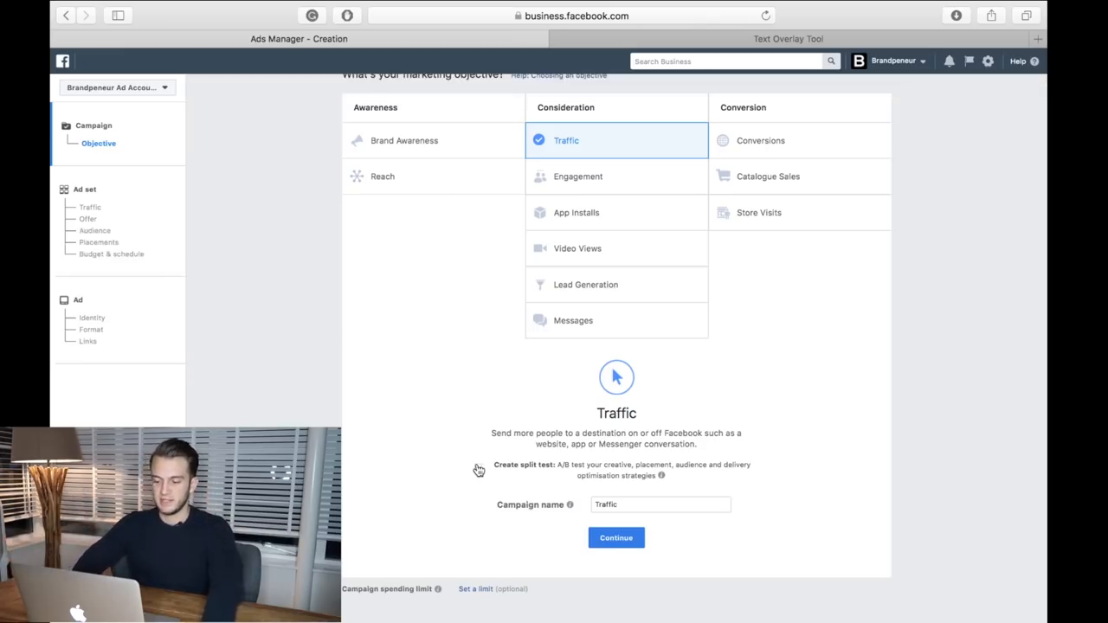
pyautogui.moveTo(391, 471)
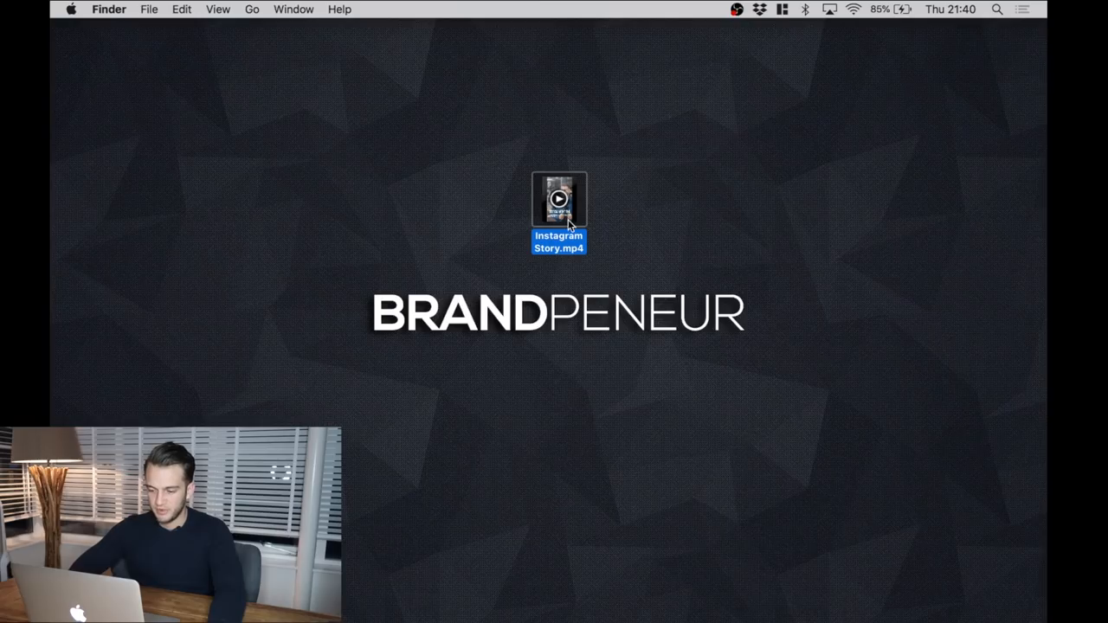
pyautogui.moveTo(615, 389)
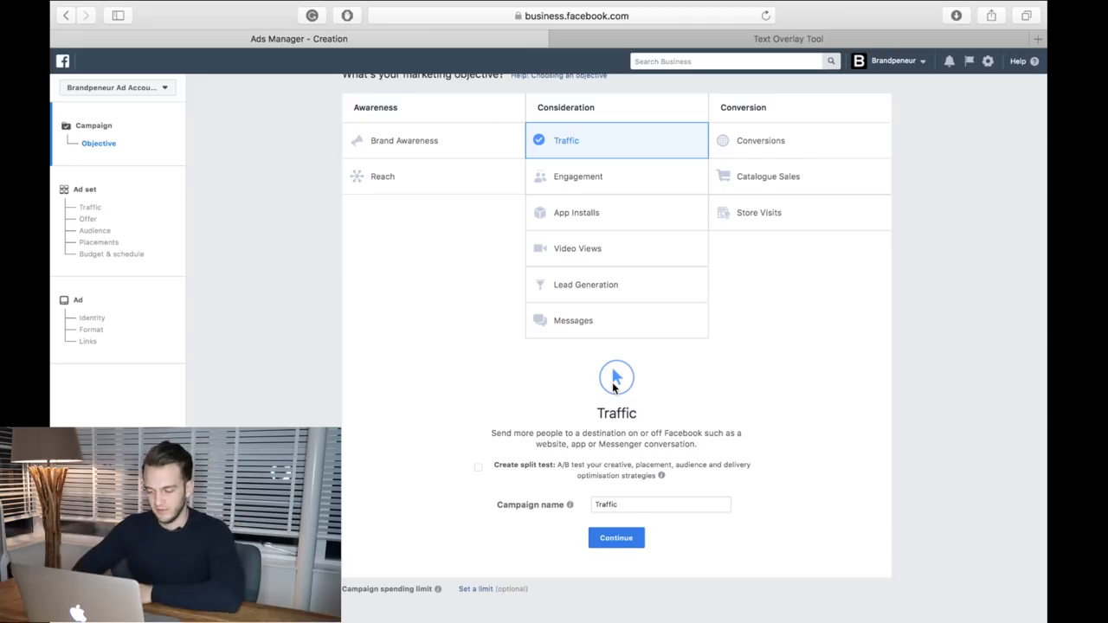
pyautogui.click(661, 504)
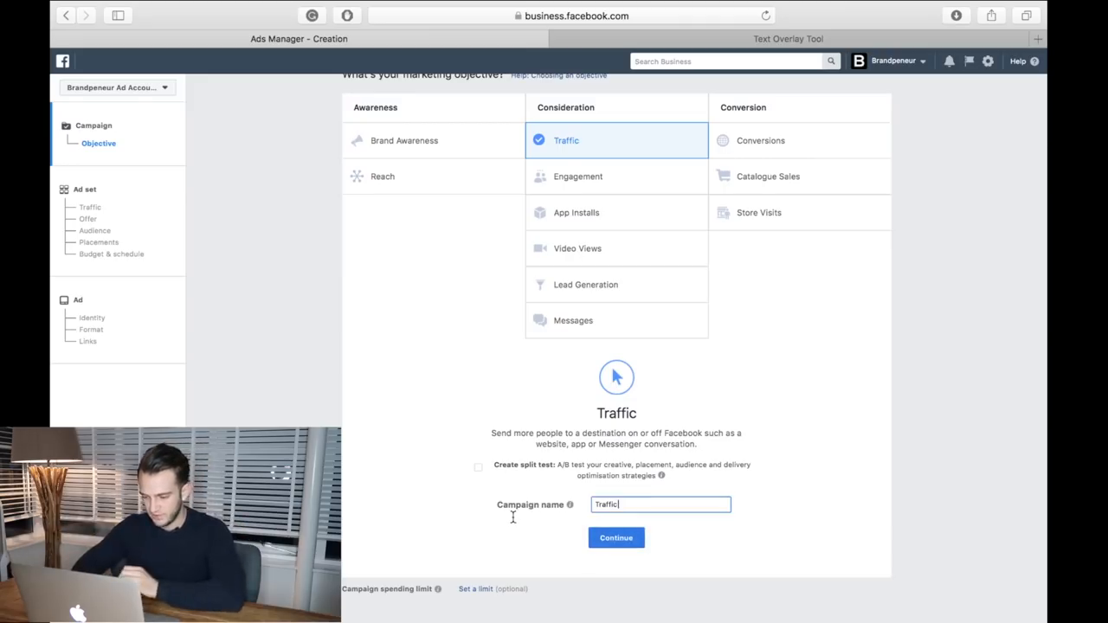
pyautogui.write('IG STORY AD YT VID')
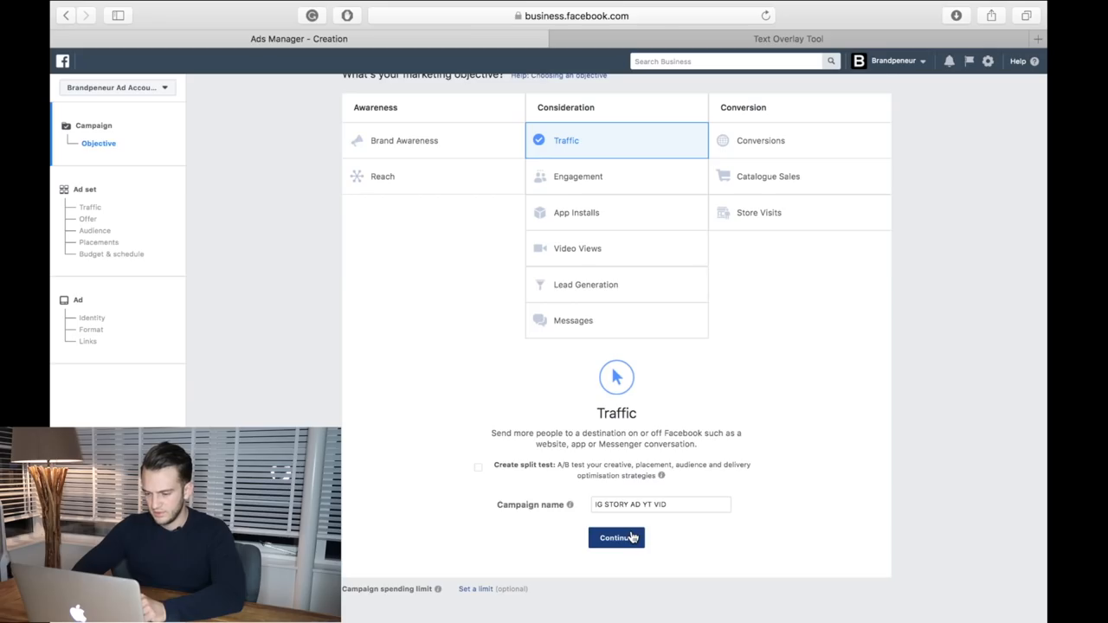
# Step: Continue to the ad set, name it, and replace Netherlands with Worldwide as the location
pyautogui.click(616, 536)
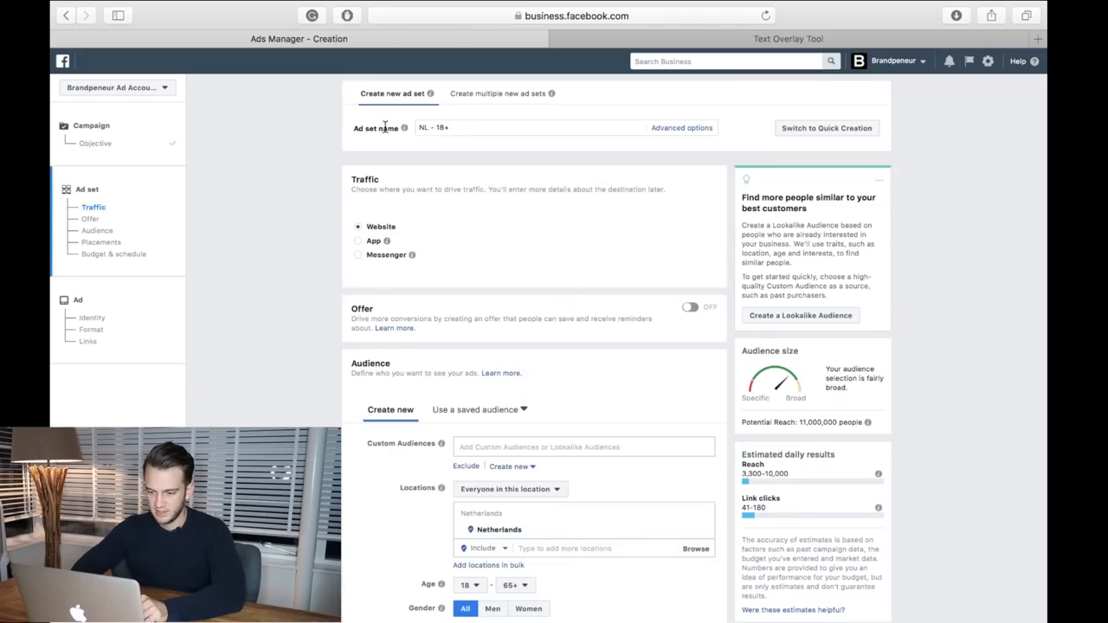
pyautogui.write('IG AD YT VID')
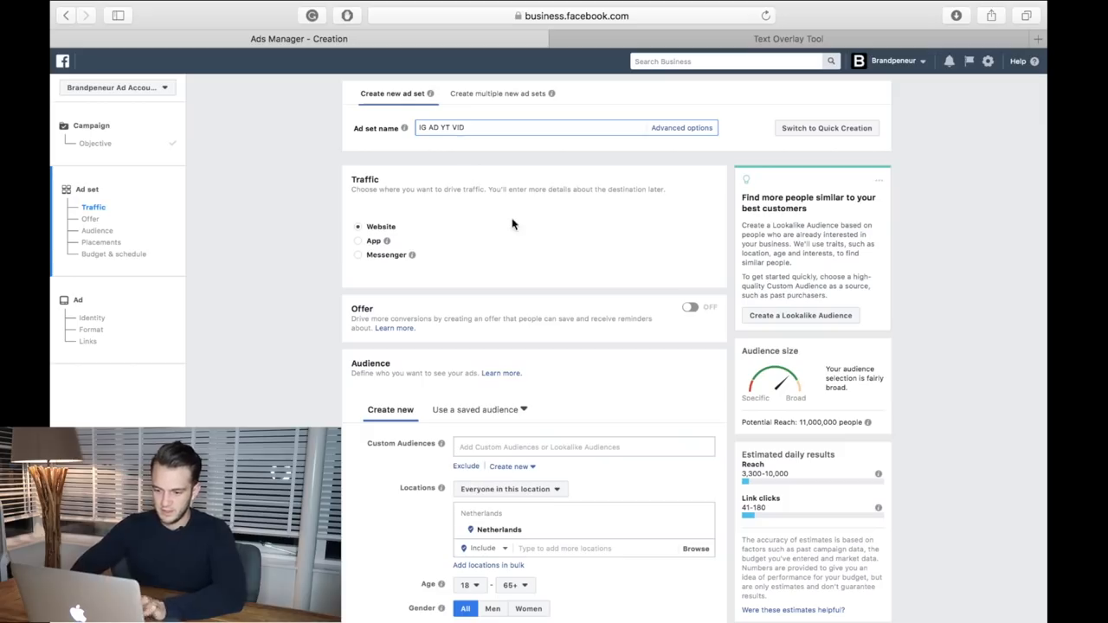
pyautogui.scroll(-3)
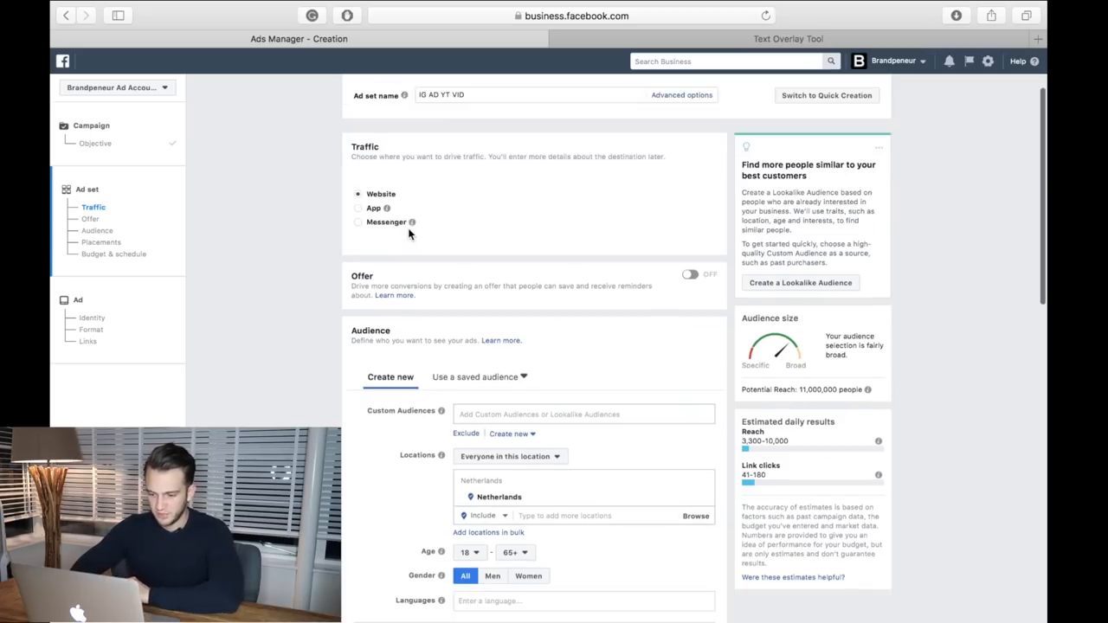
pyautogui.scroll(-3)
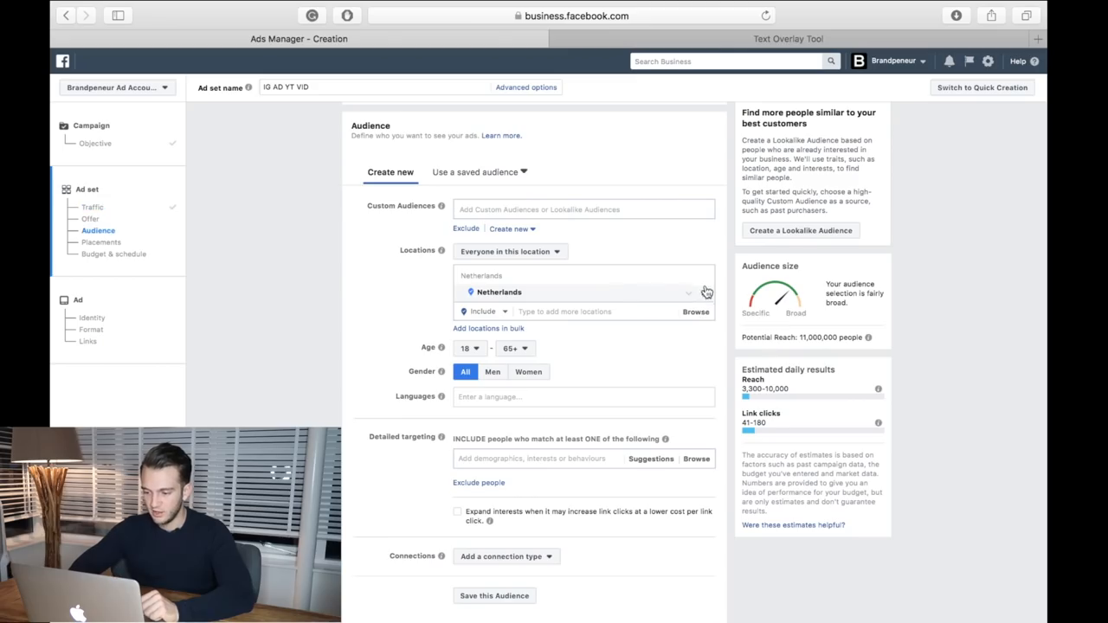
pyautogui.click(689, 291)
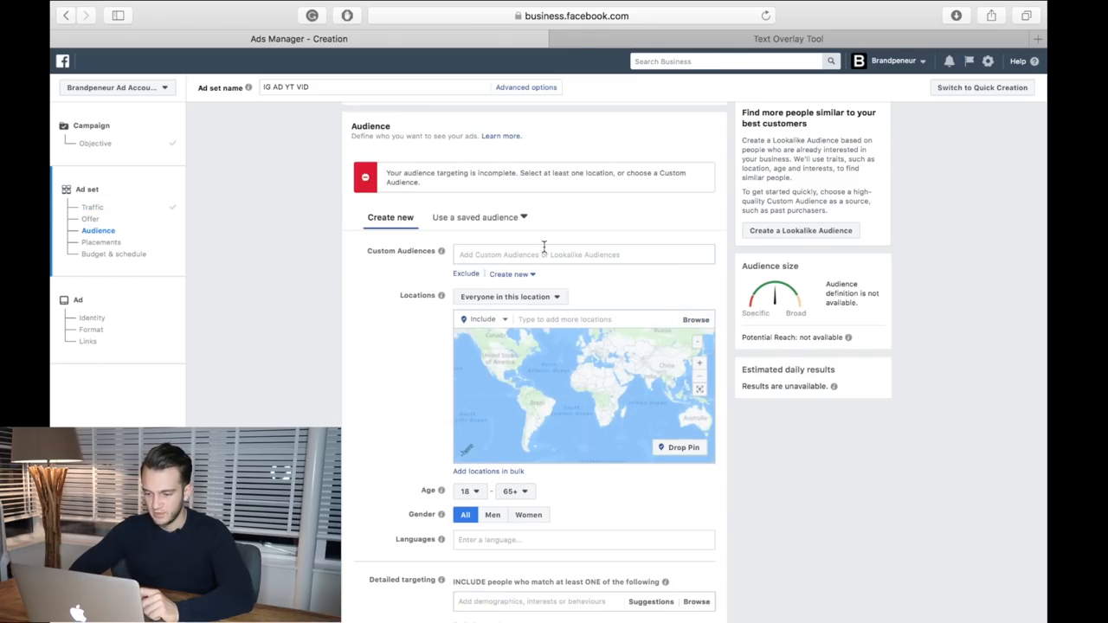
pyautogui.click(582, 255)
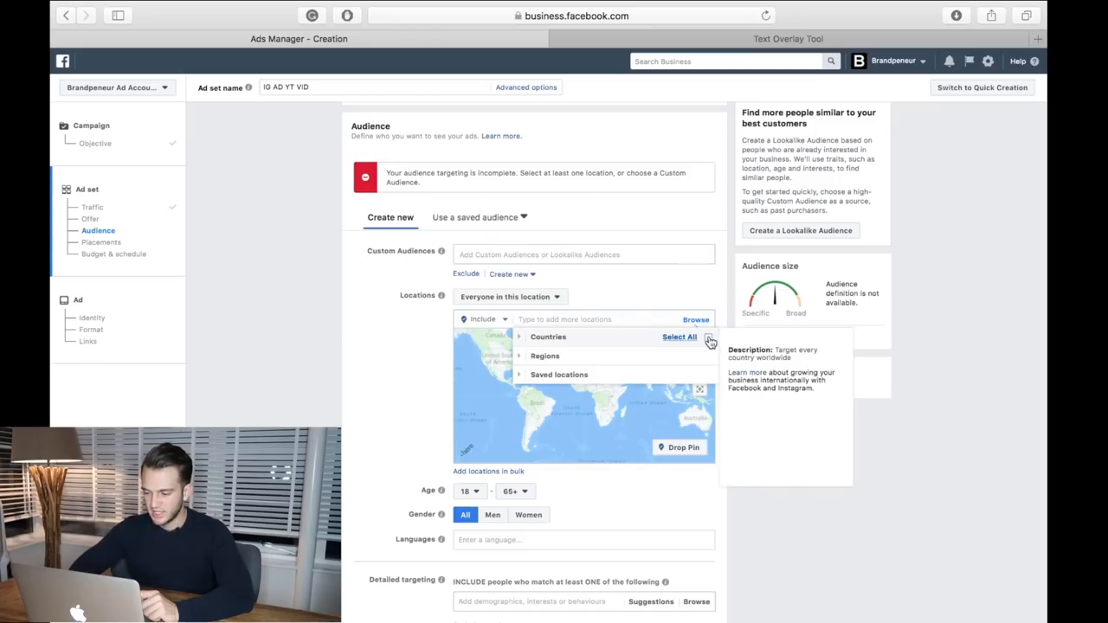
pyautogui.click(679, 336)
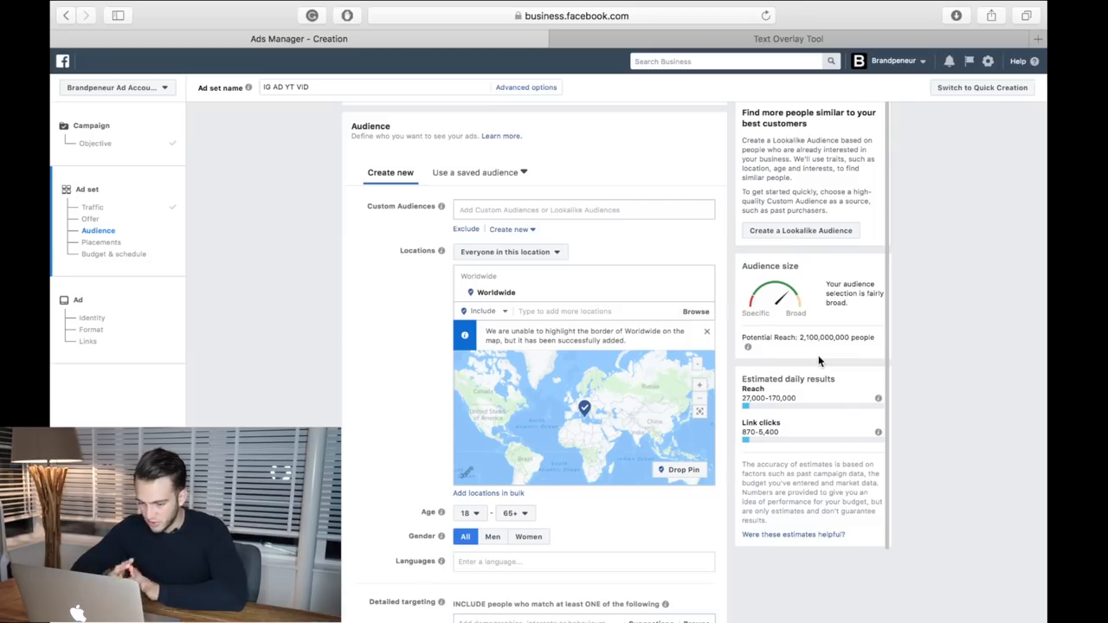
# Step: Add English (All) as the audience language
pyautogui.scroll(-3)
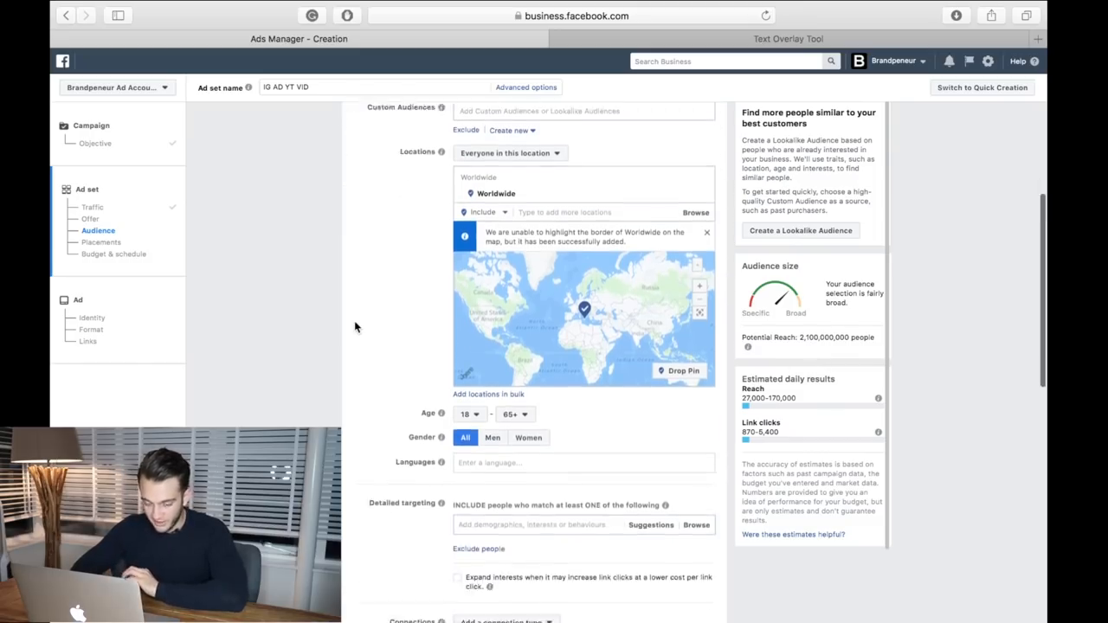
pyautogui.scroll(-3)
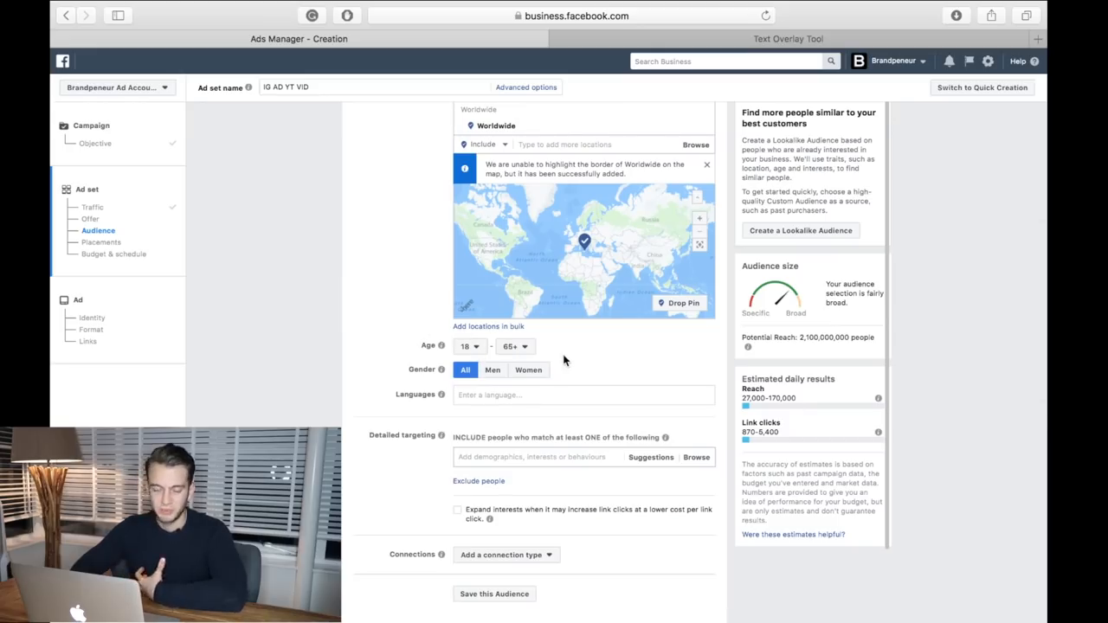
pyautogui.scroll(-3)
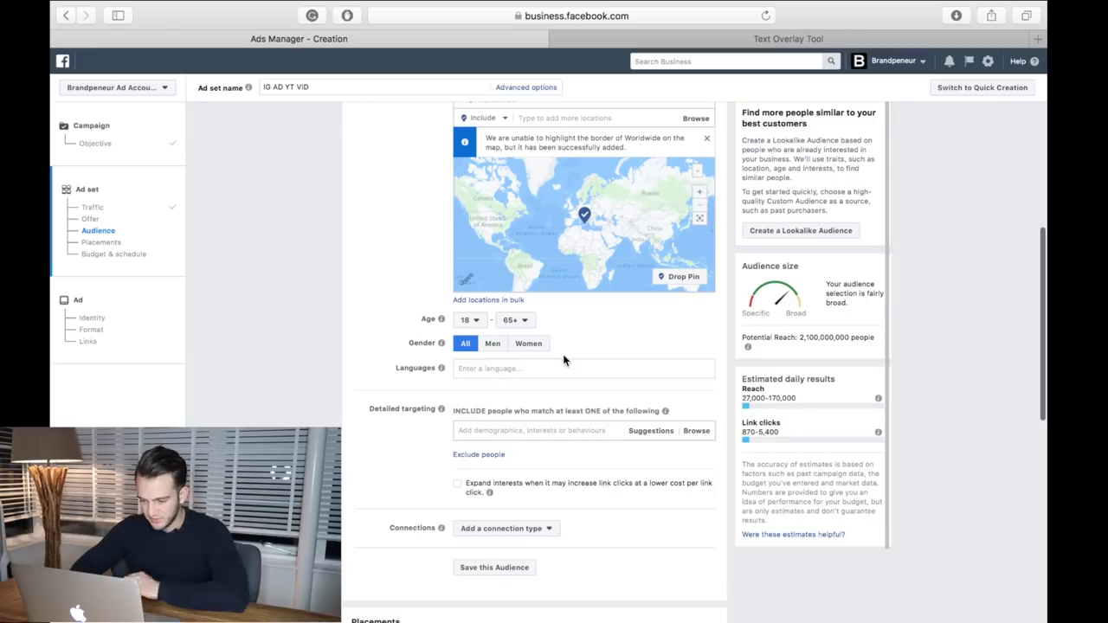
pyautogui.click(584, 367)
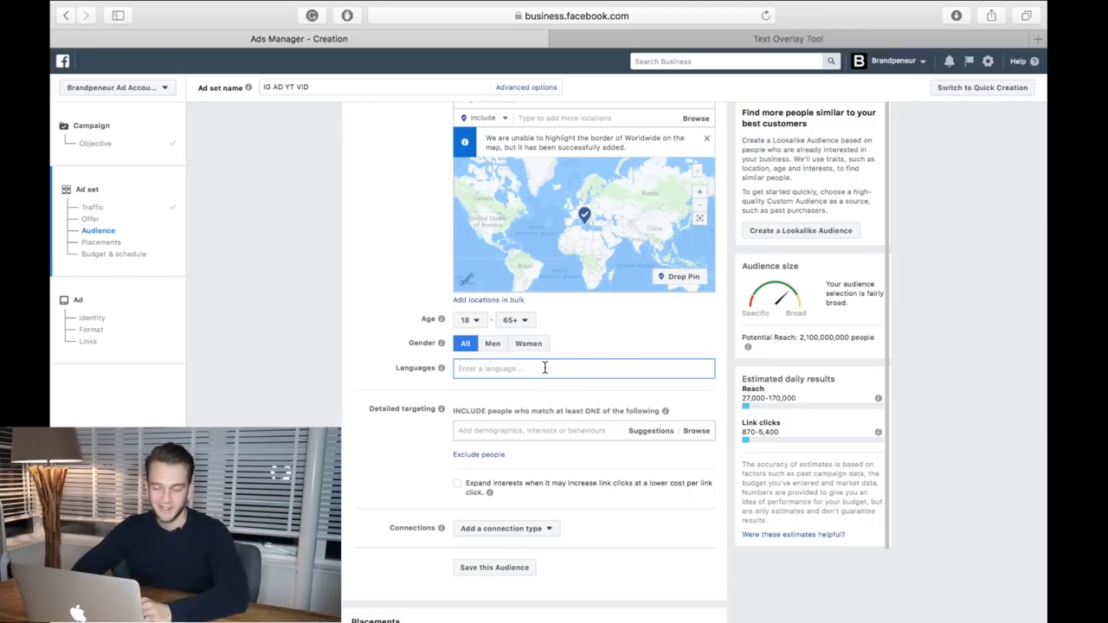
pyautogui.write('English')
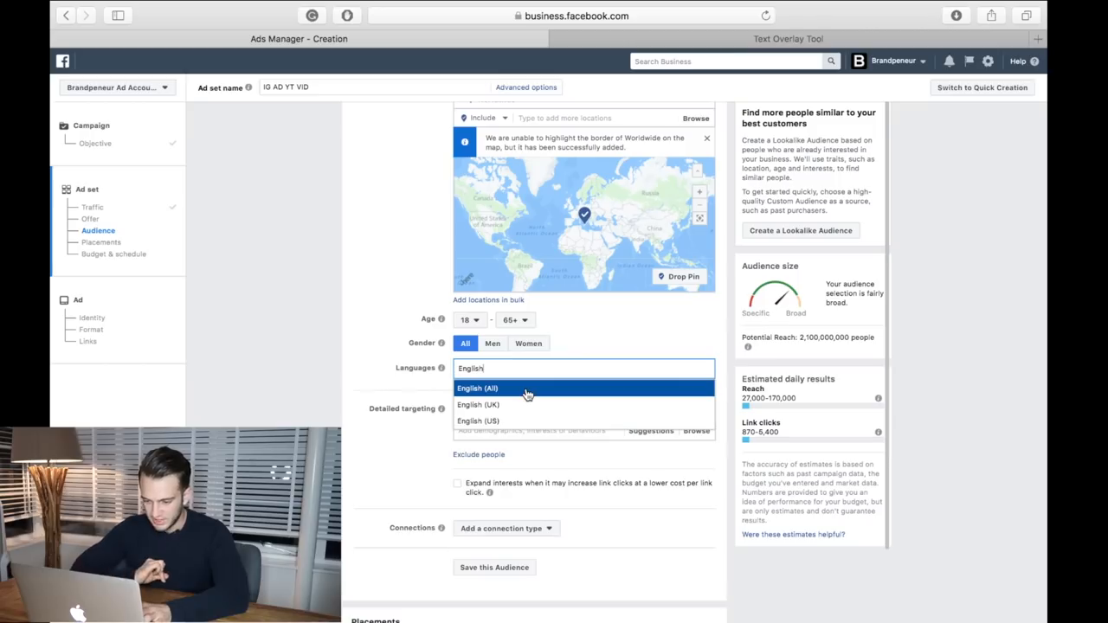
pyautogui.click(478, 388)
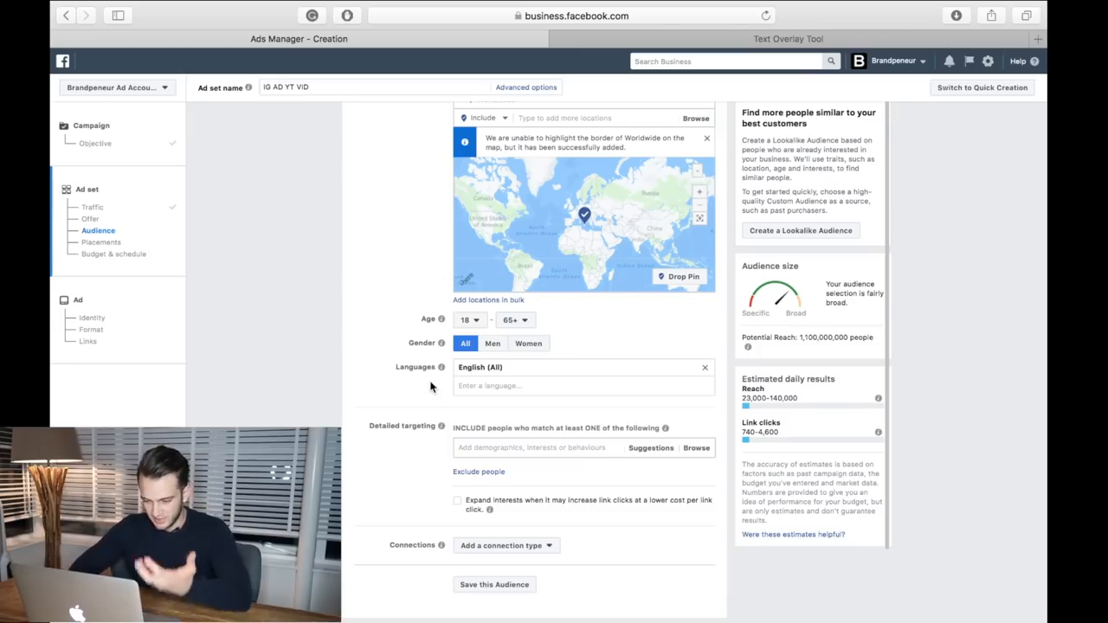
pyautogui.scroll(-3)
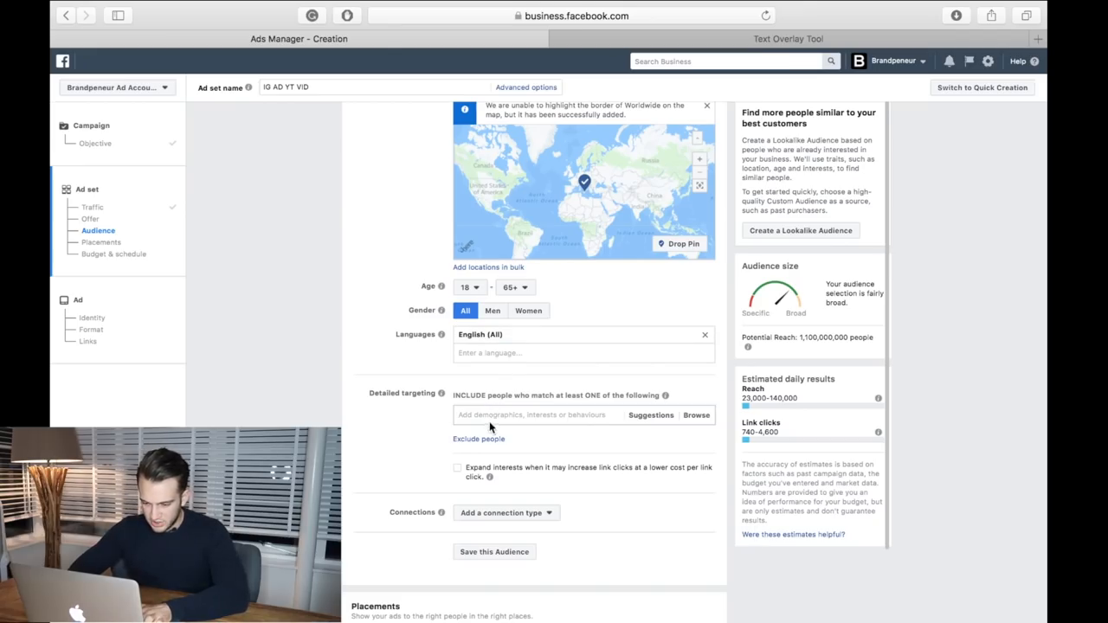
# Step: Add Digital marketing plus the Tai Lopez and Gary entrepreneur interests to detailed targeting
pyautogui.write('Digital Marketing')
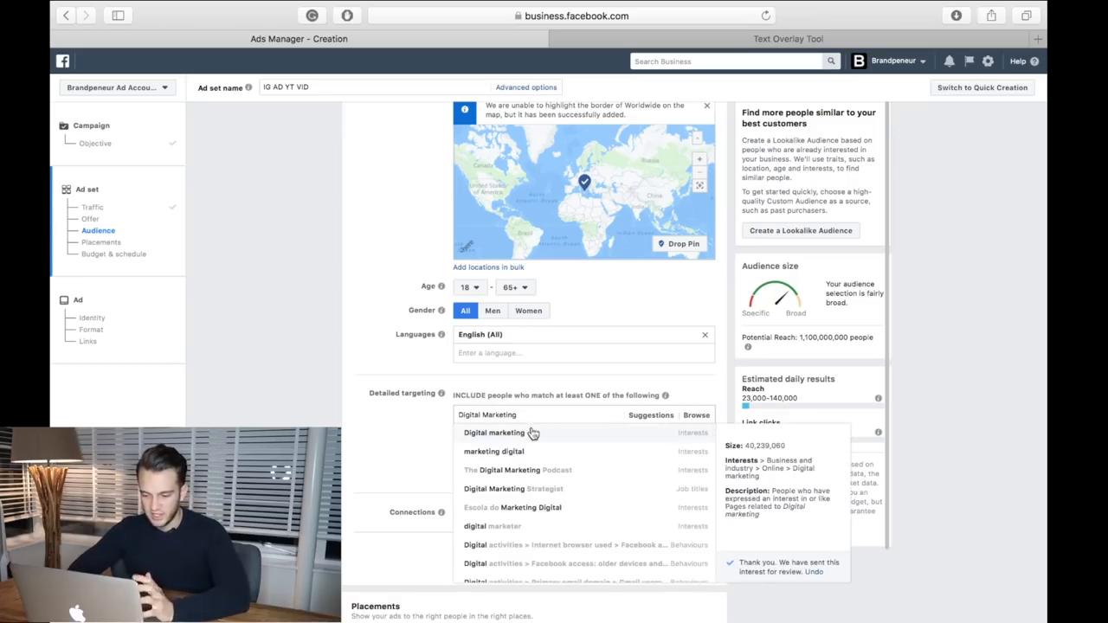
pyautogui.click(495, 433)
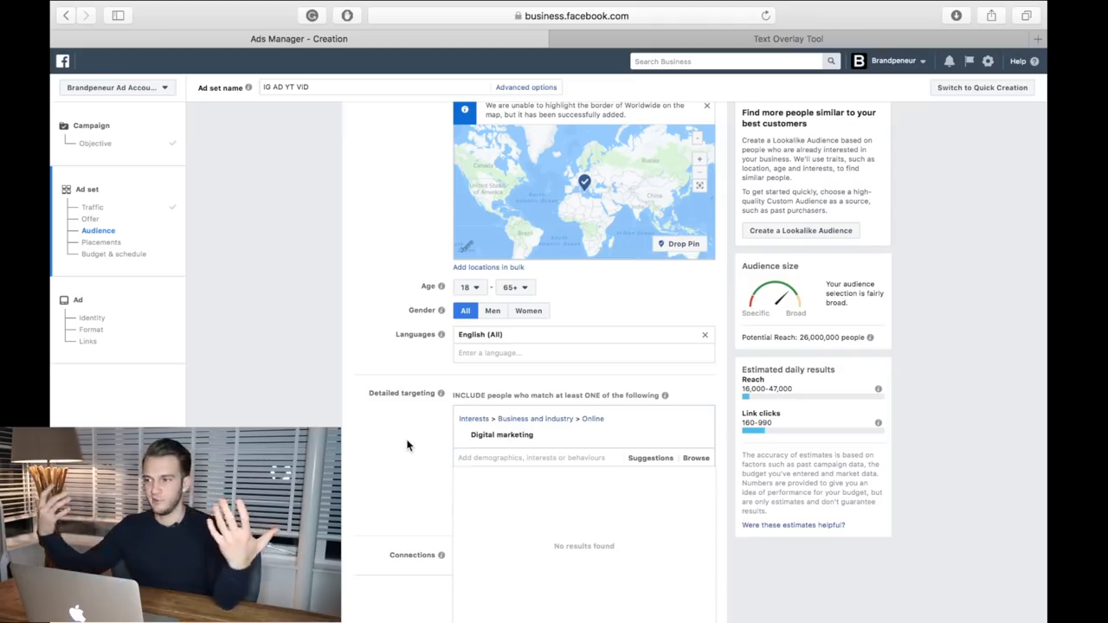
pyautogui.scroll(-3)
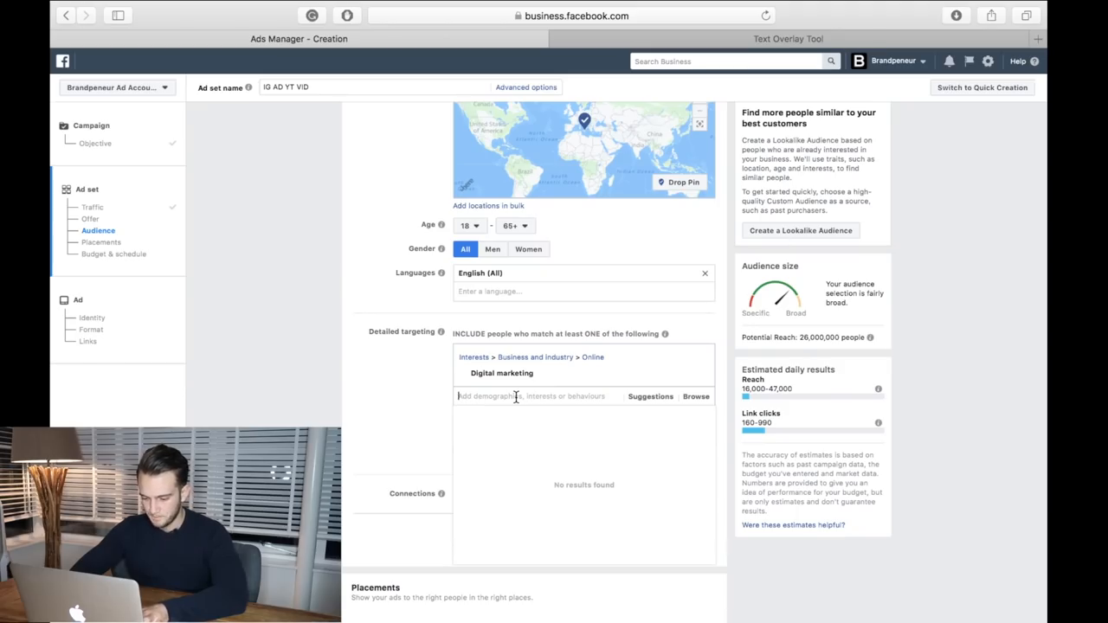
pyautogui.write('Tai Lopez')
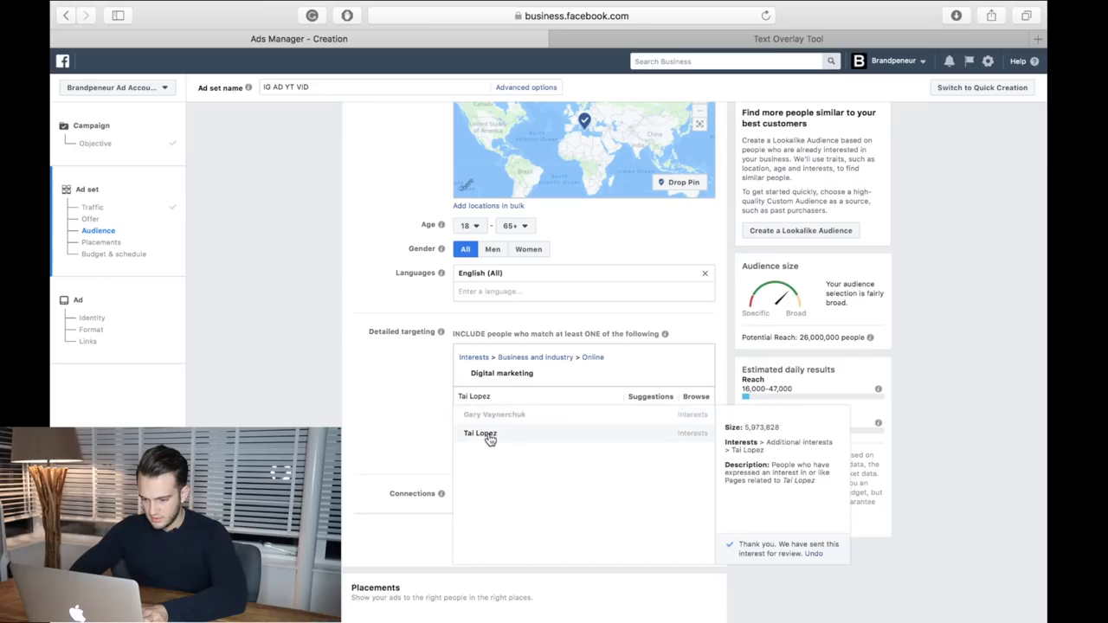
pyautogui.click(481, 433)
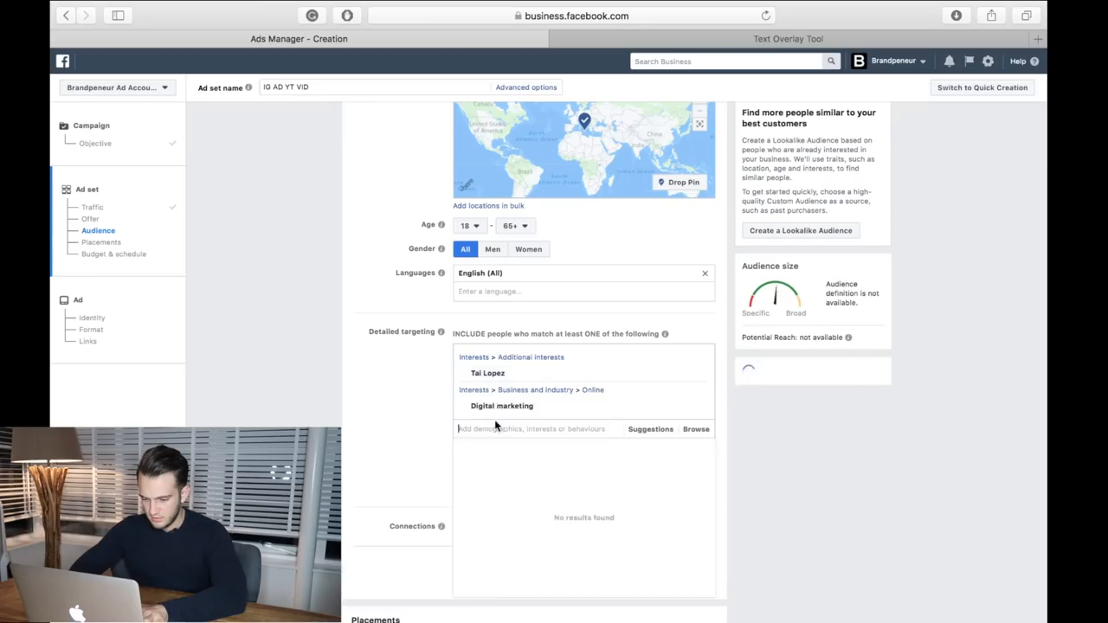
pyautogui.write('Gary')
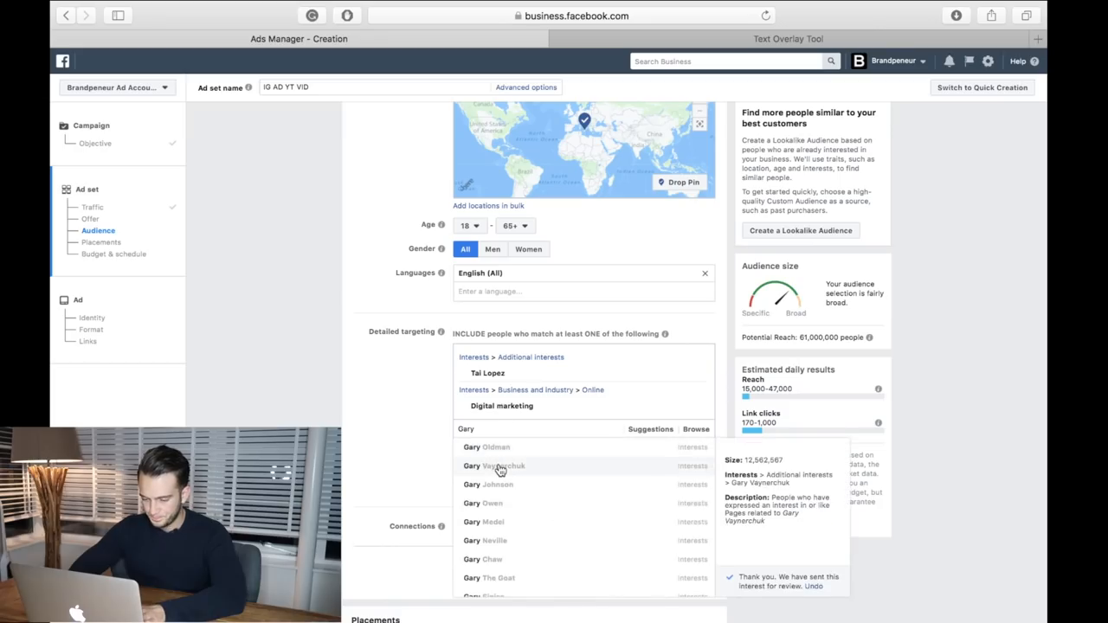
pyautogui.click(499, 466)
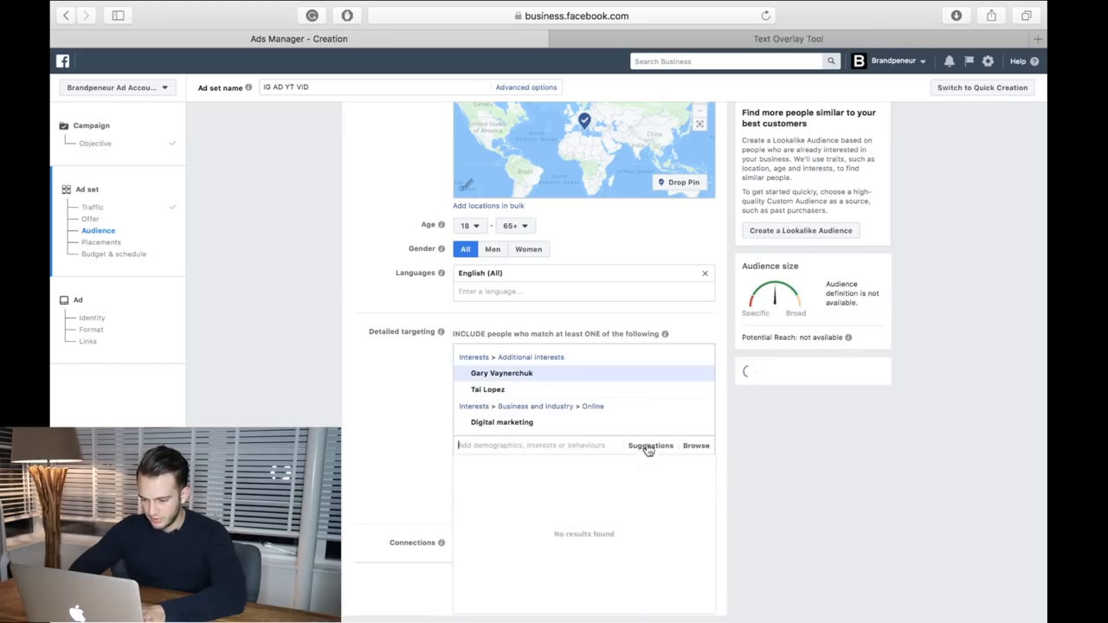
# Step: Add Social media marketing and a third entrepreneur from suggestions, and enable interest expansion
pyautogui.click(651, 445)
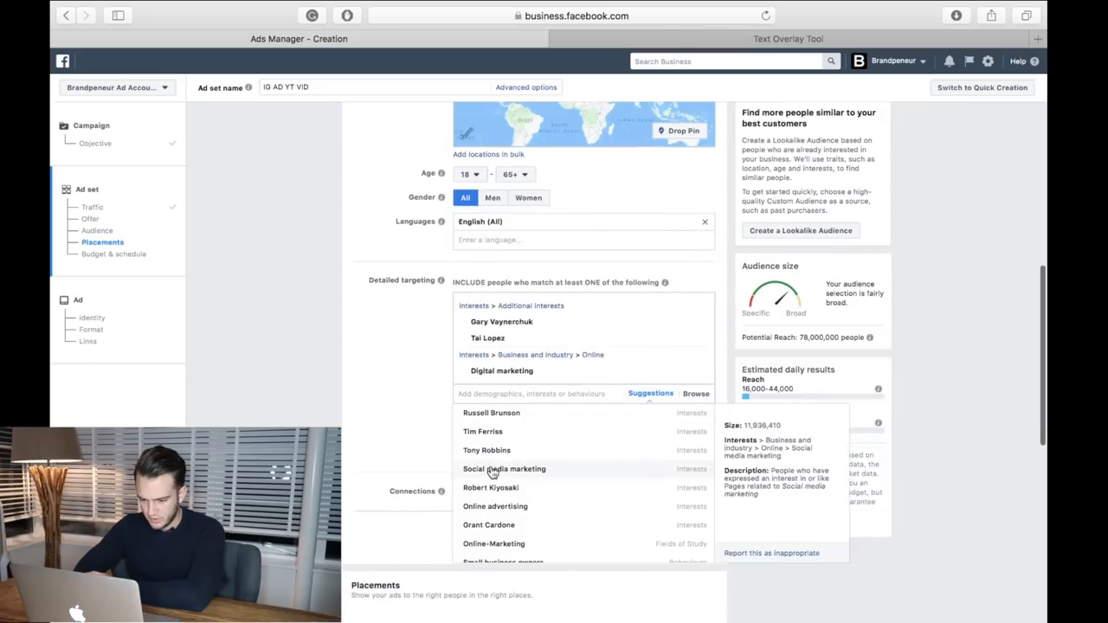
pyautogui.click(504, 467)
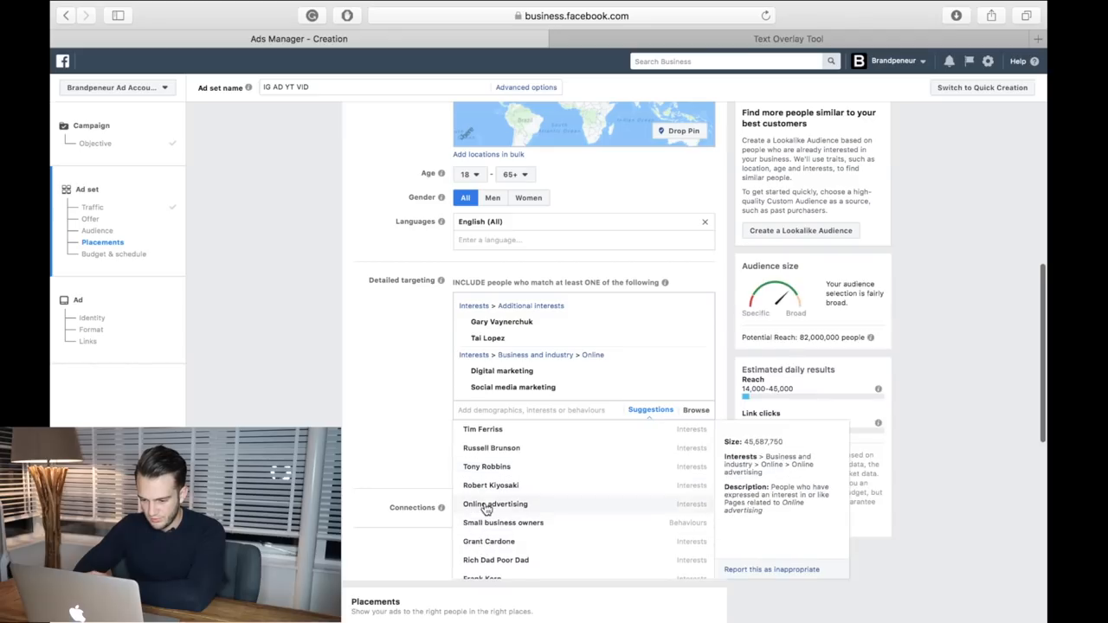
pyautogui.moveTo(492, 446)
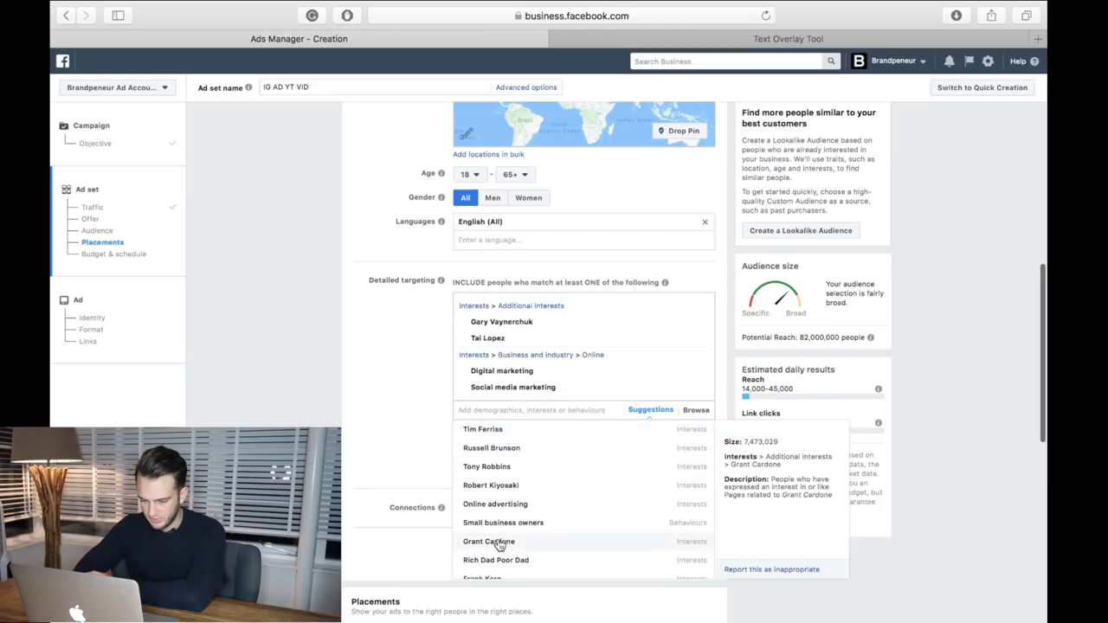
pyautogui.click(488, 540)
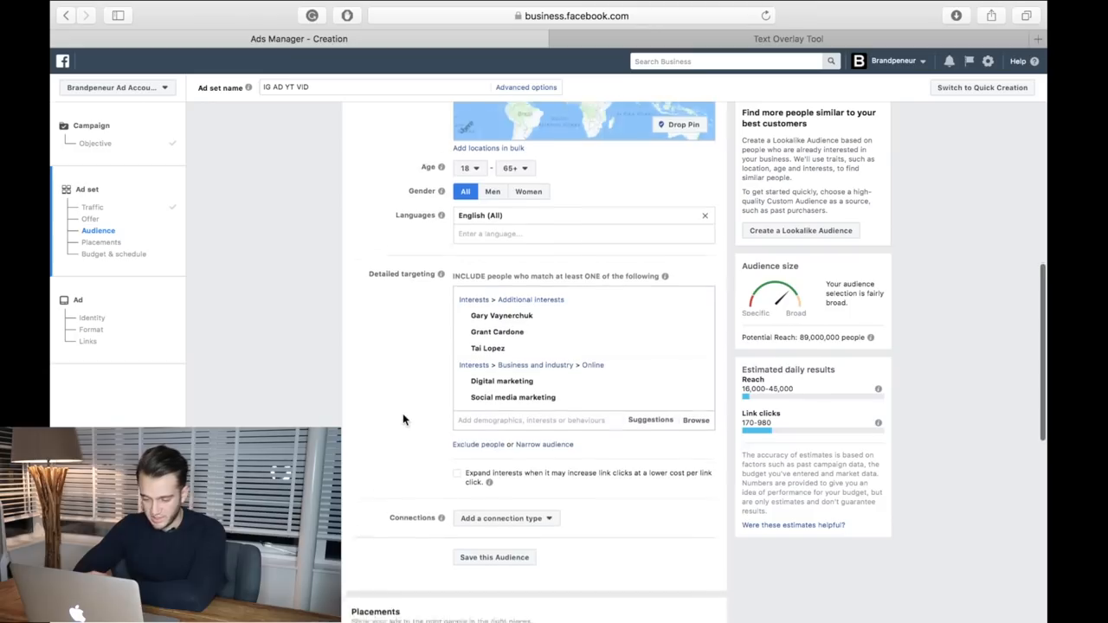
pyautogui.scroll(-3)
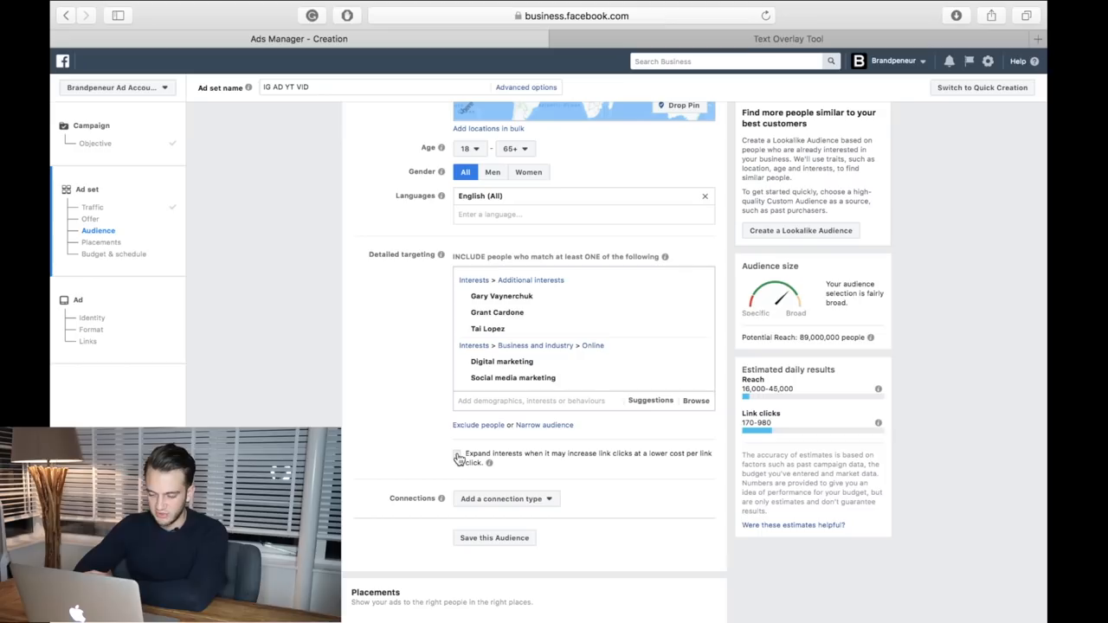
pyautogui.click(457, 453)
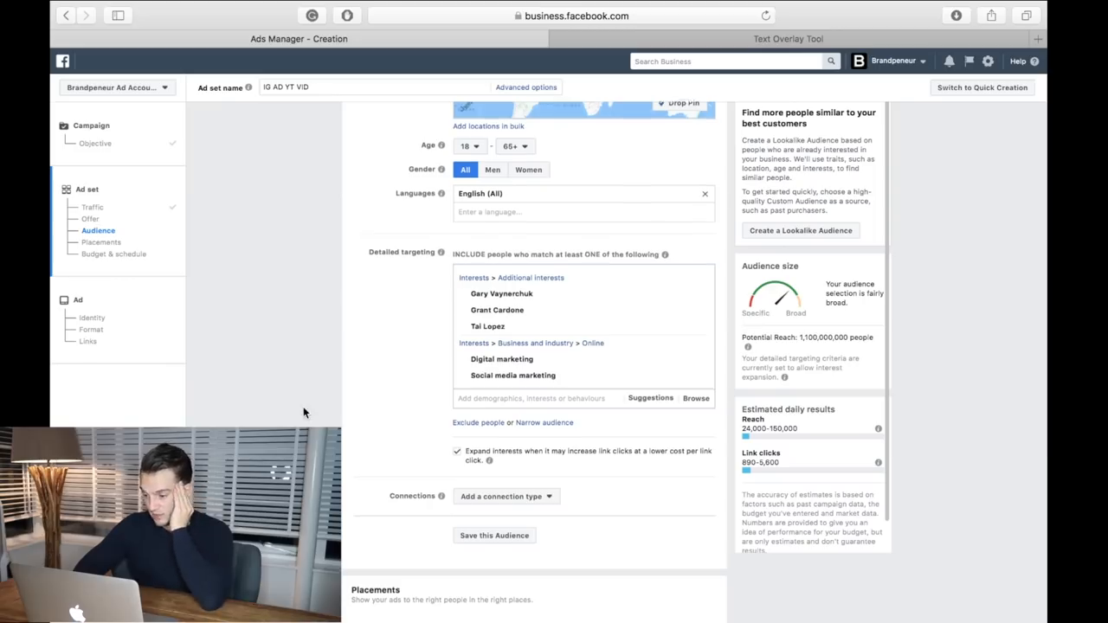
pyautogui.scroll(-3)
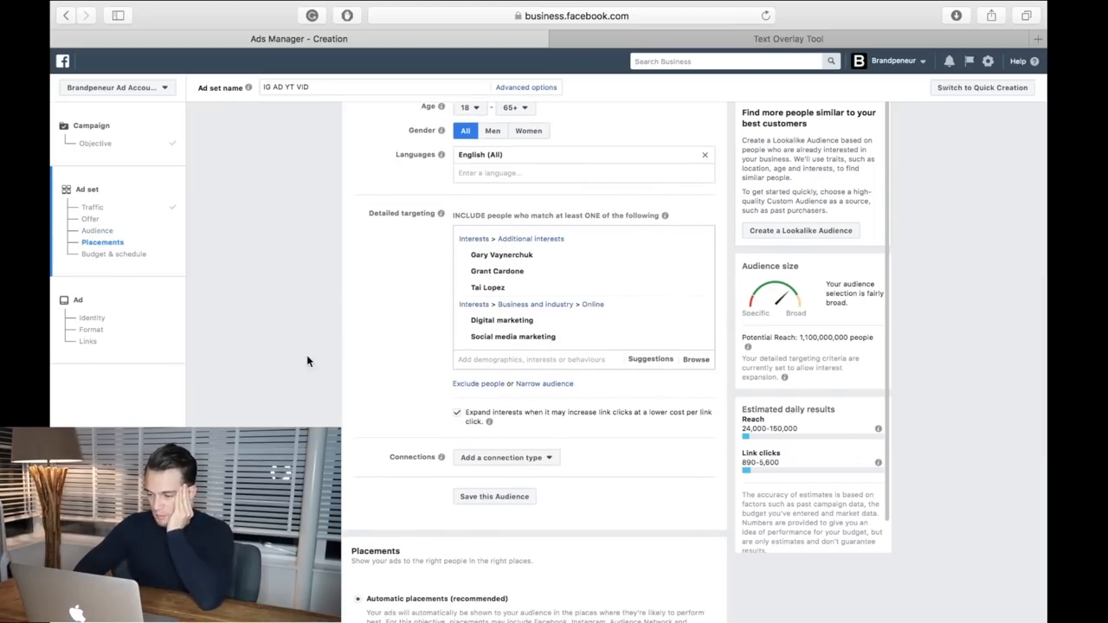
pyautogui.moveTo(259, 372)
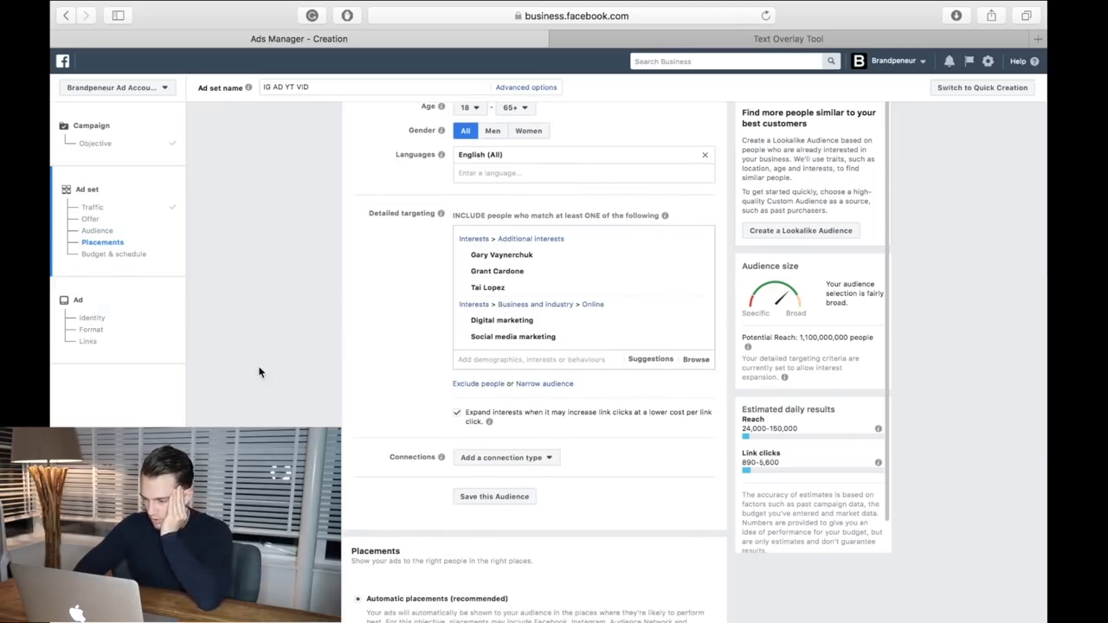
pyautogui.scroll(-3)
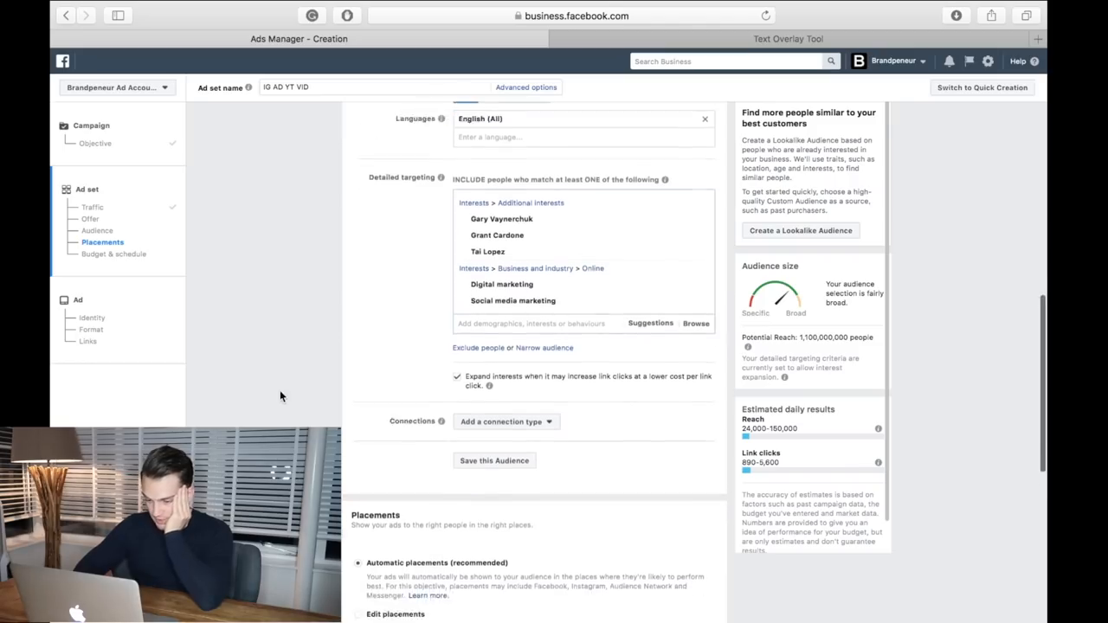
pyautogui.scroll(-3)
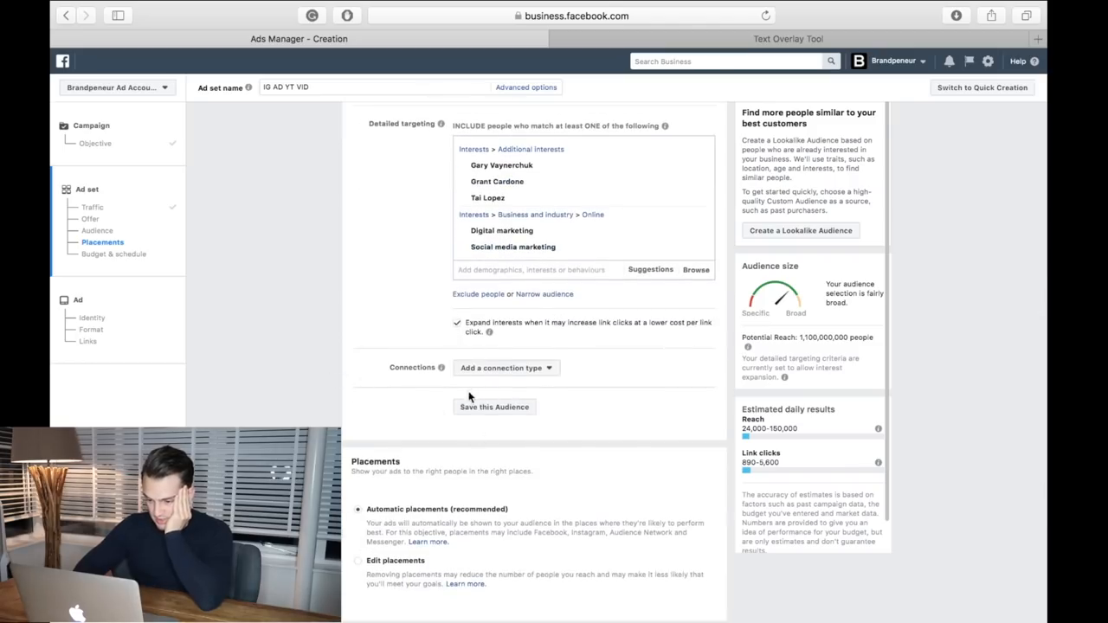
# Step: Switch to manual placements and leave only Instagram Stories ticked
pyautogui.scroll(-3)
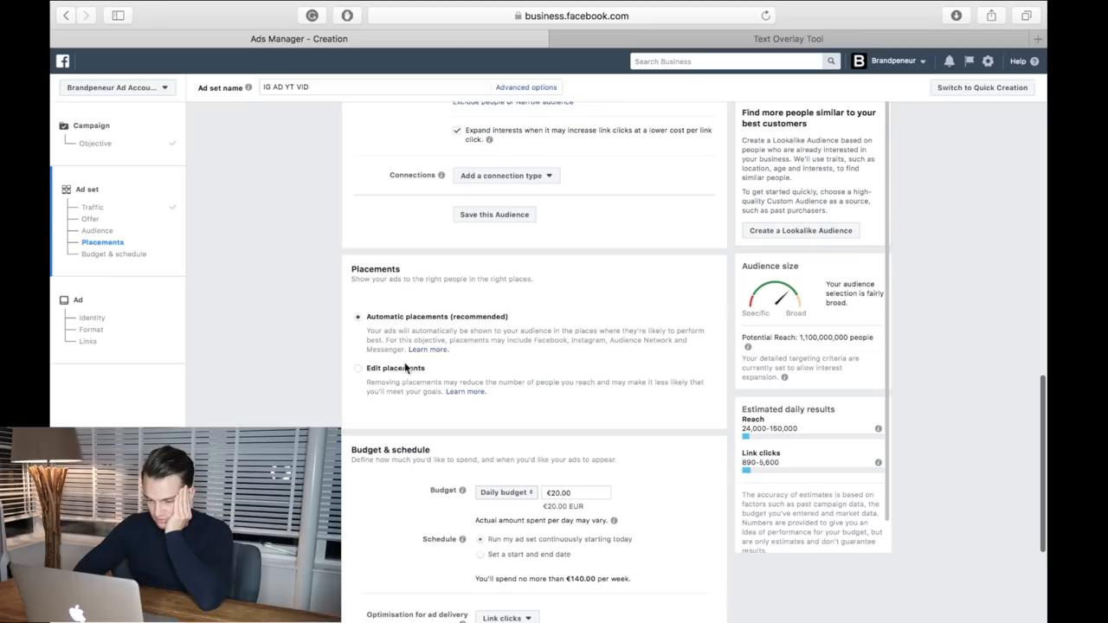
pyautogui.moveTo(351, 275)
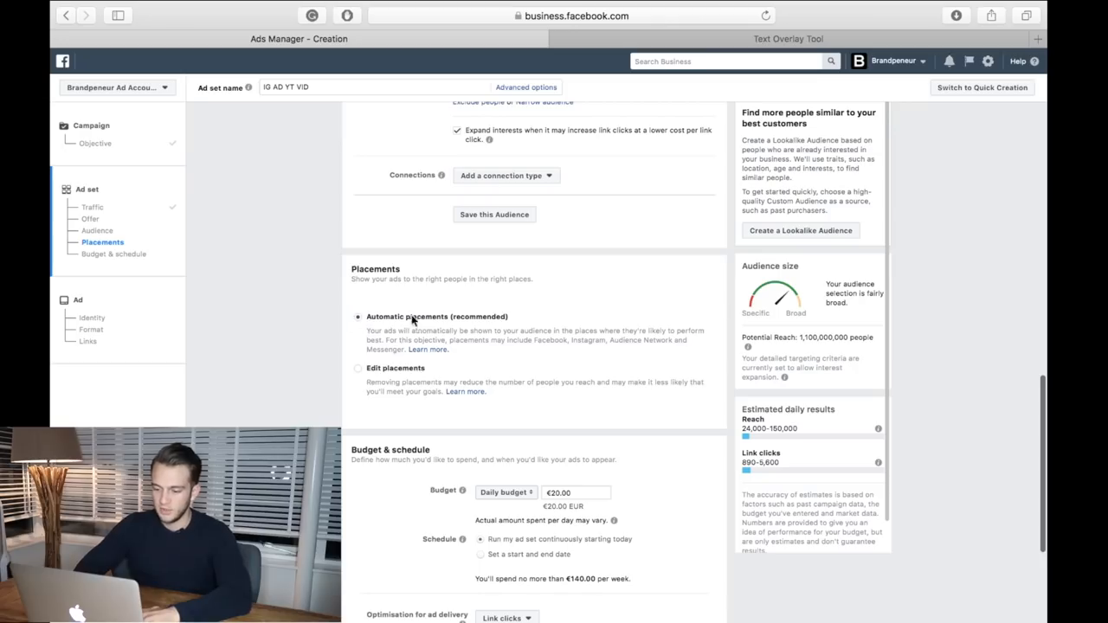
pyautogui.moveTo(360, 374)
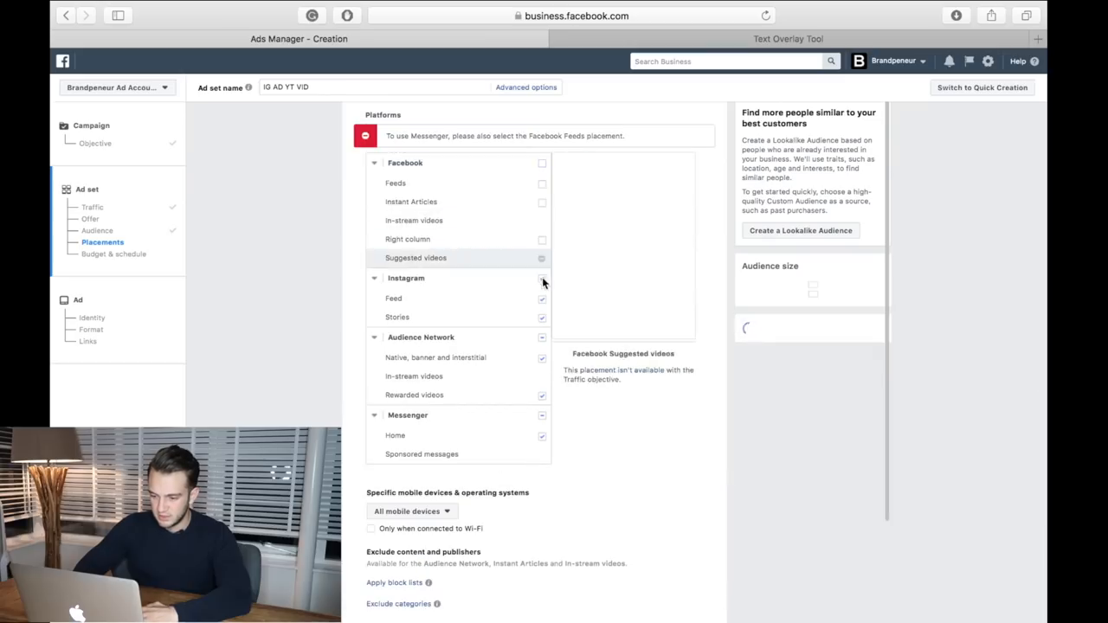
pyautogui.click(542, 277)
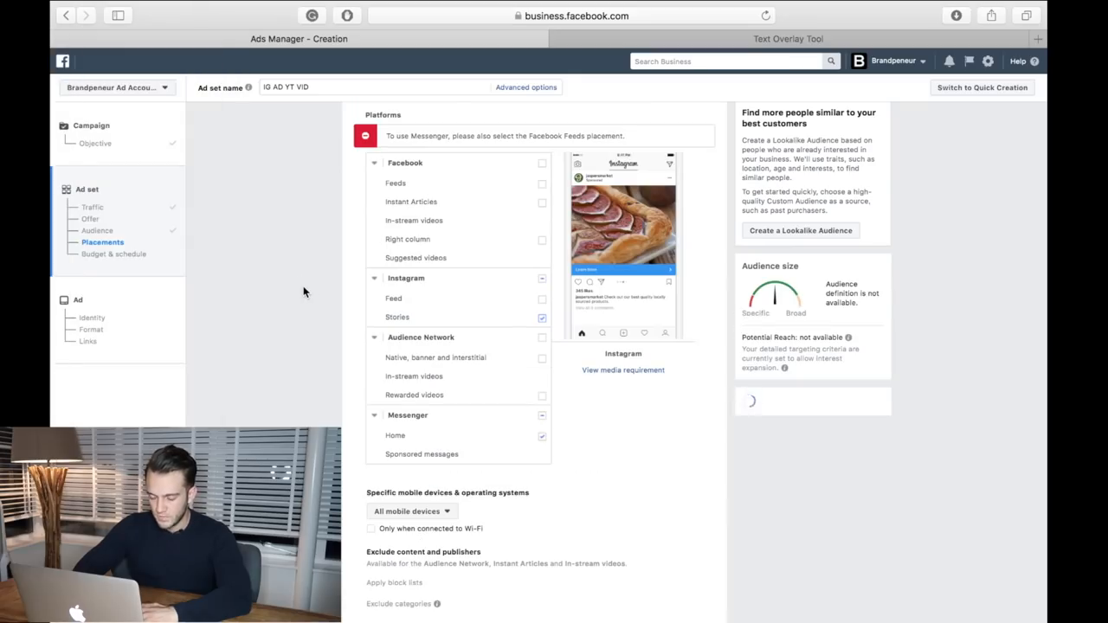
pyautogui.scroll(-3)
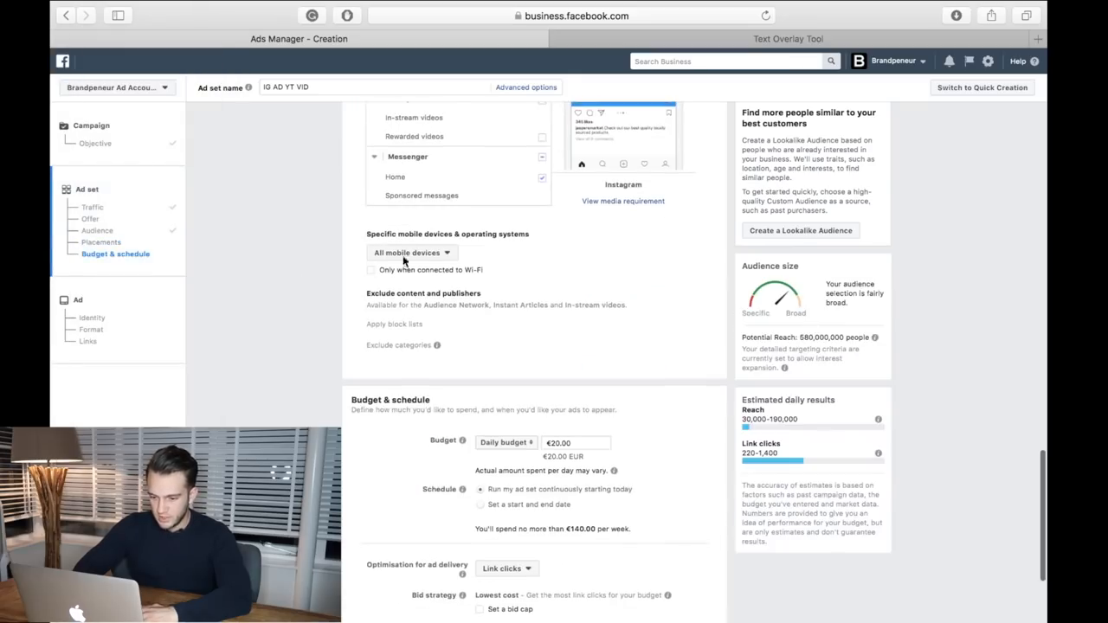
# Step: Try a €20 lifetime budget, then return to a daily budget with start and end dates
pyautogui.click(409, 156)
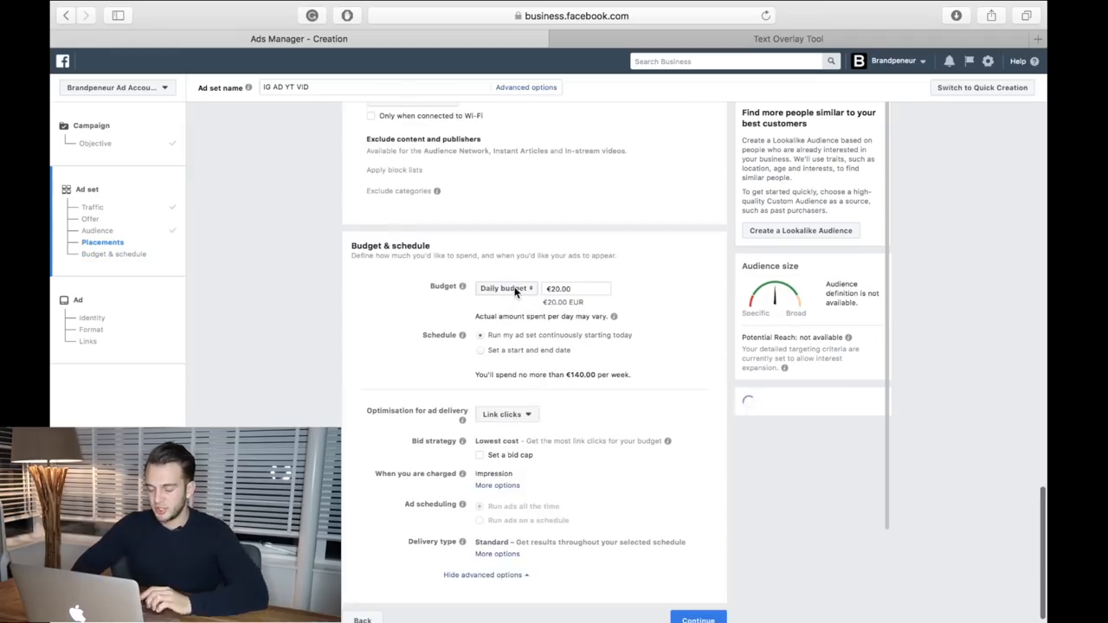
pyautogui.click(505, 288)
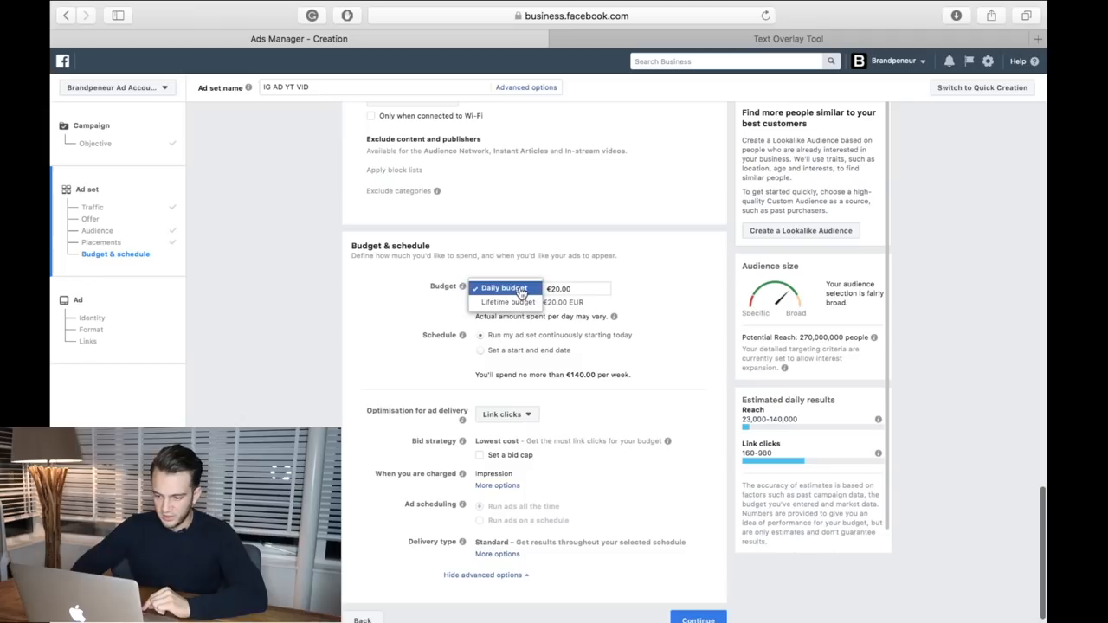
pyautogui.click(506, 287)
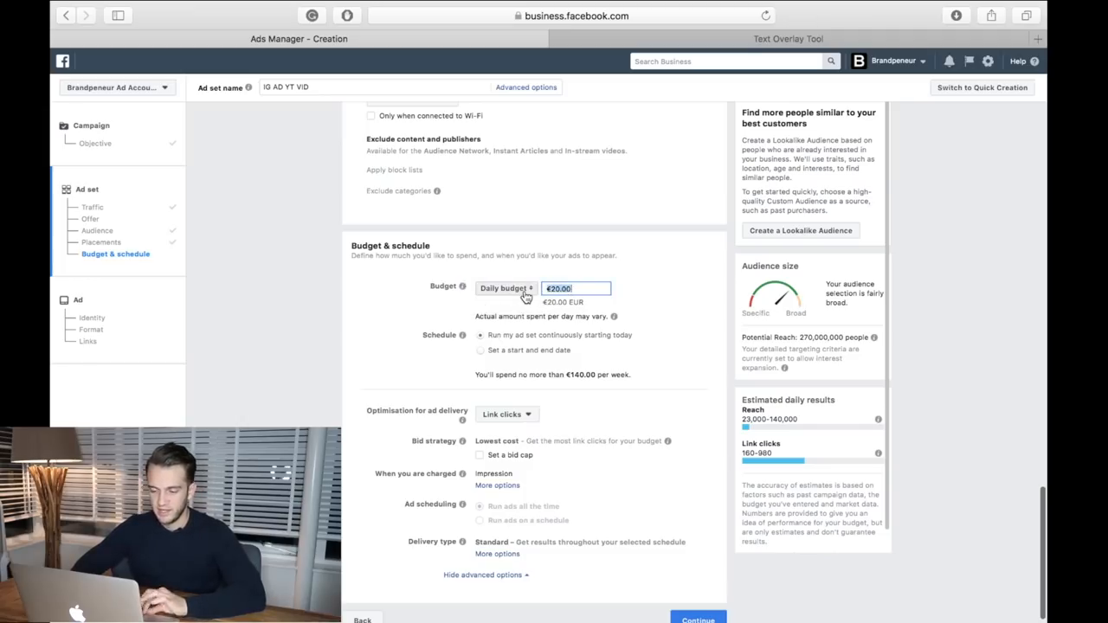
pyautogui.click(505, 288)
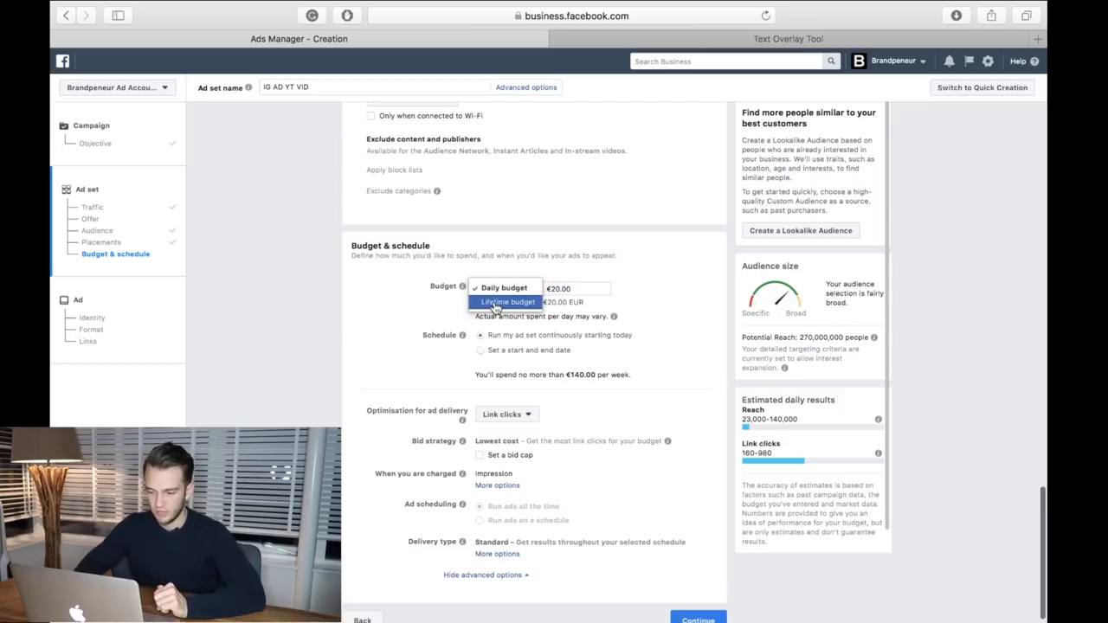
pyautogui.click(506, 301)
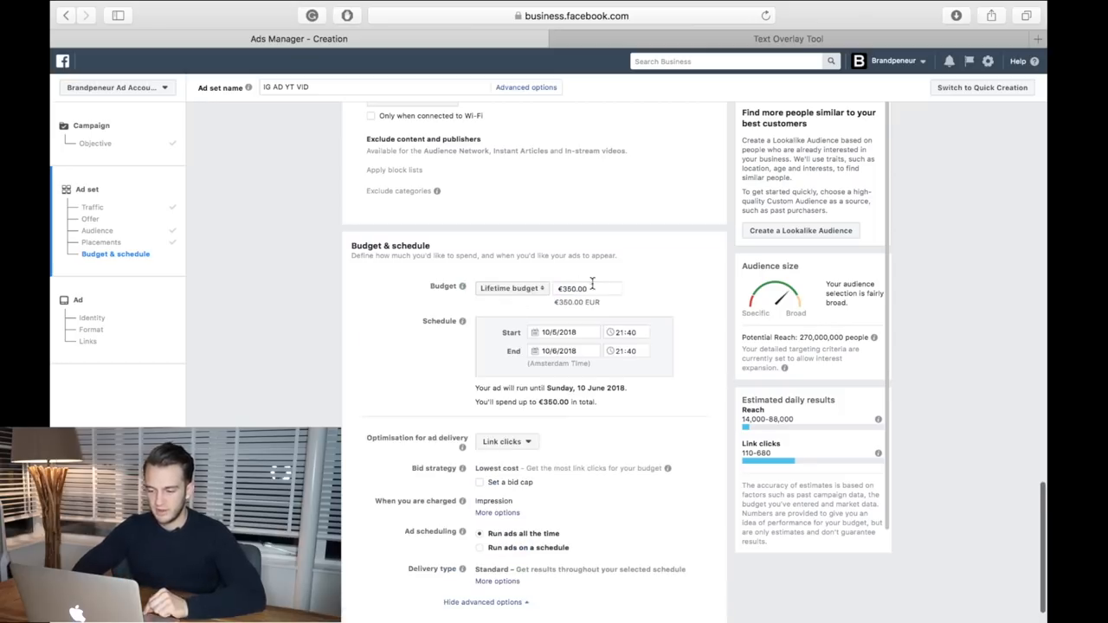
pyautogui.write('20')
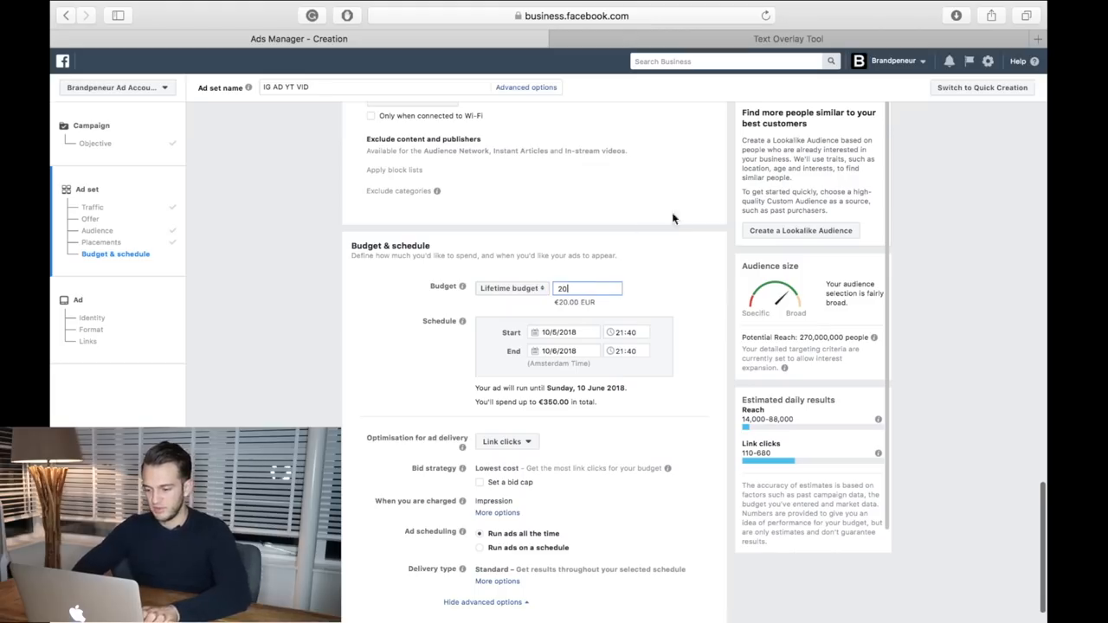
pyautogui.click(588, 288)
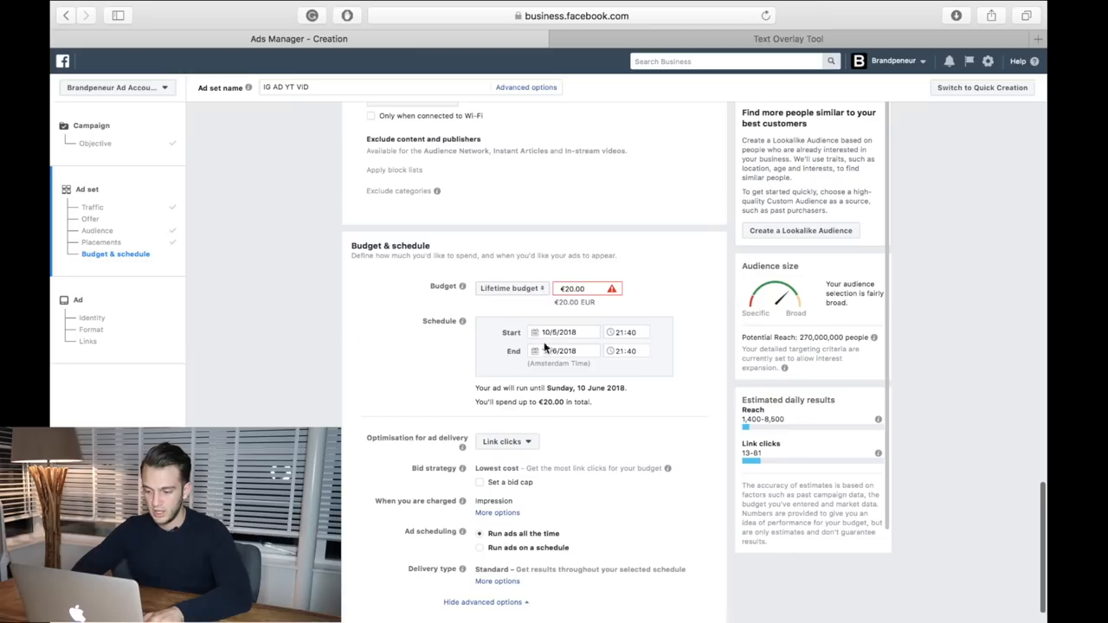
pyautogui.click(565, 350)
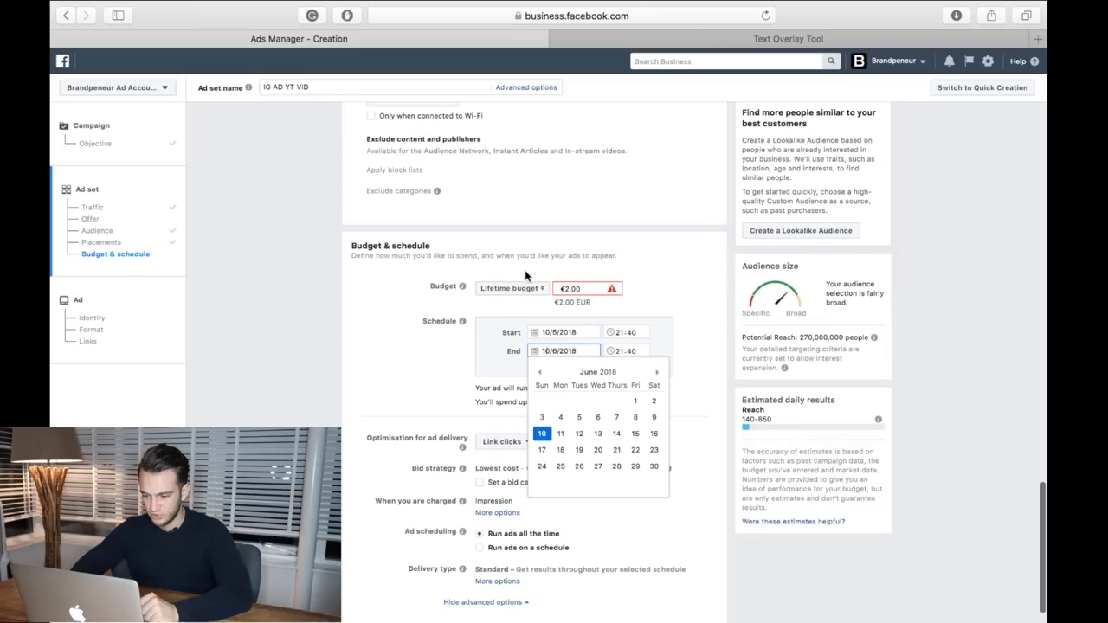
pyautogui.click(509, 288)
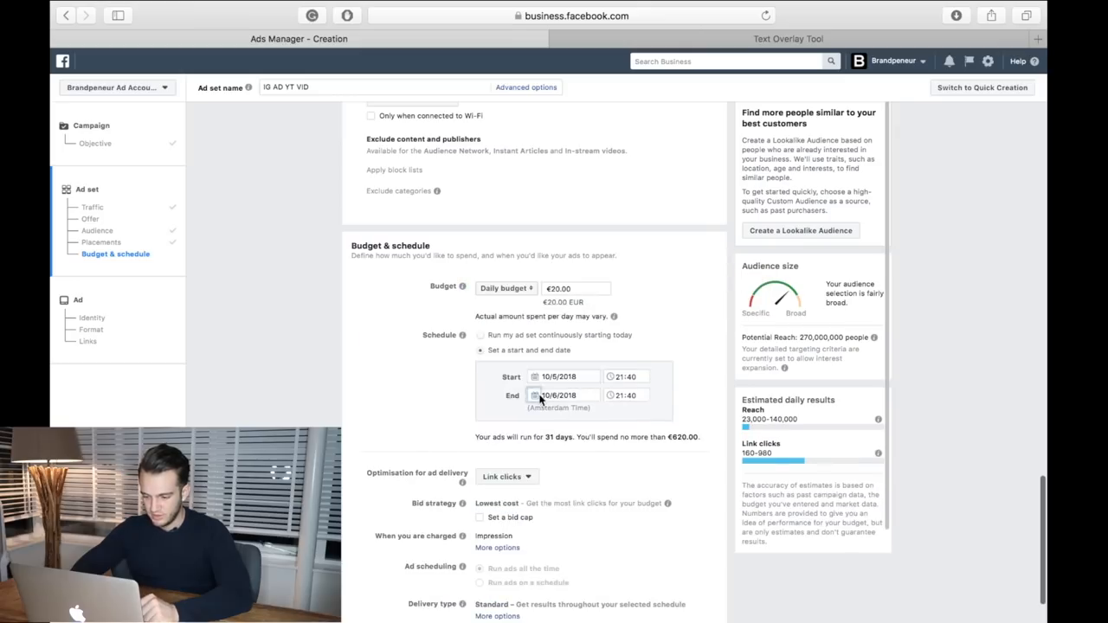
# Step: Set a €2.00 daily budget ending 25 May 2018 for a 15-day, €30 run
pyautogui.click(565, 395)
pyautogui.write('24')
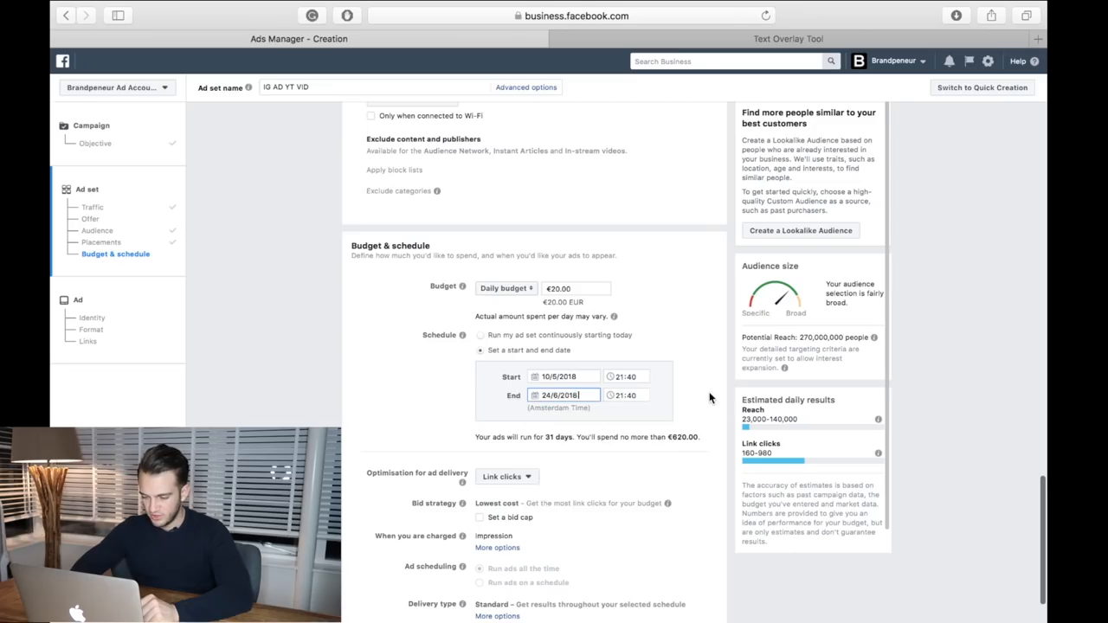
pyautogui.write('26/6/2018')
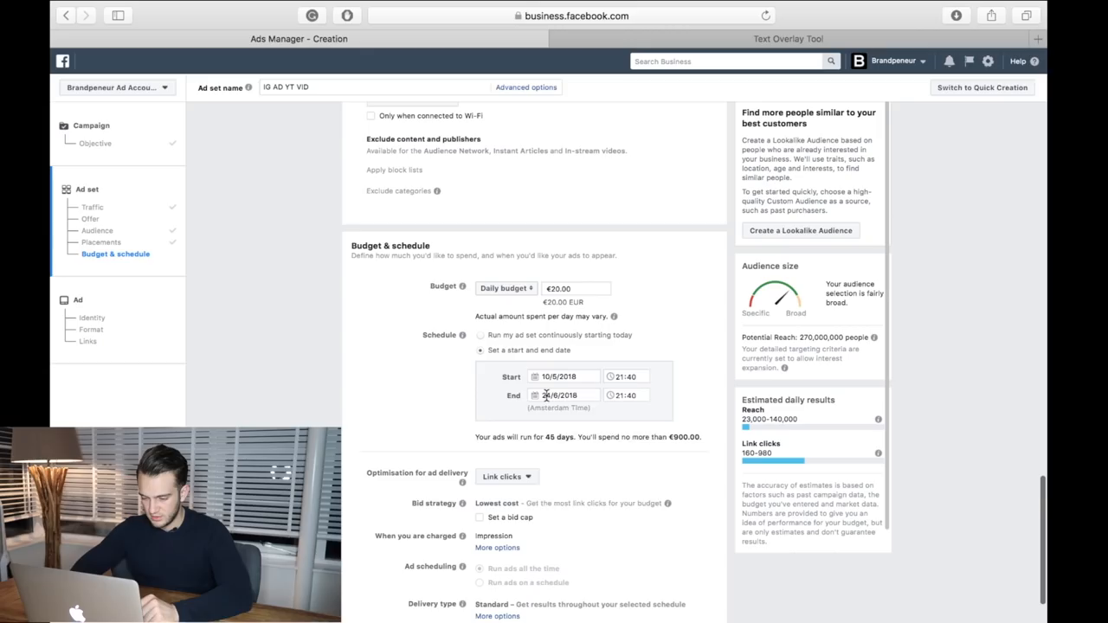
pyautogui.click(562, 395)
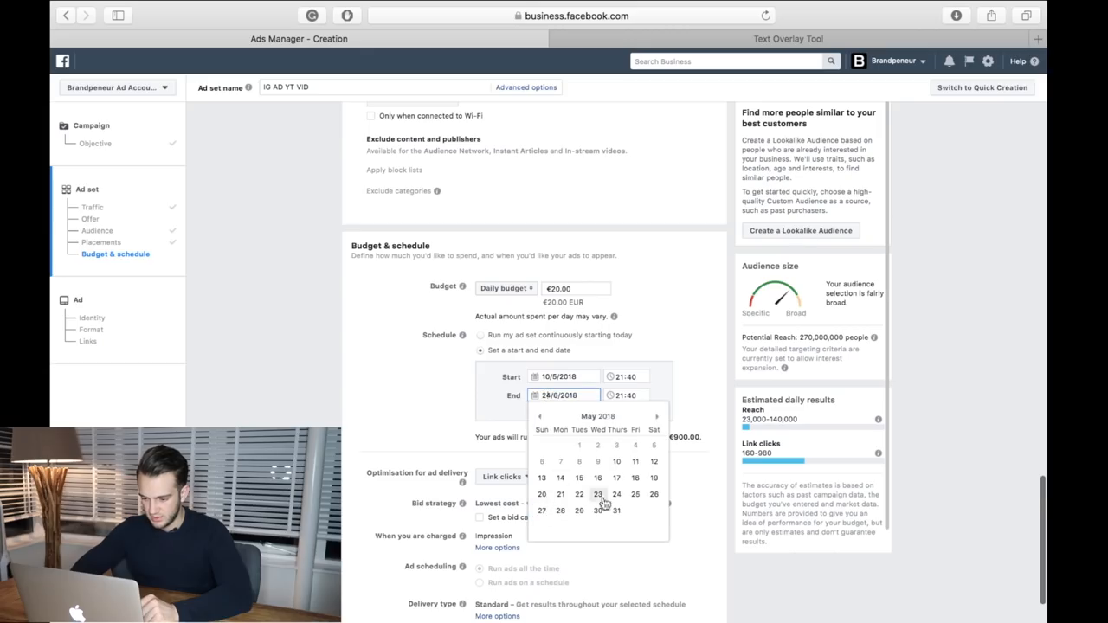
pyautogui.click(617, 495)
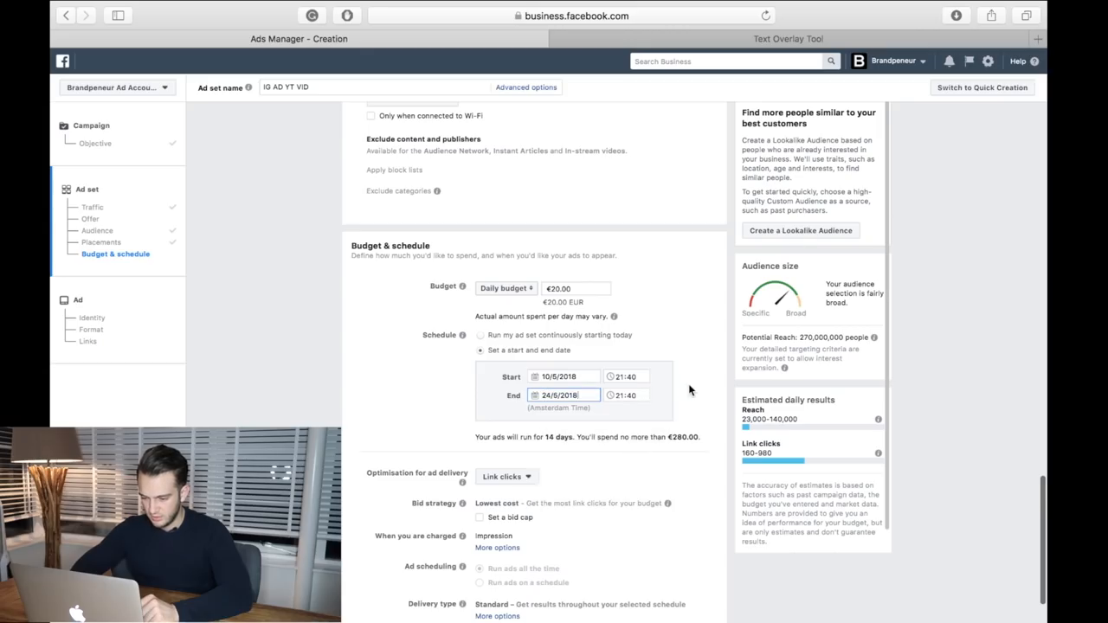
pyautogui.scroll(-3)
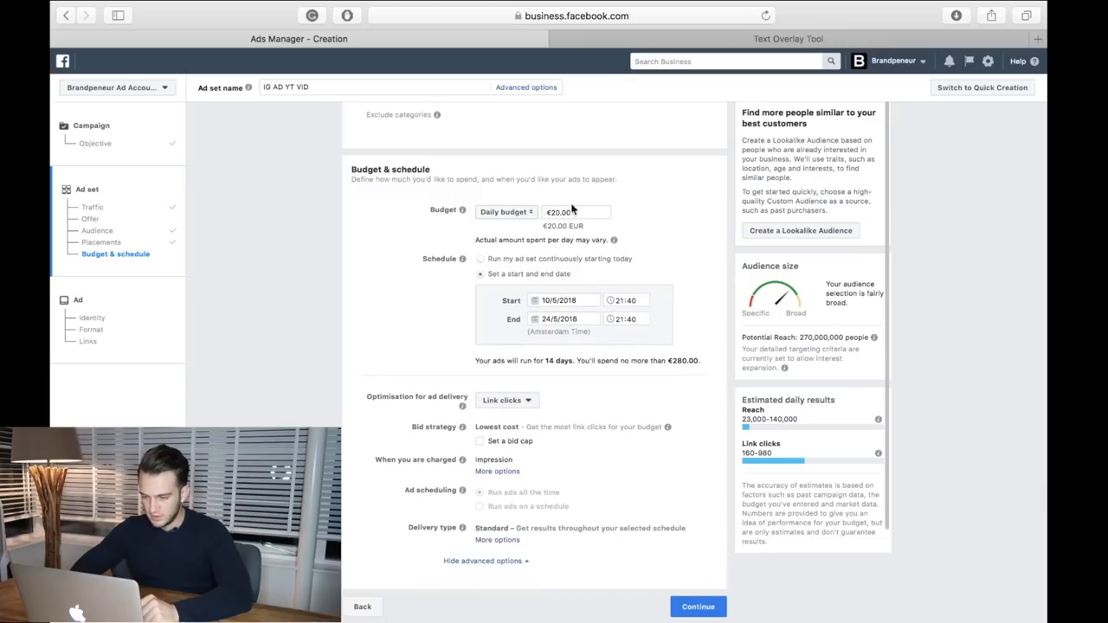
pyautogui.write('2')
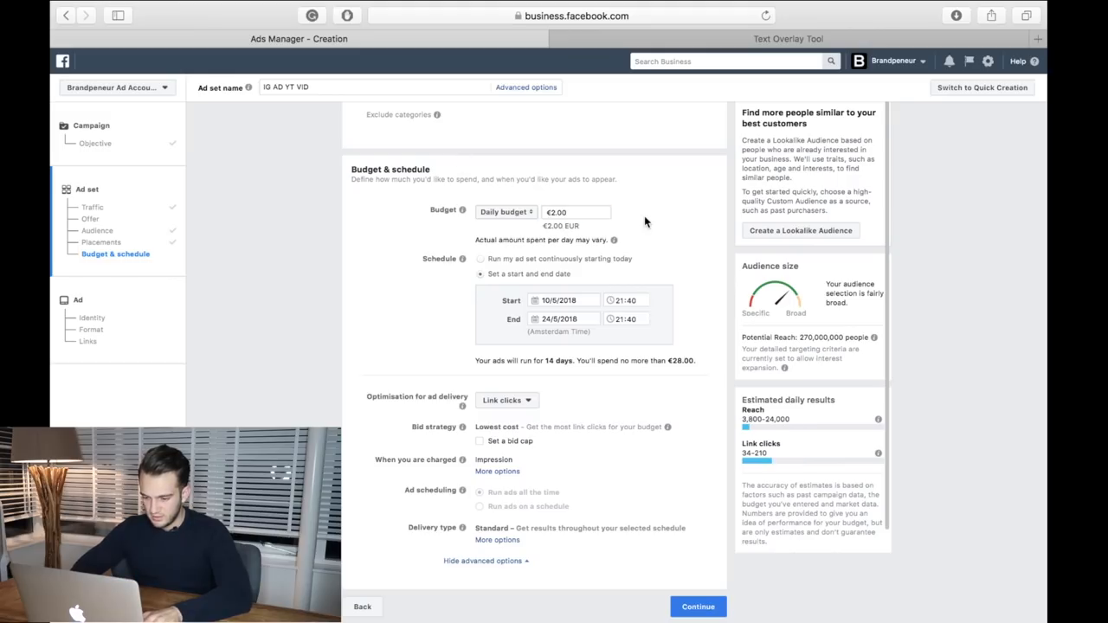
pyautogui.moveTo(682, 353)
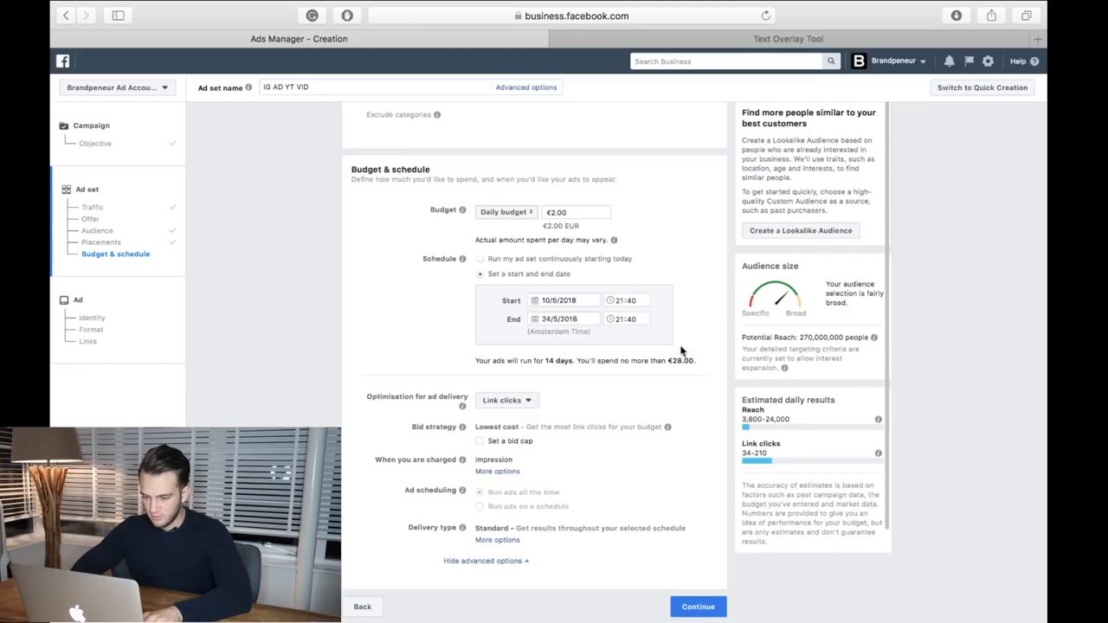
pyautogui.click(563, 318)
pyautogui.write('6')
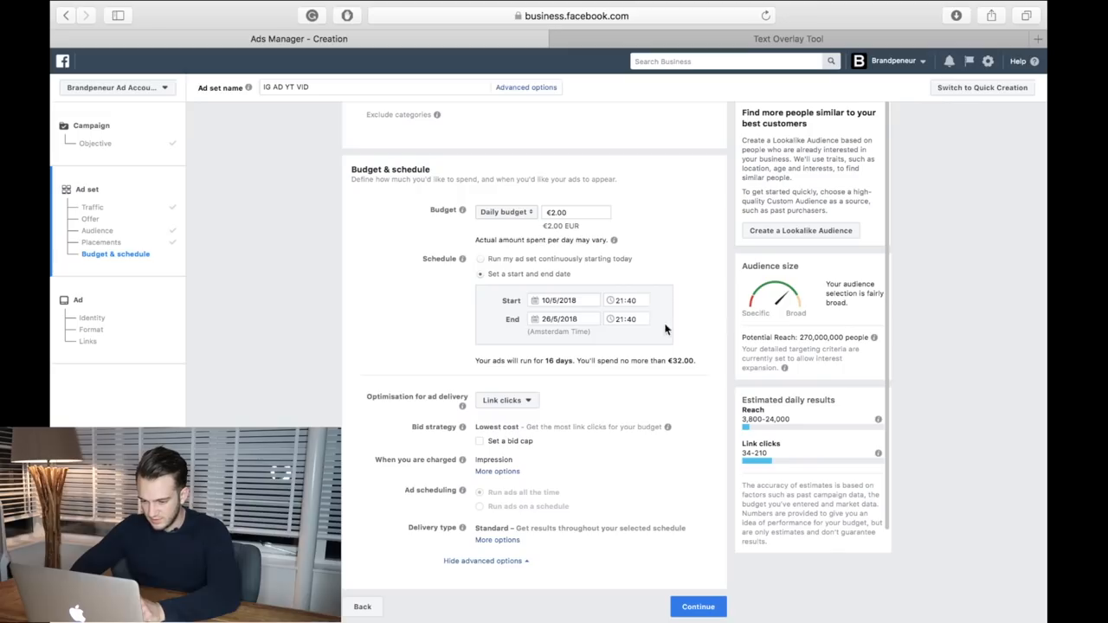
pyautogui.click(565, 319)
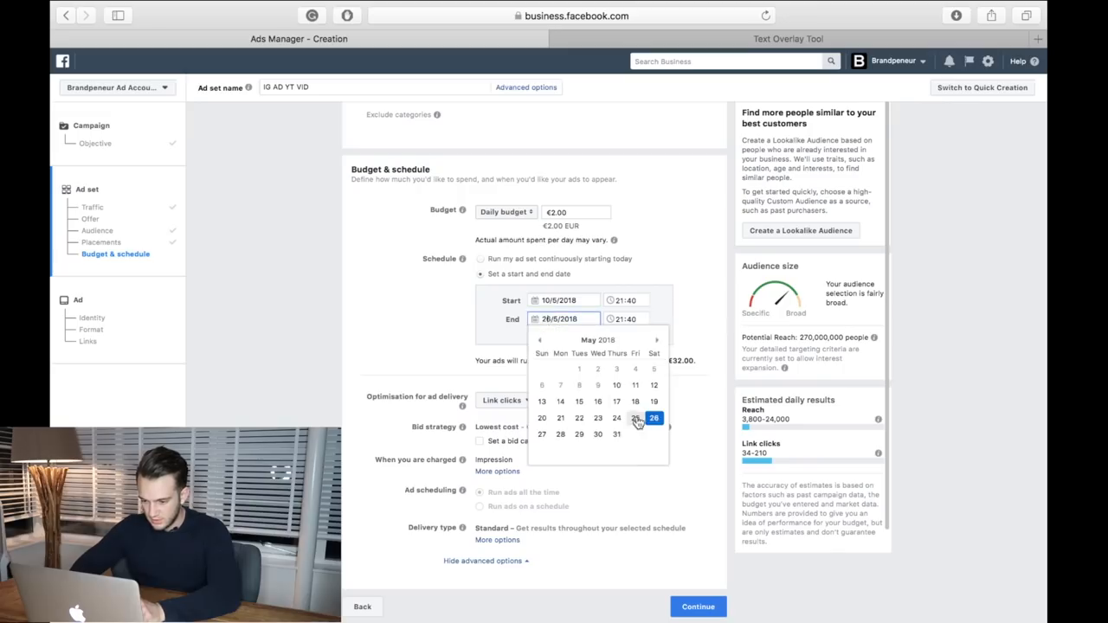
pyautogui.click(636, 418)
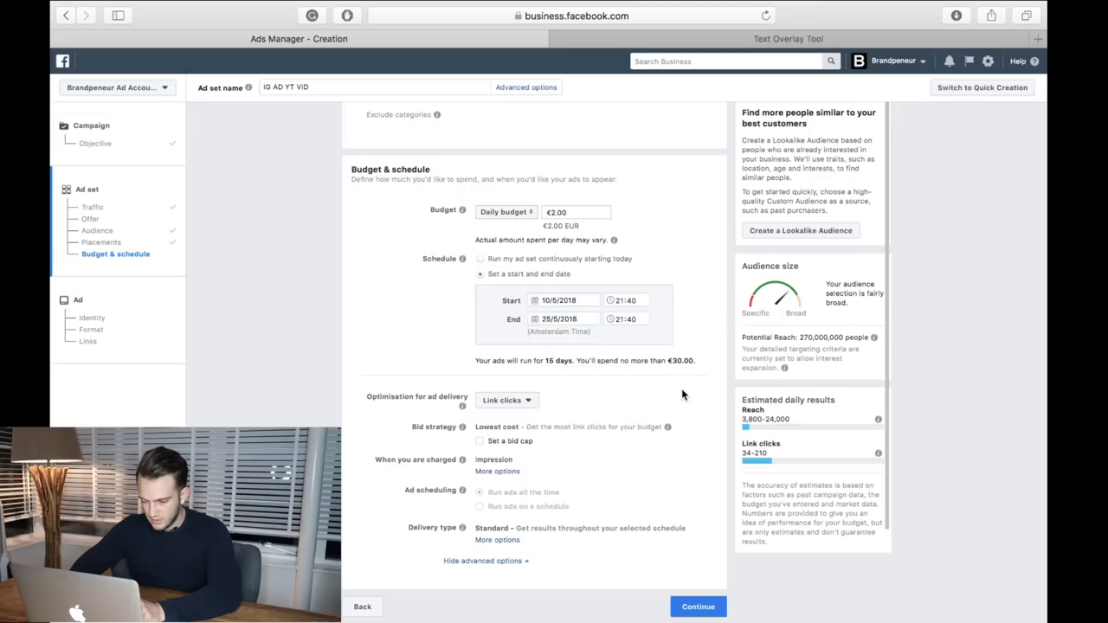
pyautogui.moveTo(518, 421)
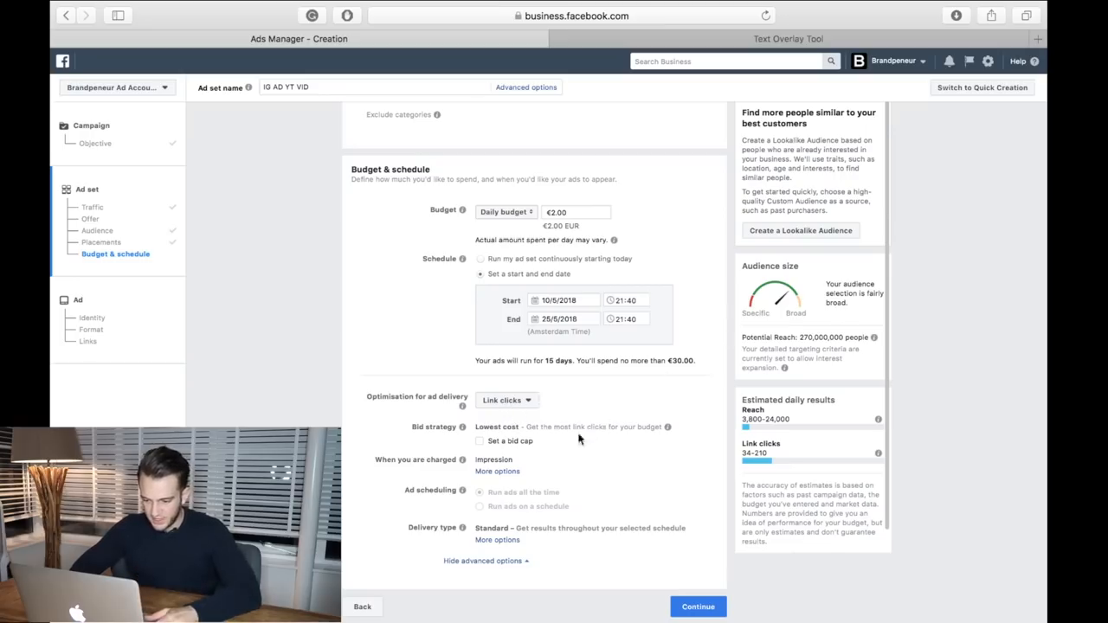
pyautogui.moveTo(651, 516)
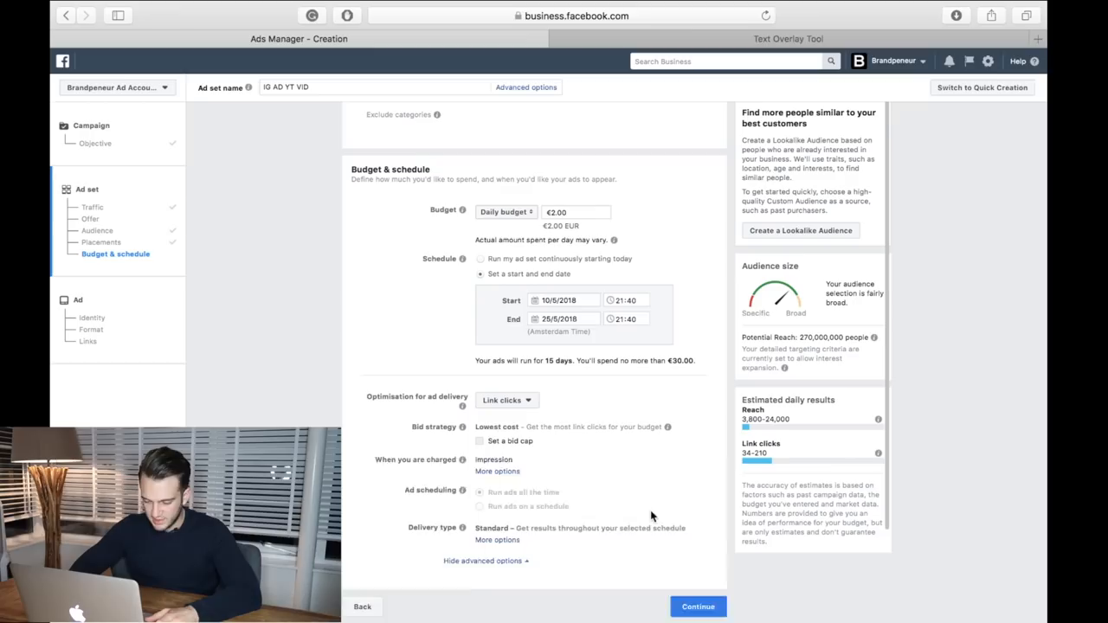
# Step: Enable a bid cap for link-click optimisation
pyautogui.click(480, 442)
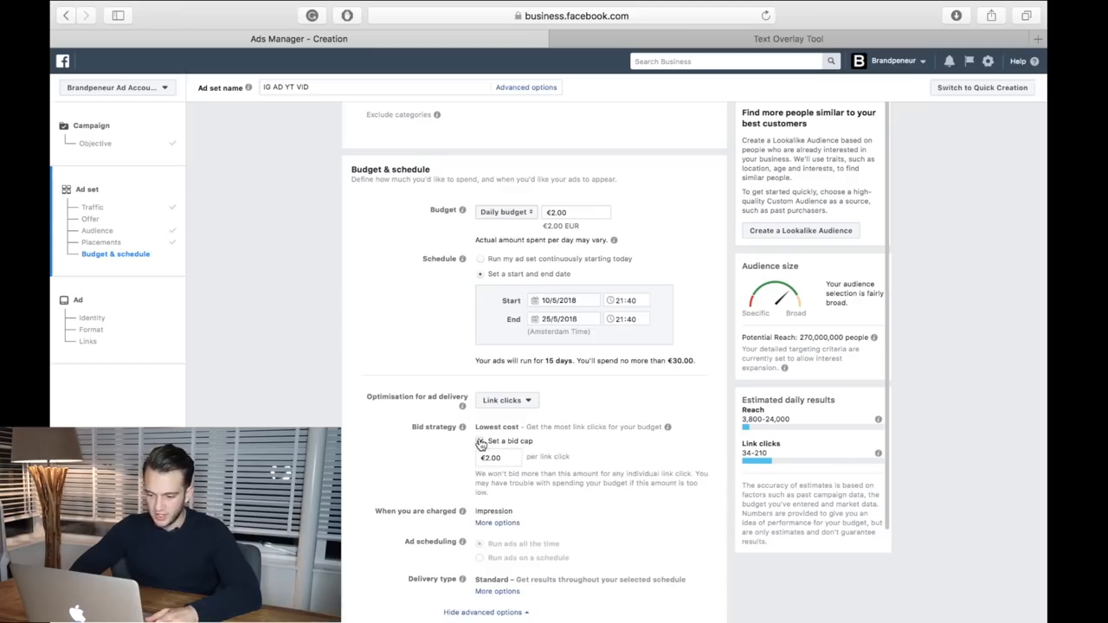
pyautogui.click(481, 443)
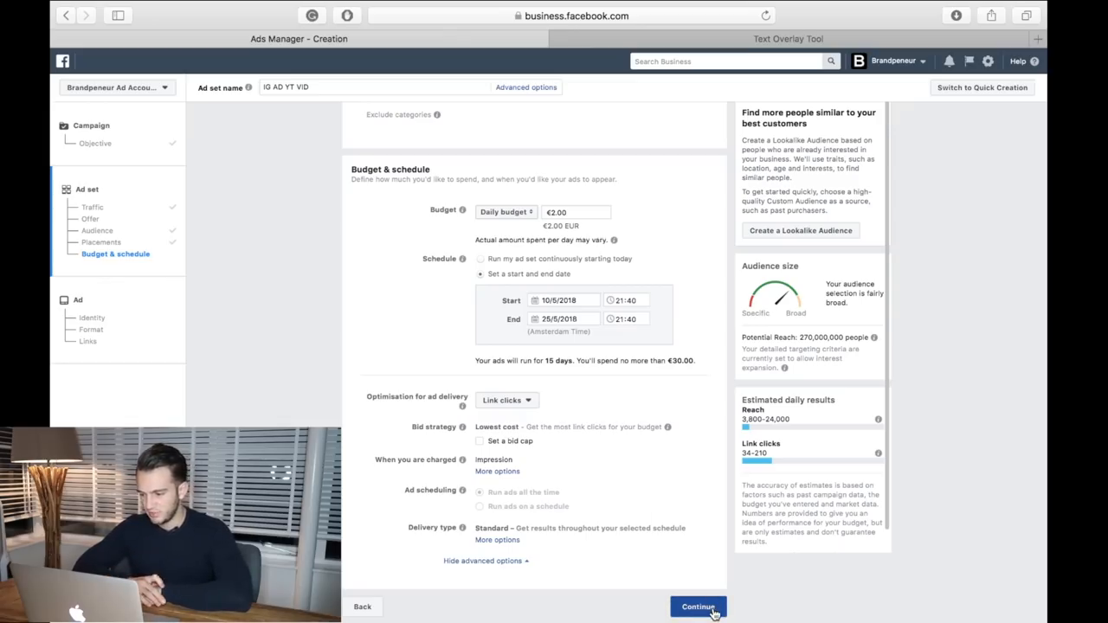
# Step: Continue to the ad and choose the Facebook Page and Instagram account identity
pyautogui.click(700, 606)
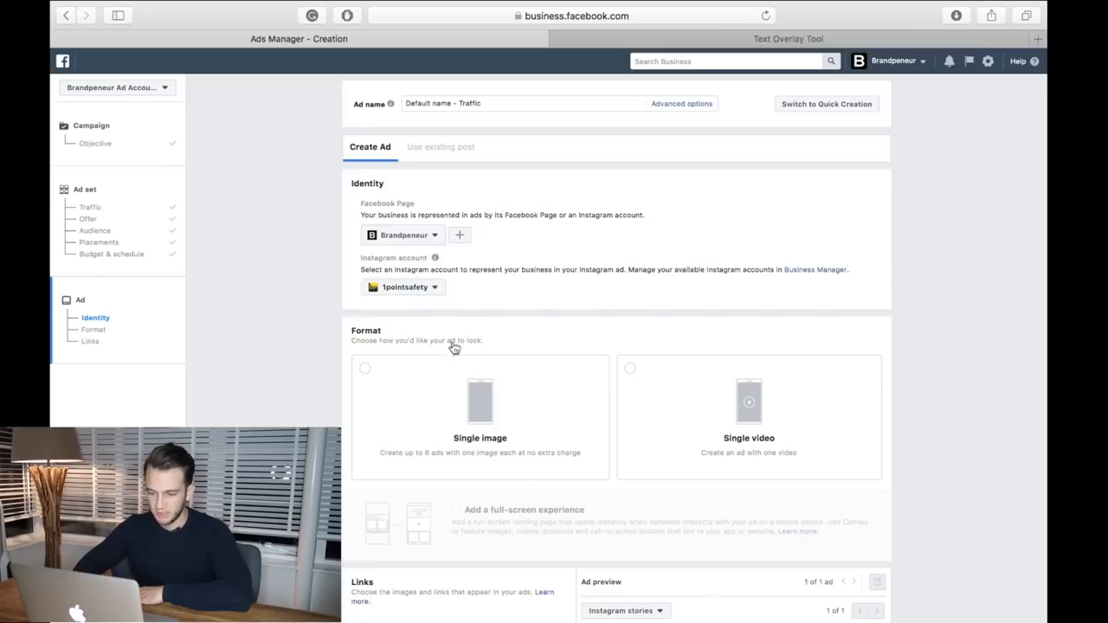
pyautogui.click(402, 236)
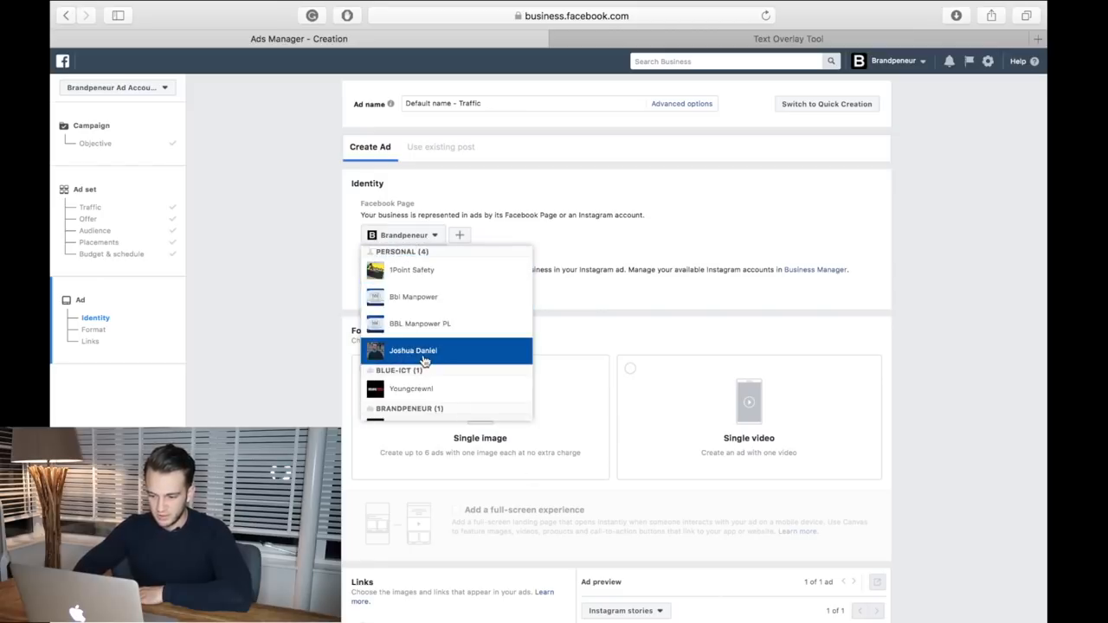
pyautogui.click(412, 350)
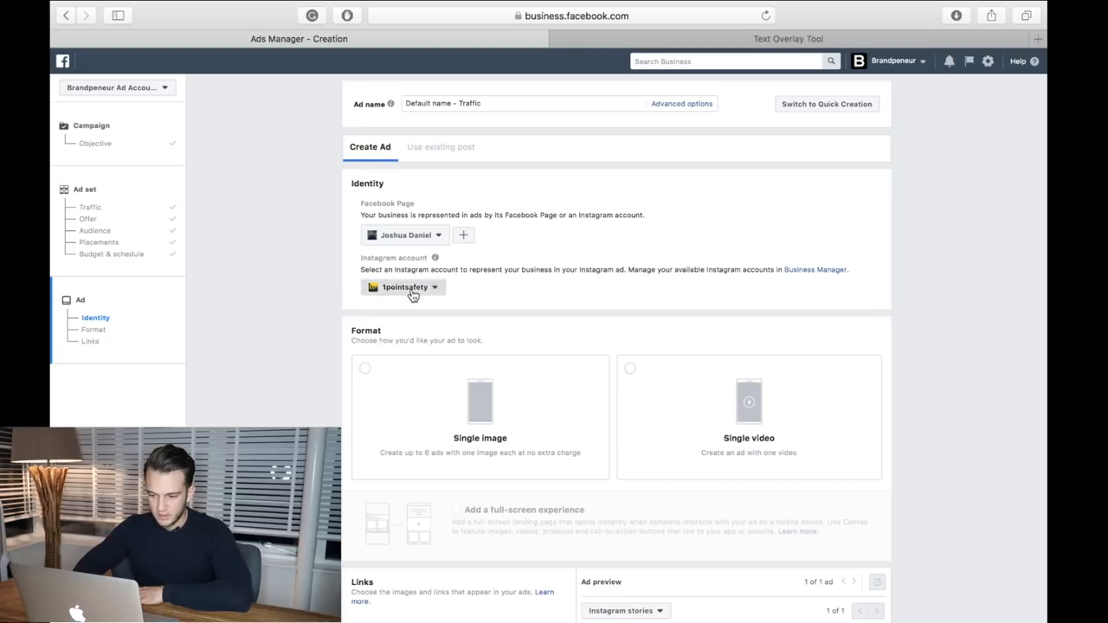
pyautogui.click(409, 287)
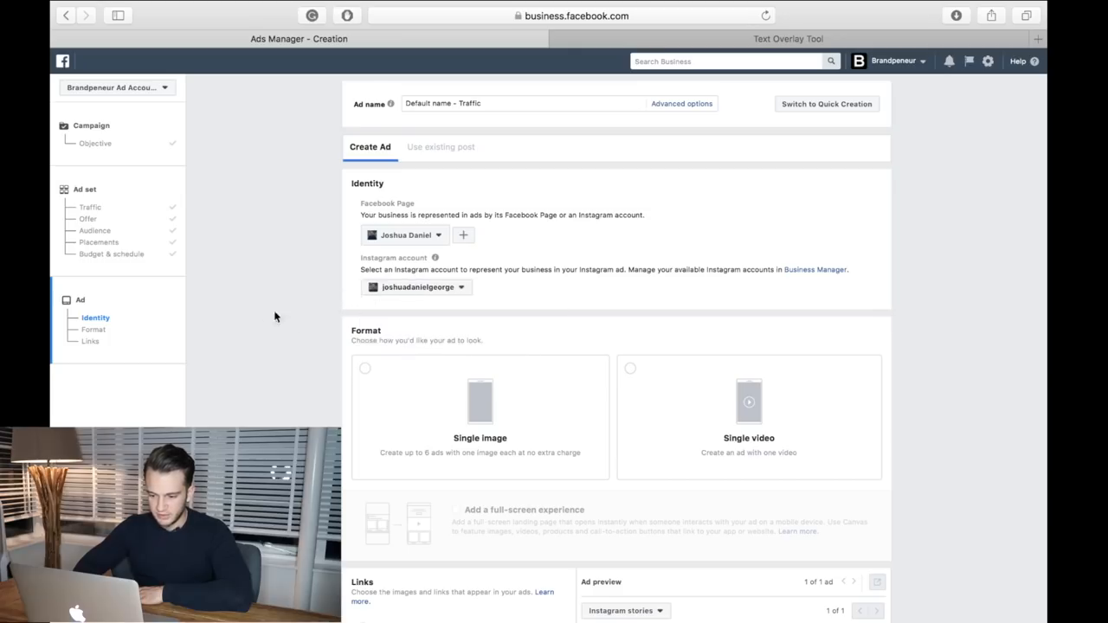
# Step: Choose Single video format and upload Instagram Story.mp4
pyautogui.click(630, 229)
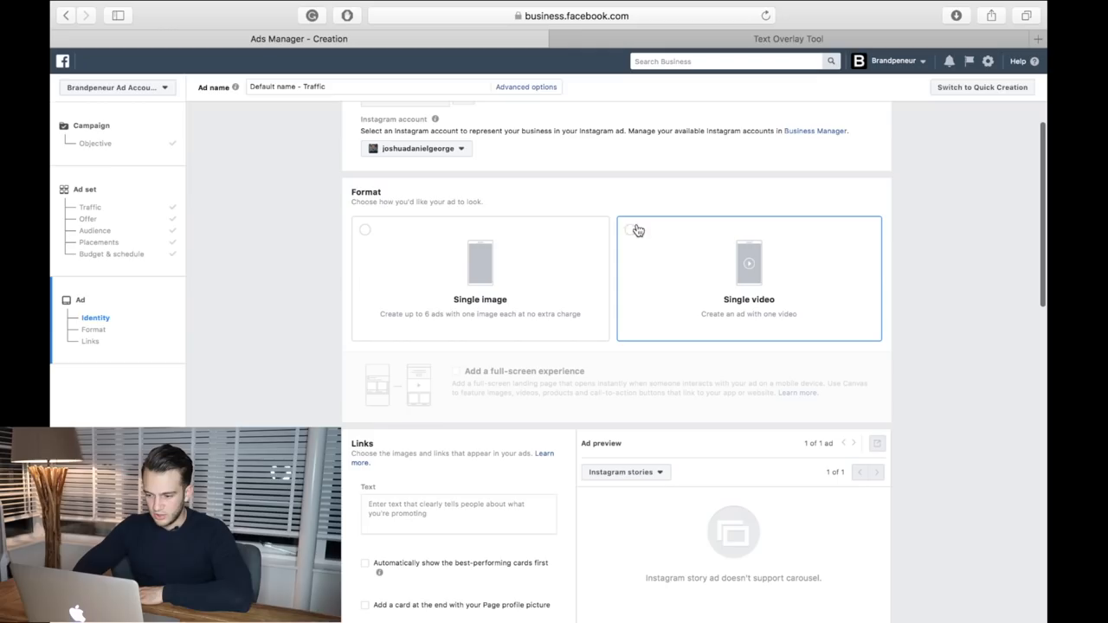
pyautogui.click(630, 230)
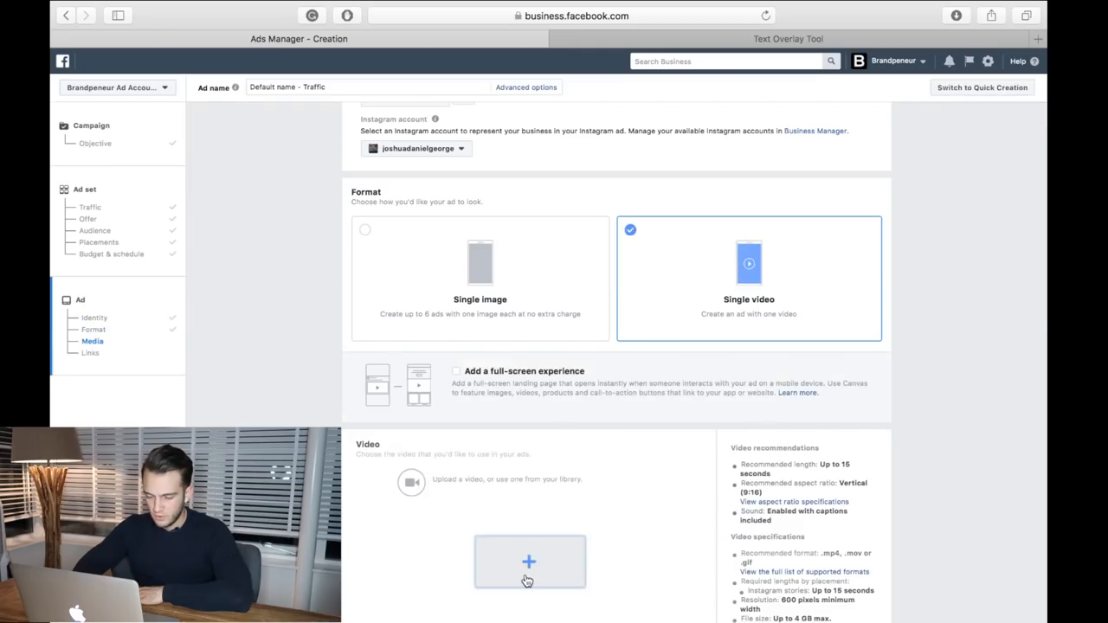
pyautogui.click(530, 561)
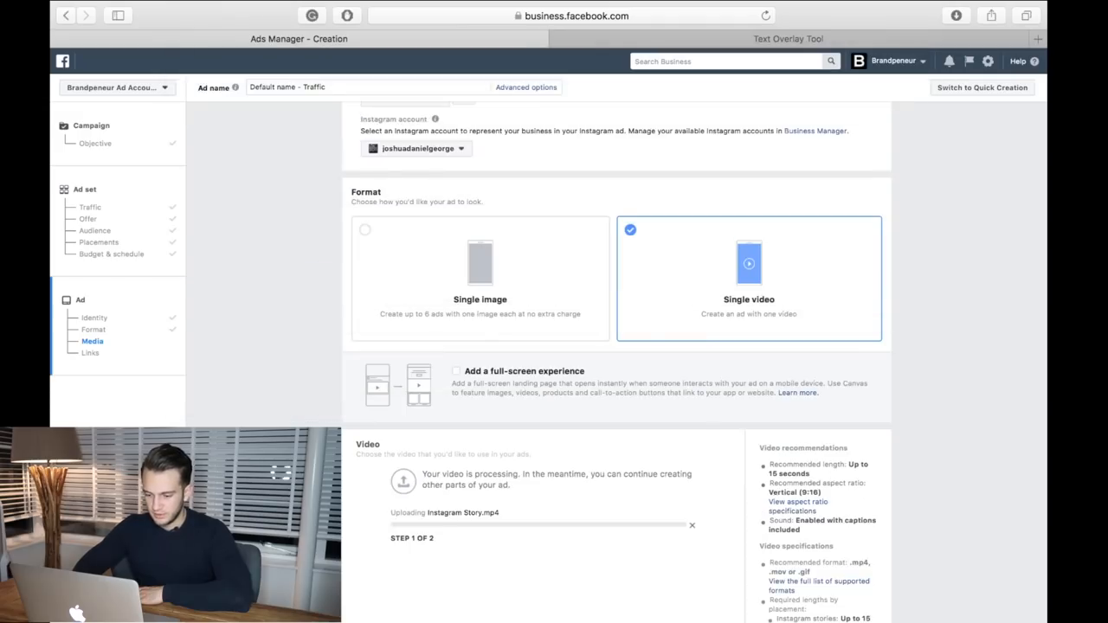
pyautogui.scroll(-3)
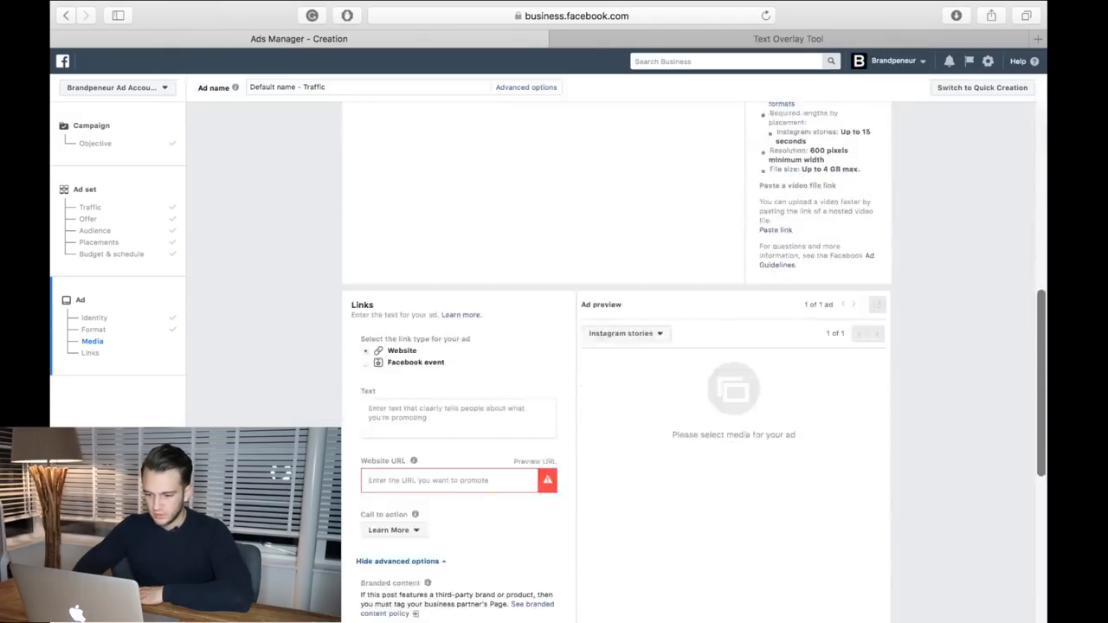
pyautogui.scroll(-3)
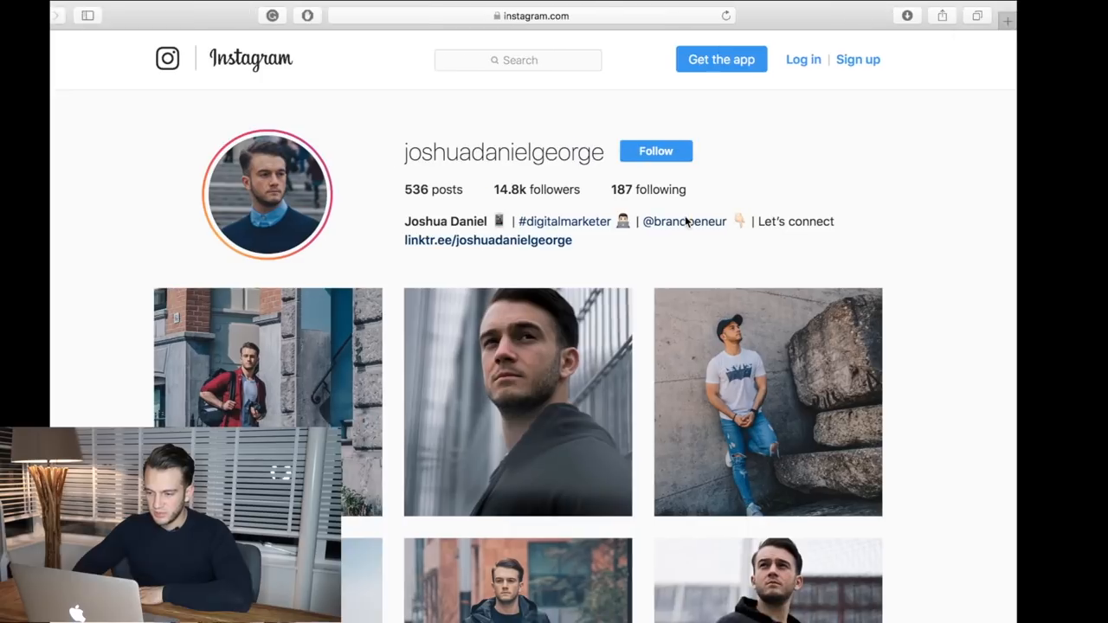
pyautogui.click(532, 15)
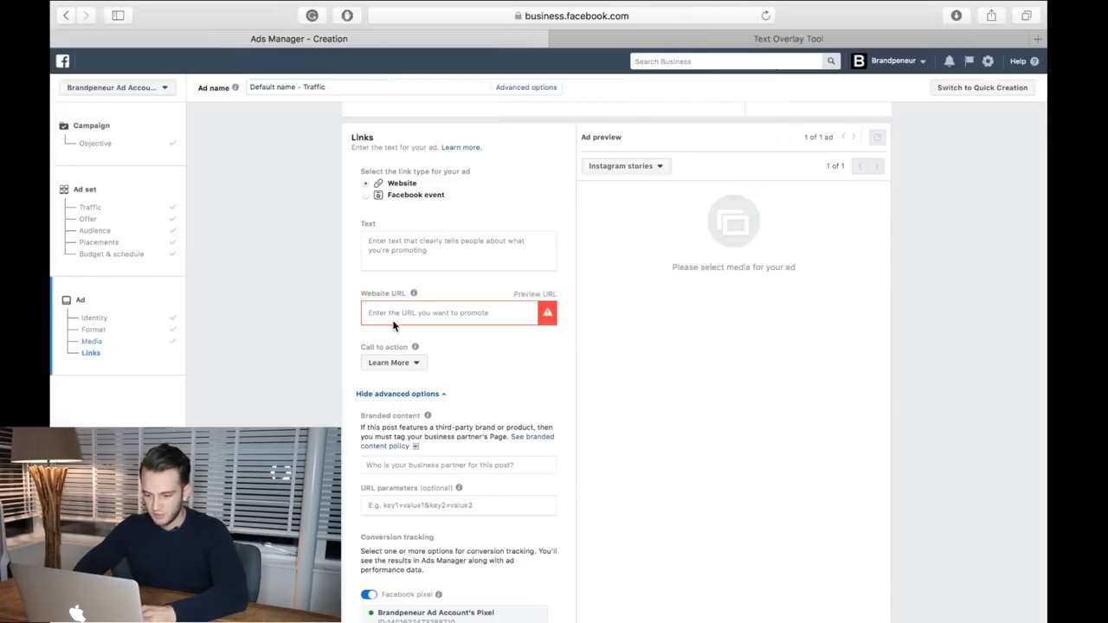
pyautogui.write('https://www.instagram.com/joshuadanielgeorge/')
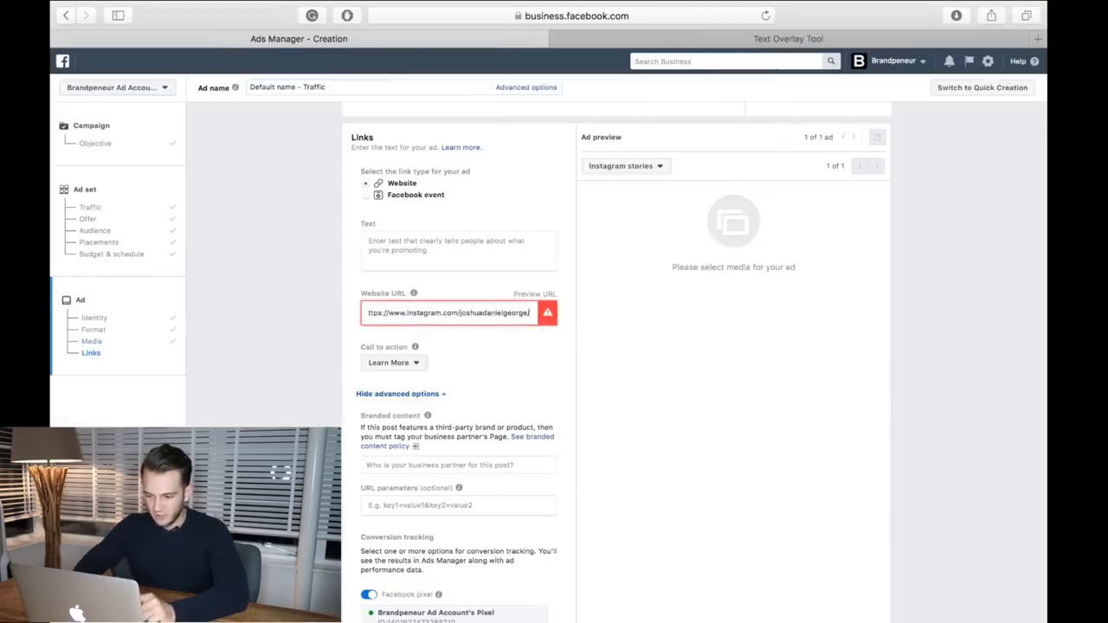
pyautogui.write('14. 8k Followers, 187 Following, 536 Posts')
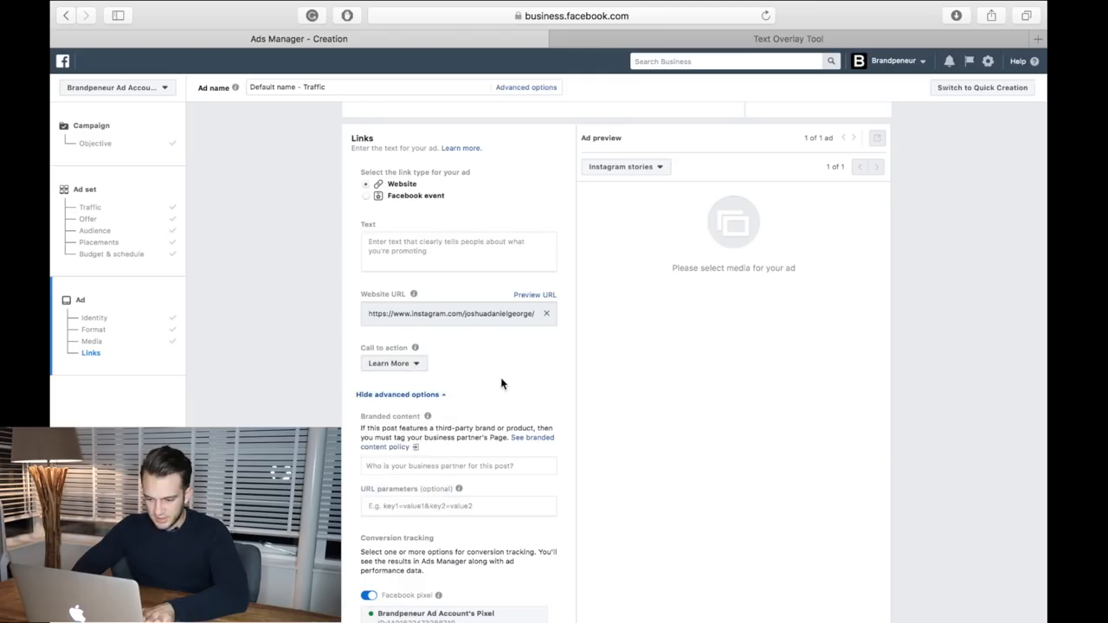
pyautogui.scroll(-3)
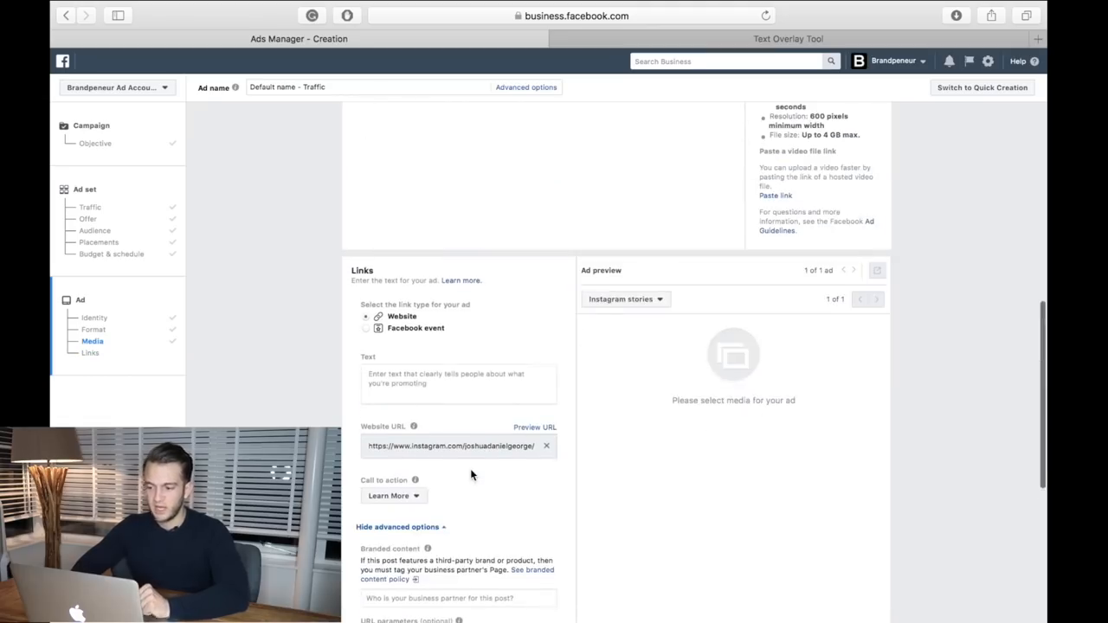
pyautogui.scroll(-3)
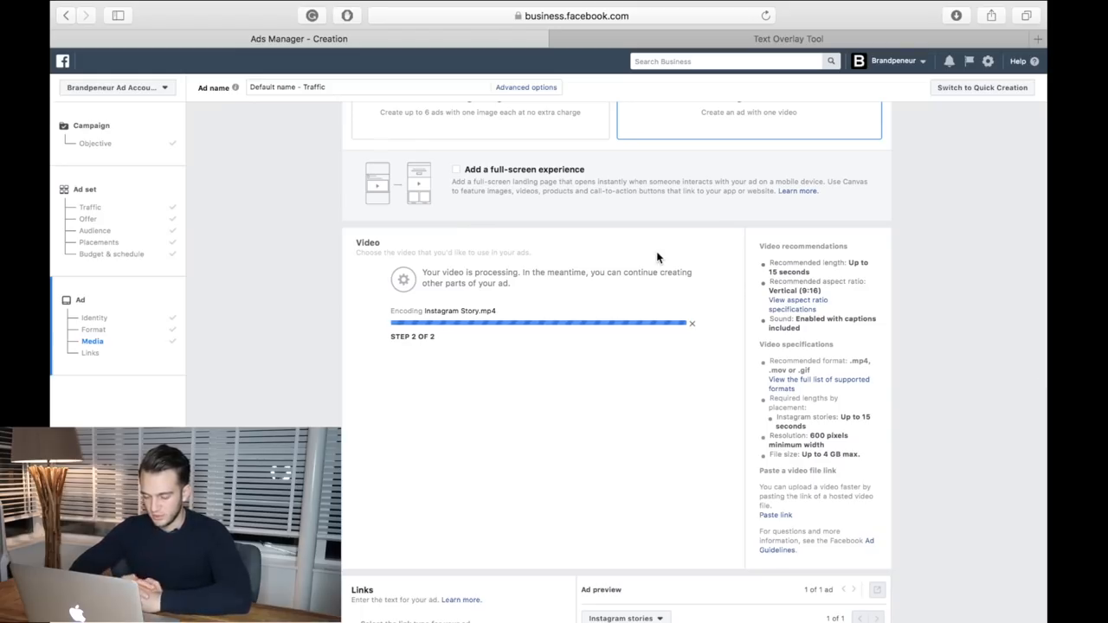
pyautogui.click(90, 353)
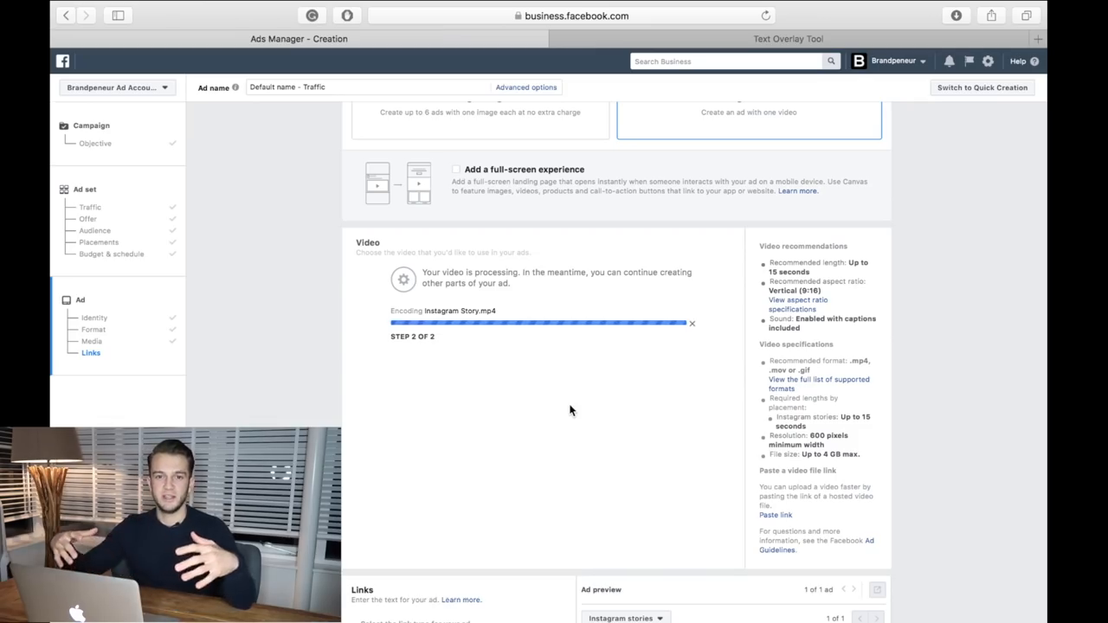
pyautogui.moveTo(634, 323)
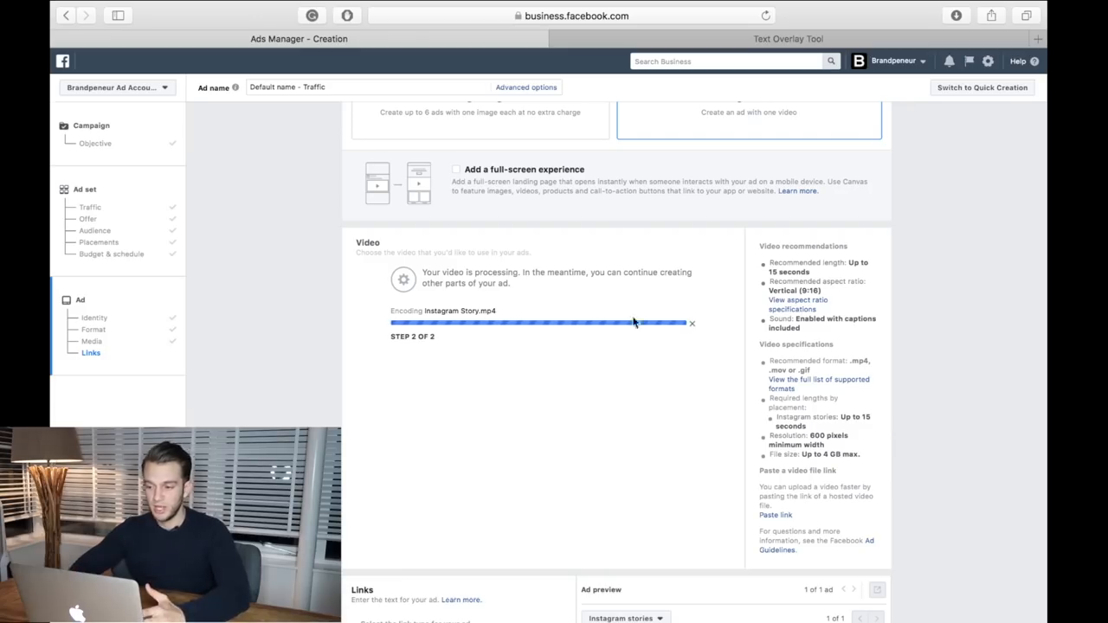
pyautogui.click(786, 38)
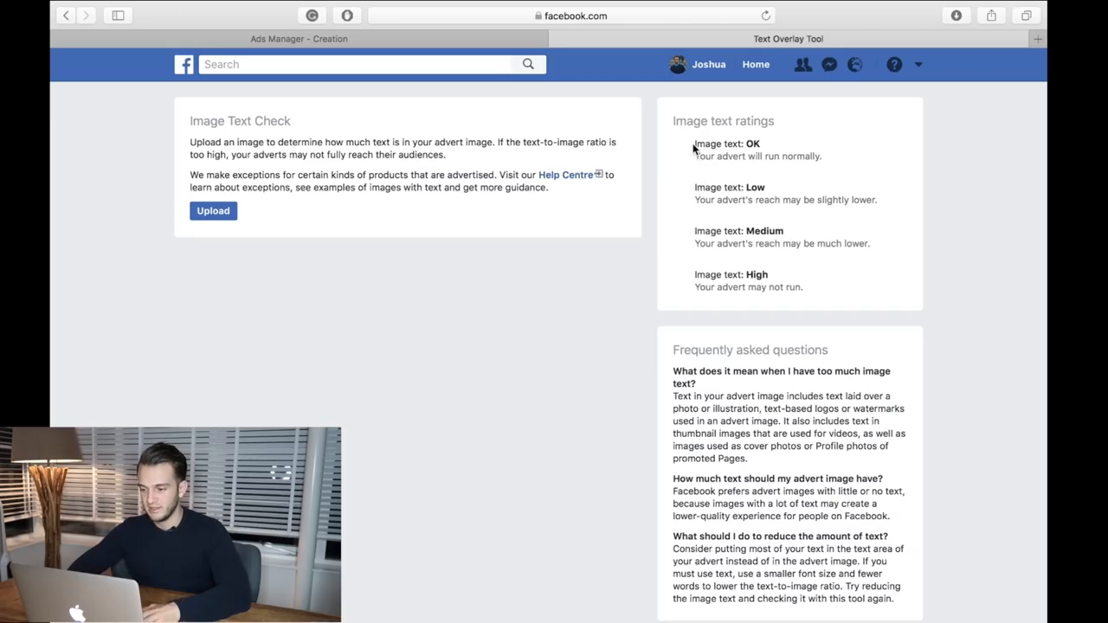
pyautogui.moveTo(811, 285)
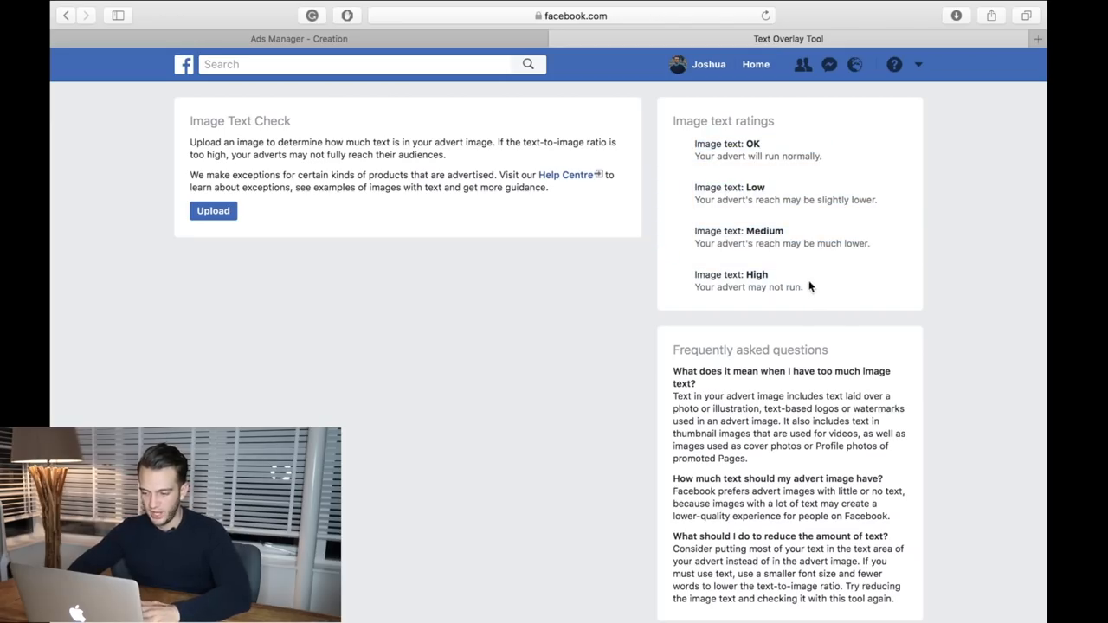
pyautogui.moveTo(805, 293)
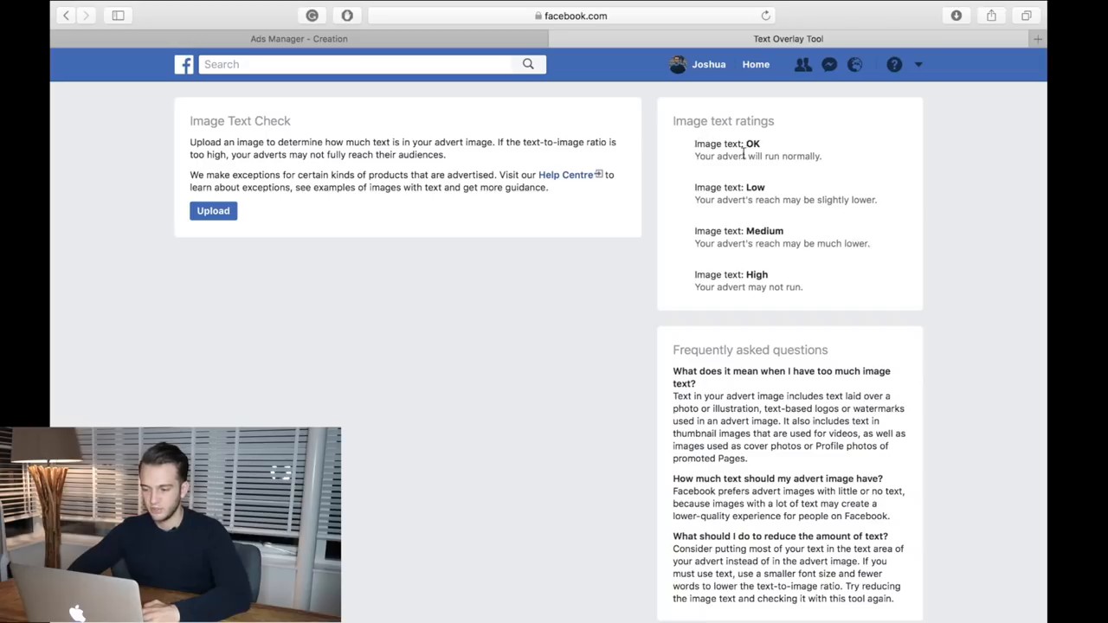
pyautogui.moveTo(423, 17)
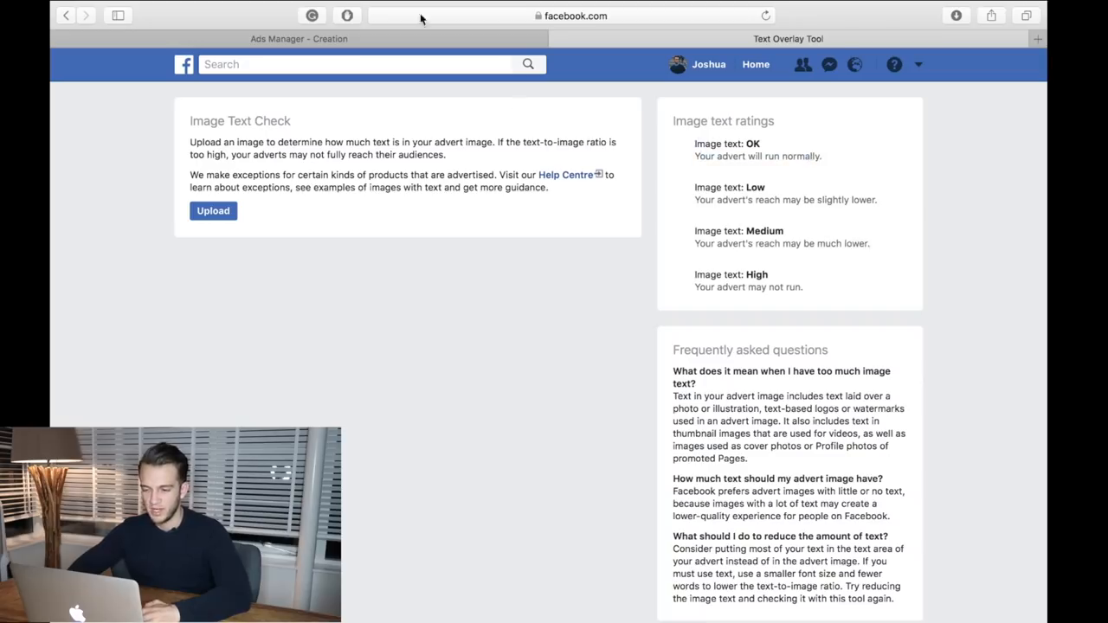
pyautogui.moveTo(964, 317)
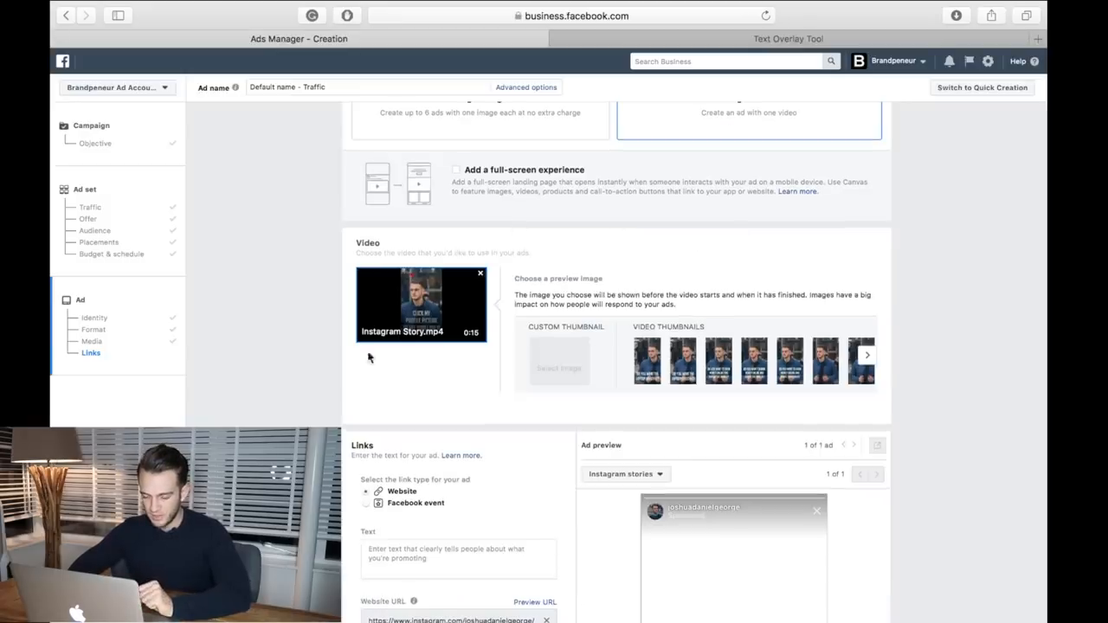
# Step: Pick a video thumbnail, check the stories preview, and confirm the ad for review
pyautogui.scroll(-3)
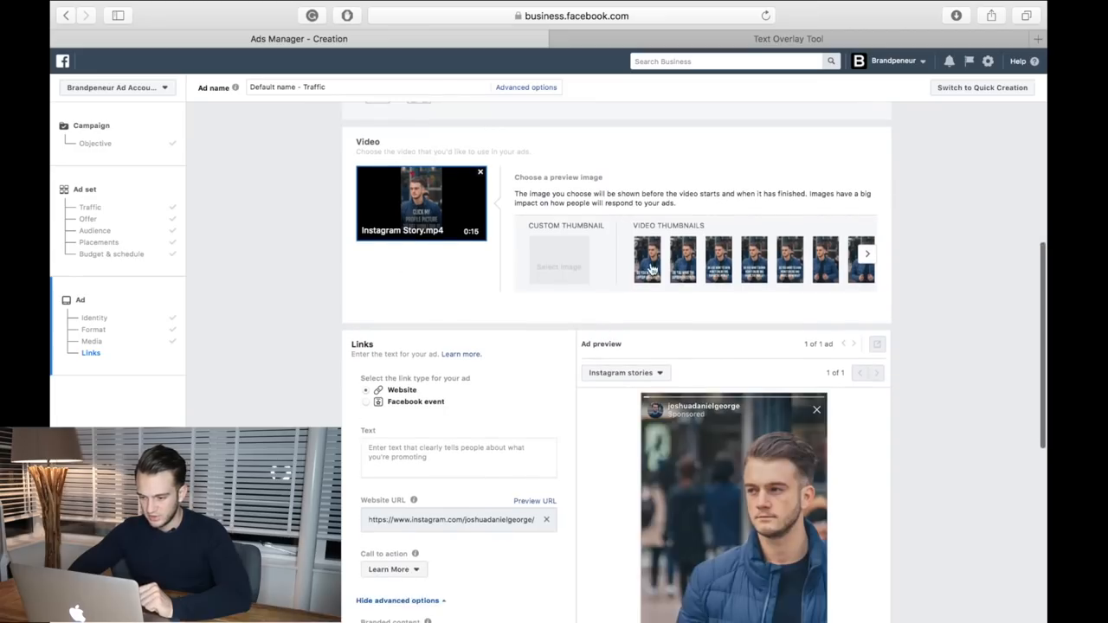
pyautogui.scroll(-3)
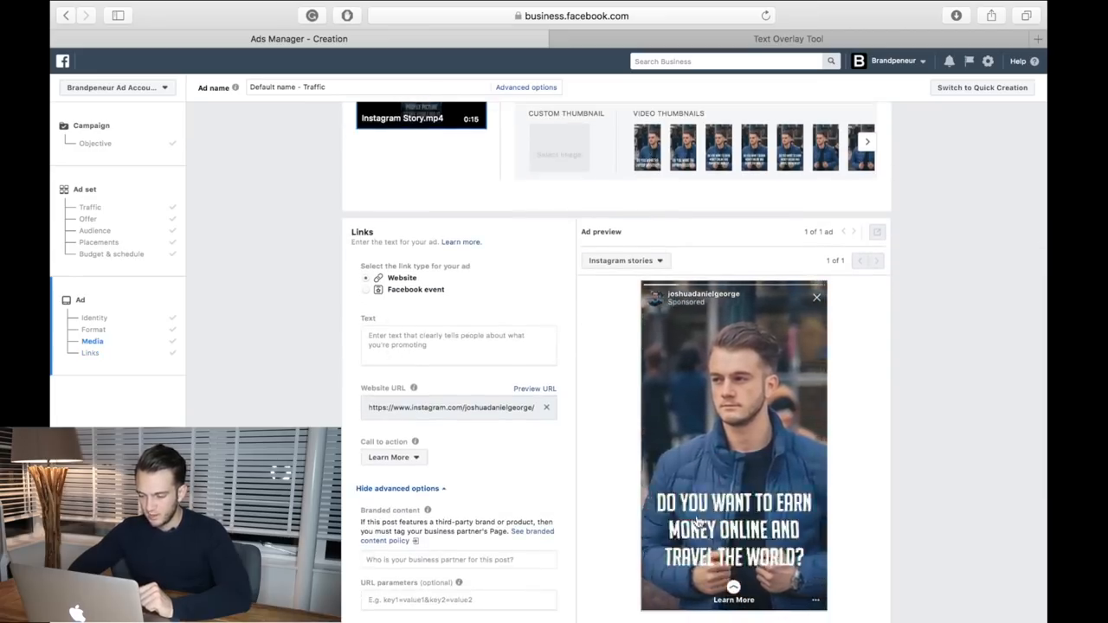
pyautogui.click(646, 145)
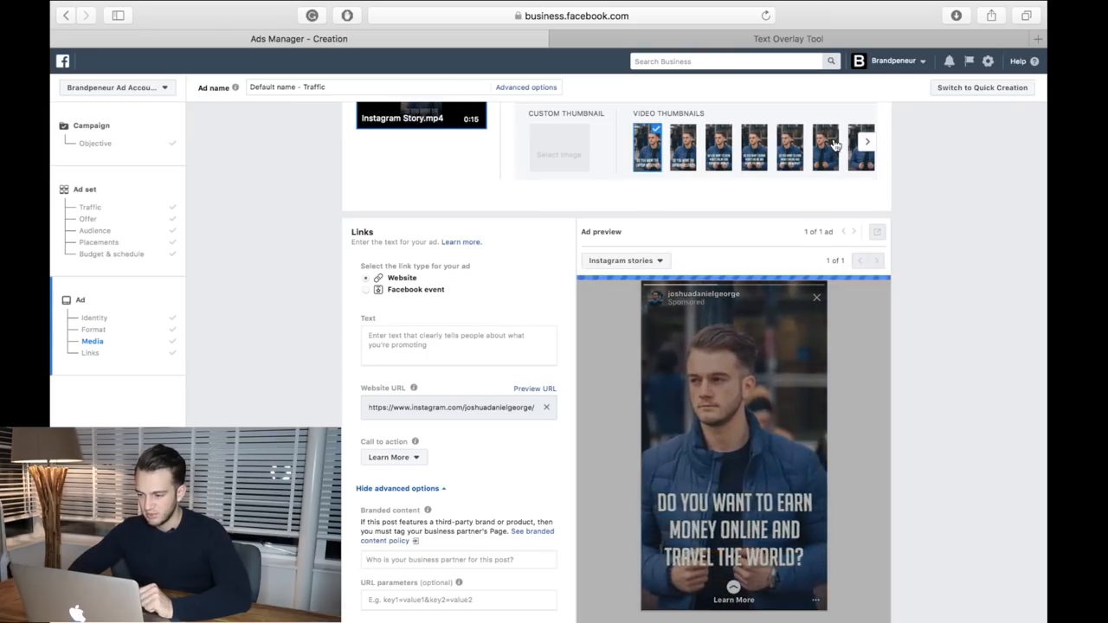
pyautogui.click(825, 145)
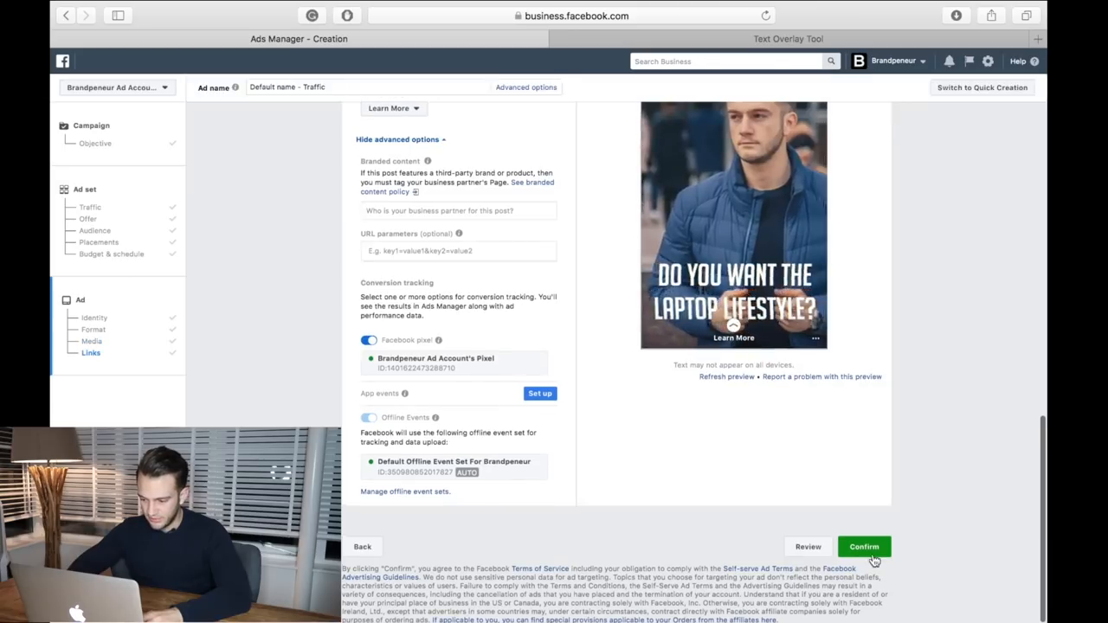
pyautogui.click(862, 547)
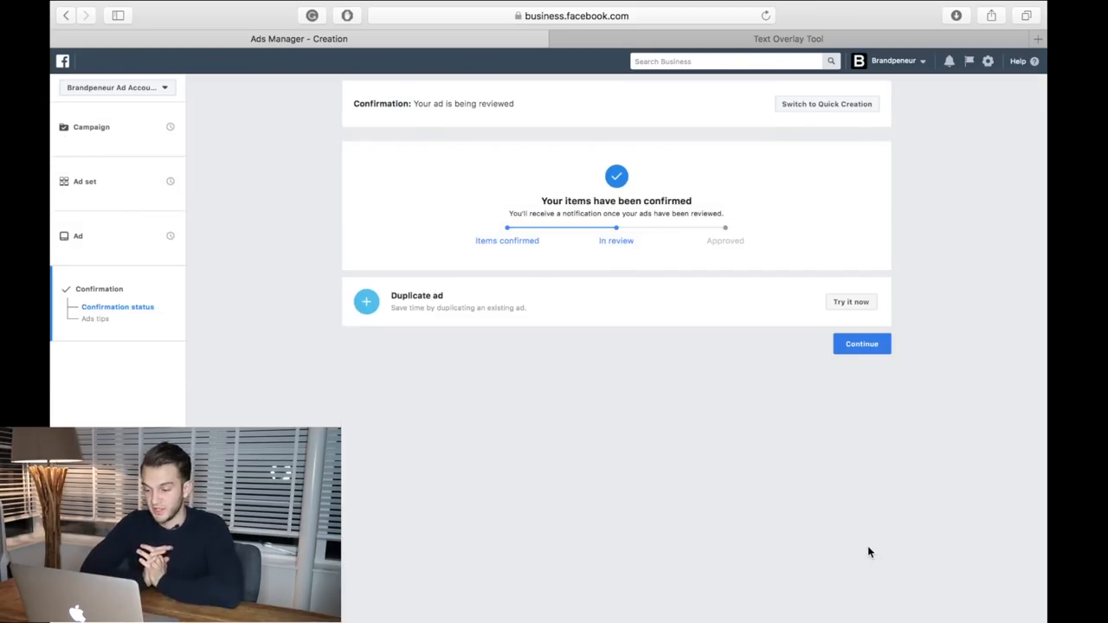